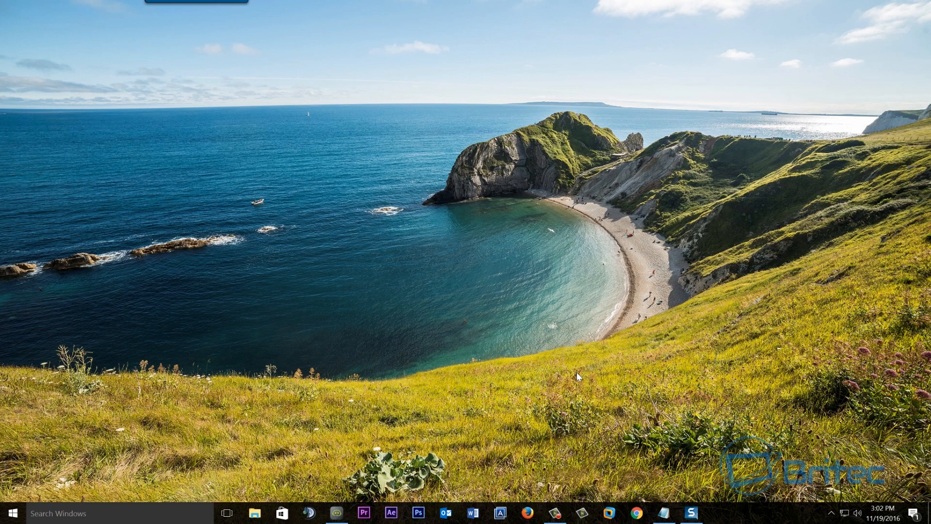
mouse_move(548, 355)
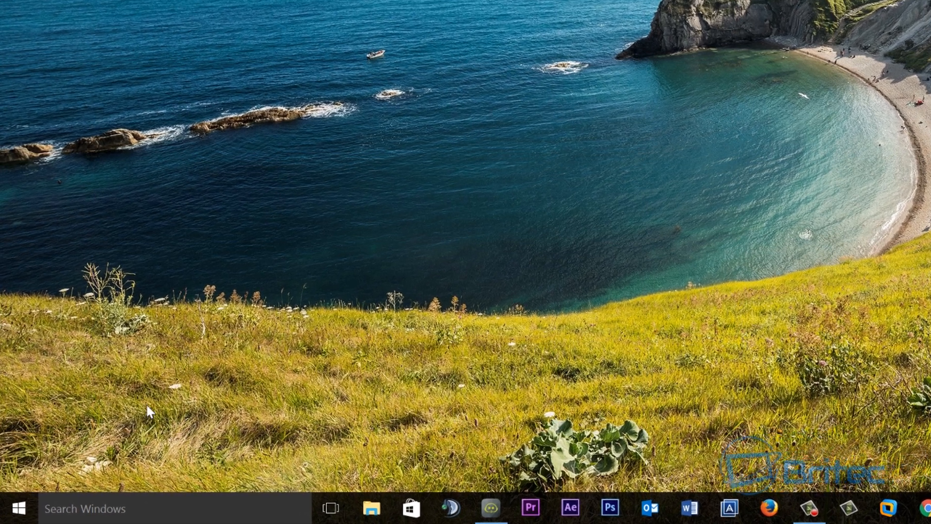
- Open the Windows 10 Start menu from the taskbar Start button
click(18, 507)
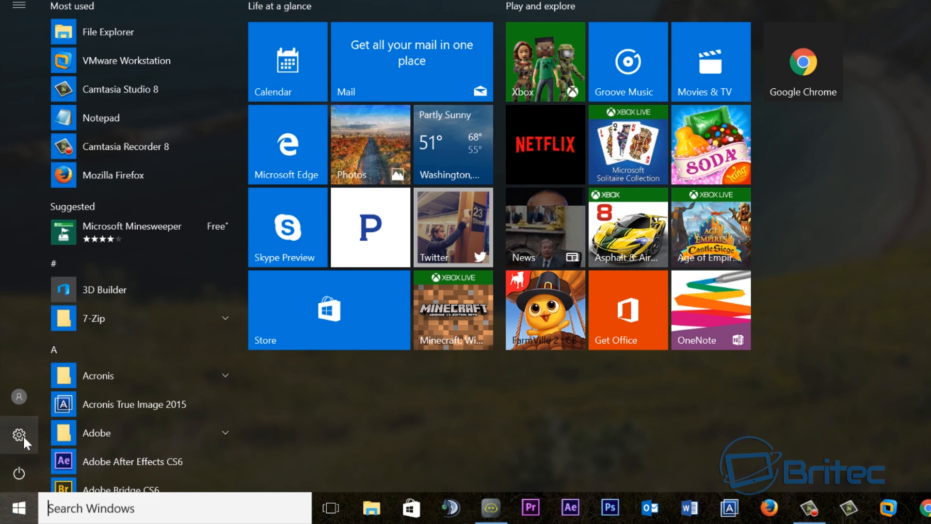
- Open Windows Settings and go to the Update & security page
click(20, 434)
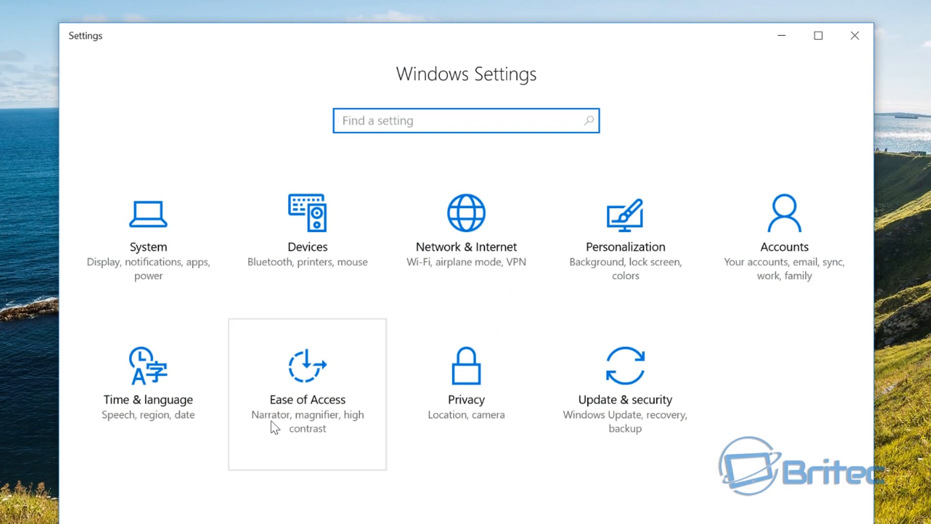
mouse_move(650, 401)
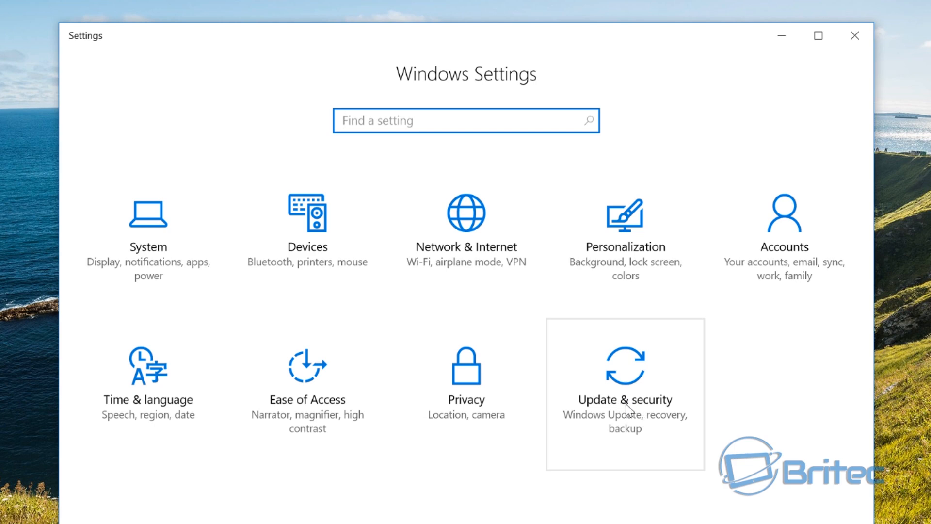
click(624, 381)
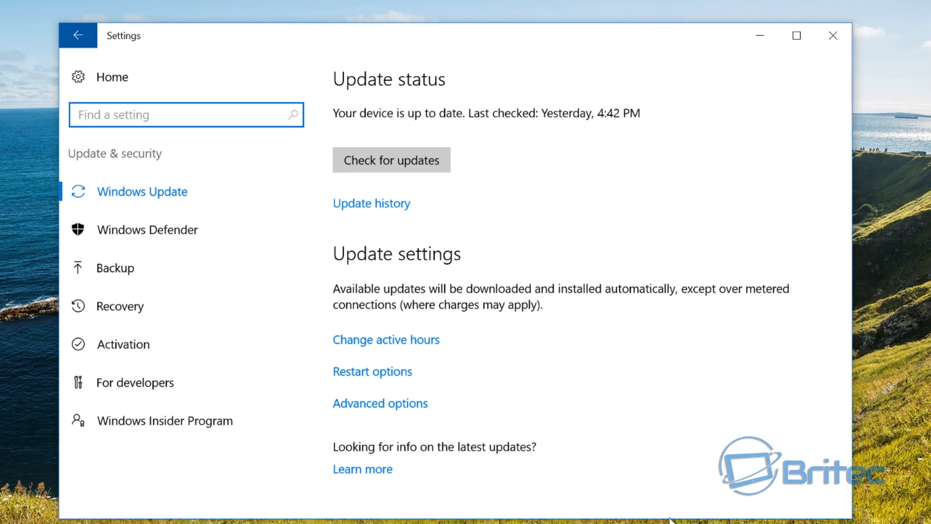
mouse_move(407, 450)
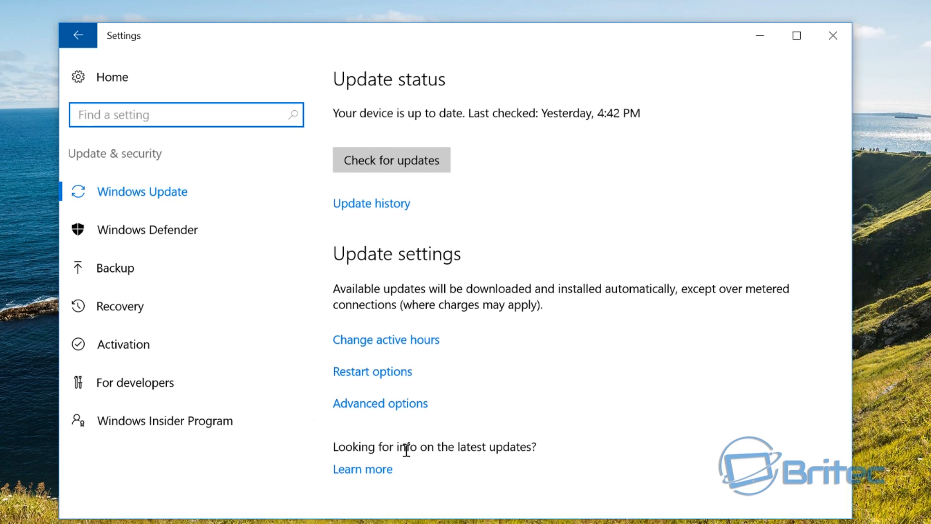
mouse_move(441, 460)
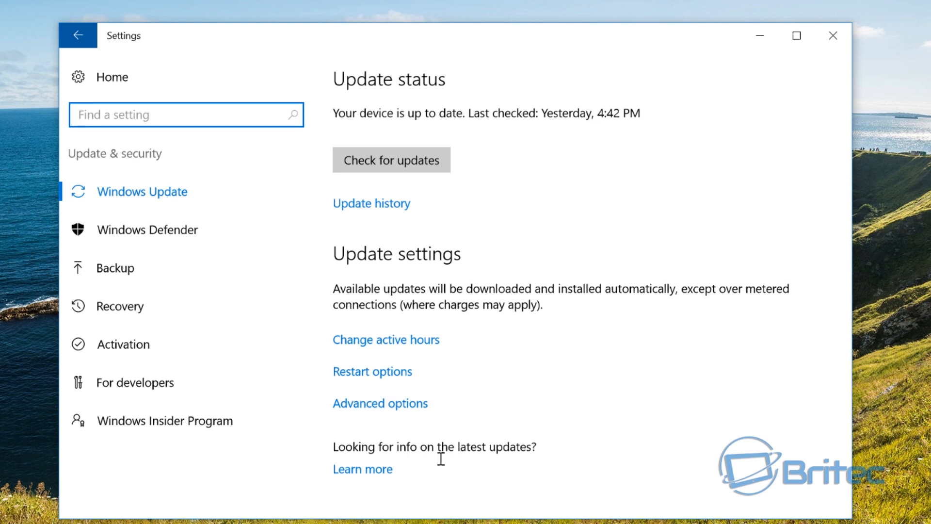
- Show the Recovery page with Reset this PC and Advanced startup options
click(120, 306)
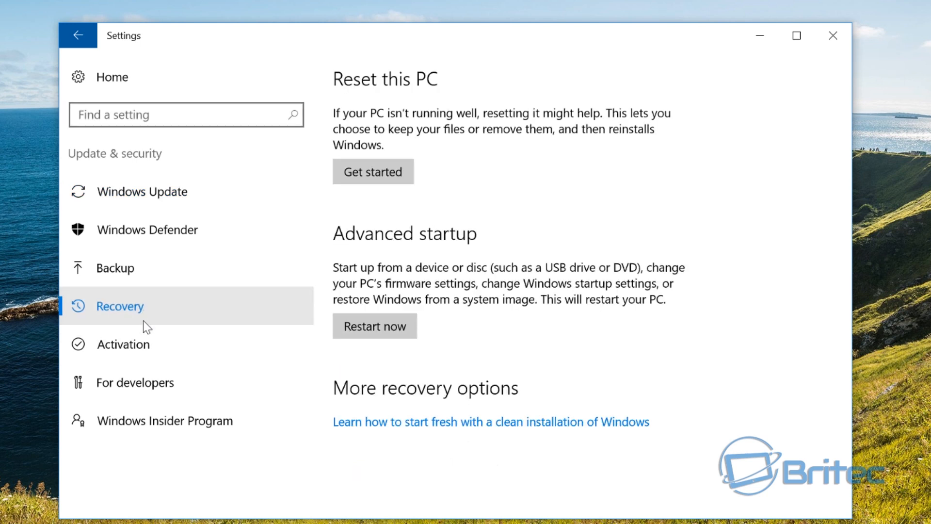
mouse_move(370, 415)
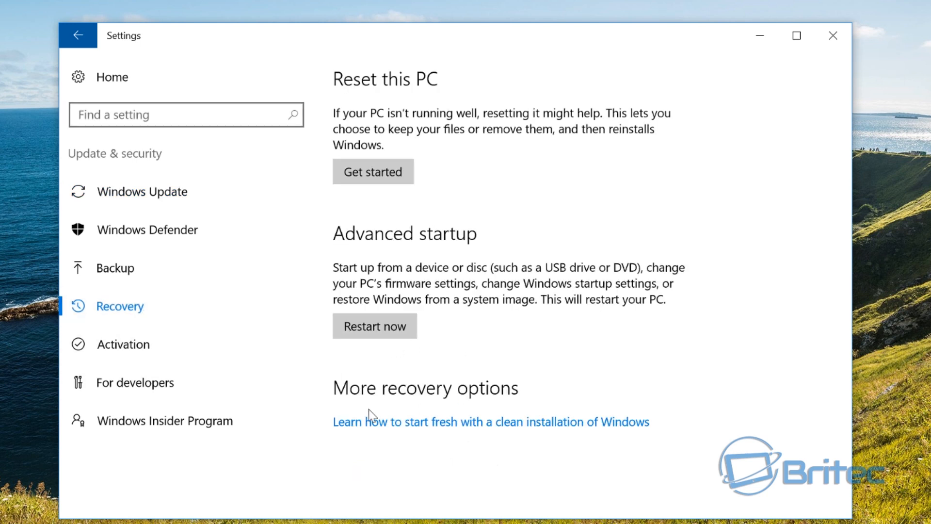
mouse_move(704, 216)
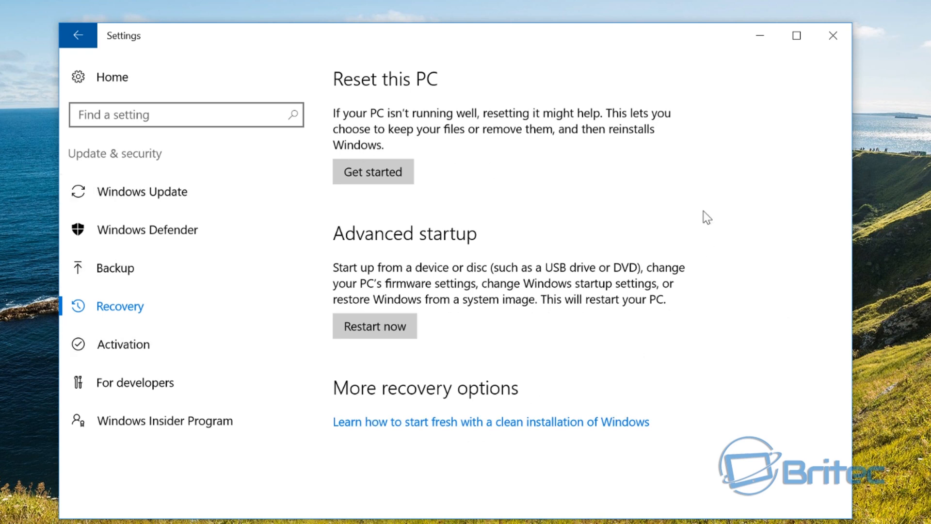
mouse_move(482, 356)
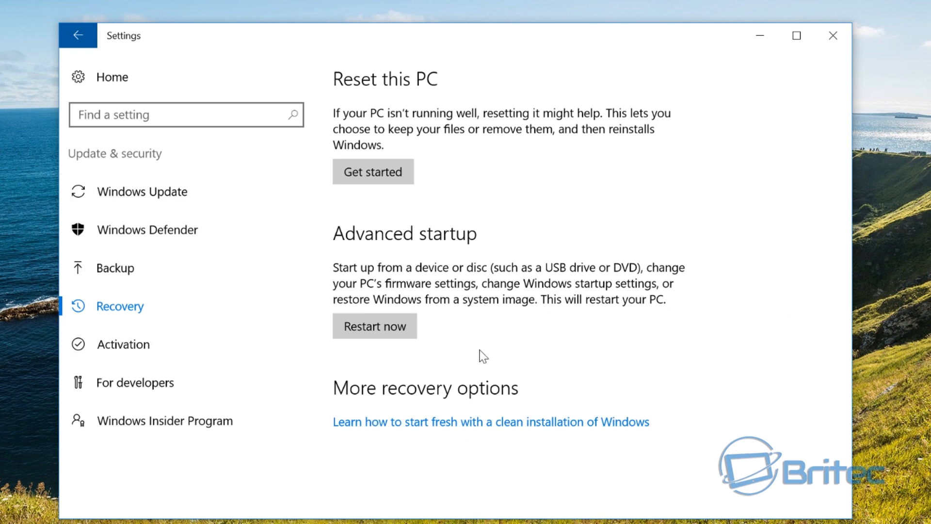
mouse_move(537, 333)
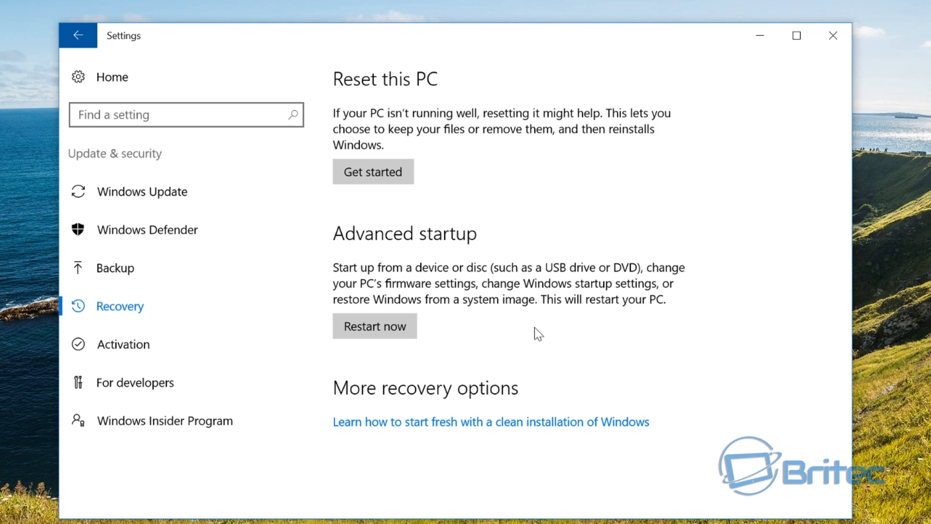
mouse_move(318, 288)
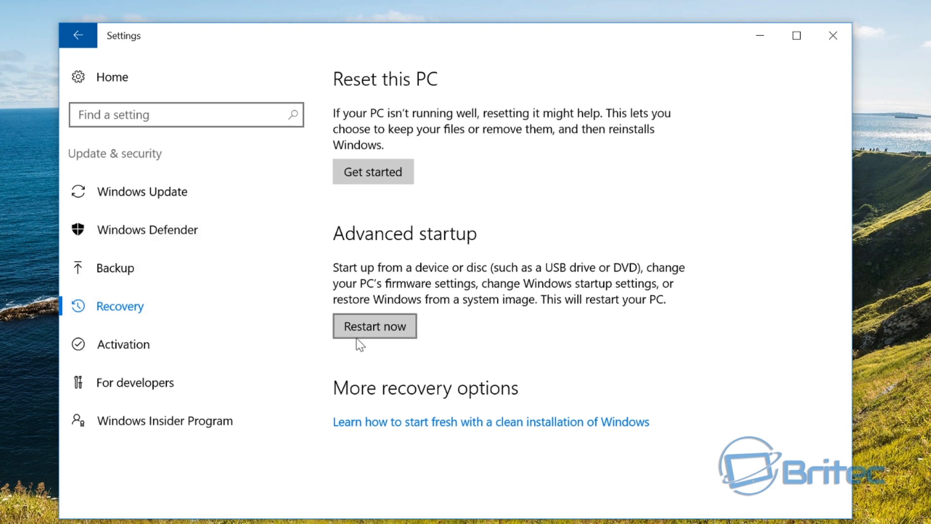
mouse_move(529, 354)
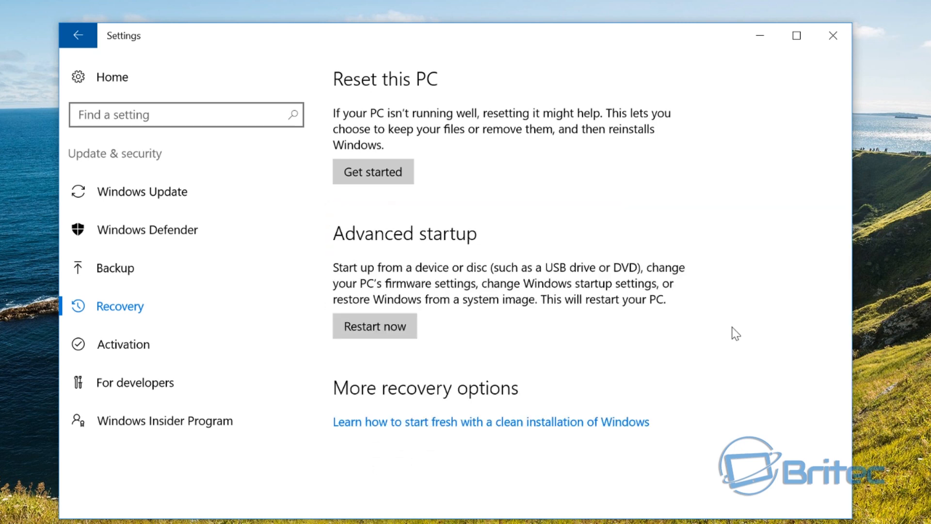
mouse_move(622, 344)
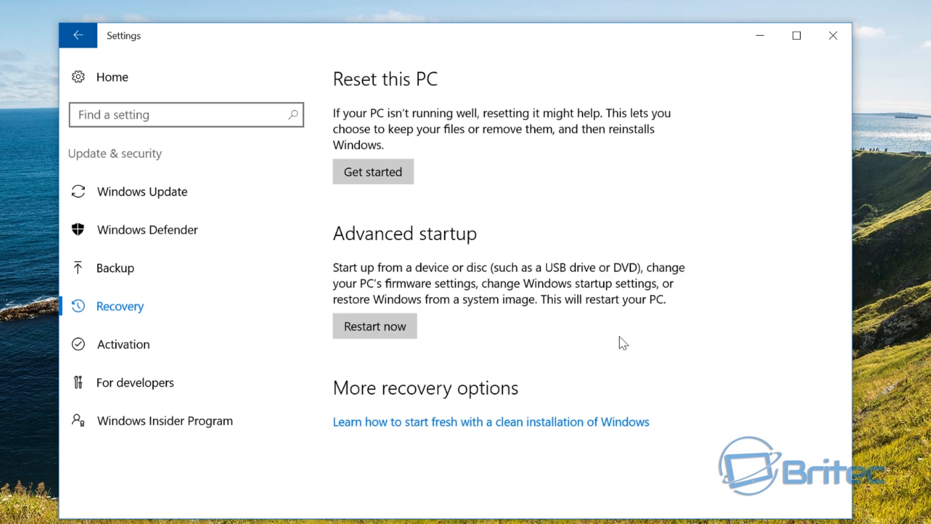
mouse_move(526, 357)
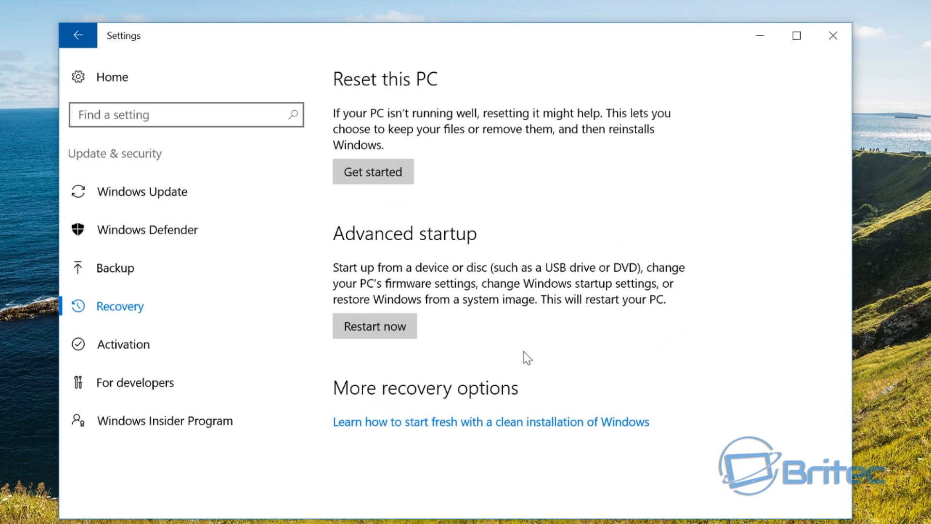
mouse_move(680, 329)
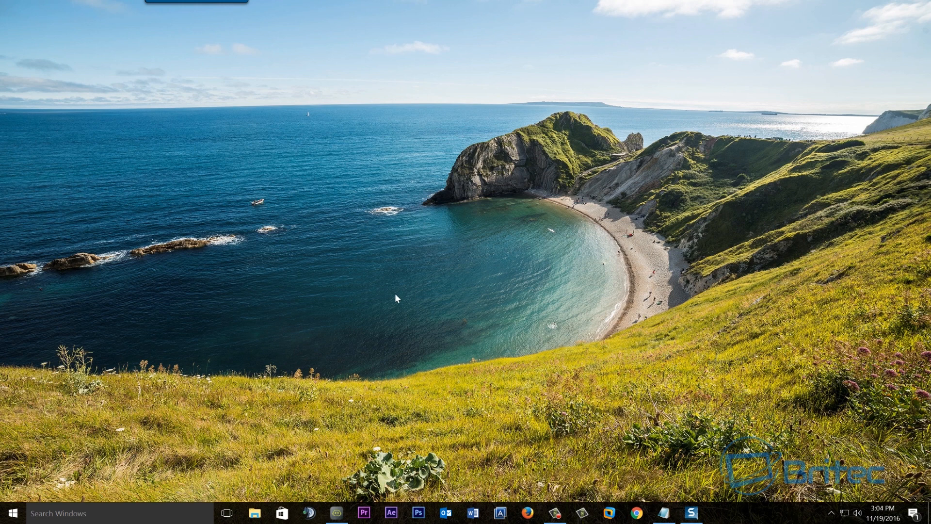
mouse_move(259, 409)
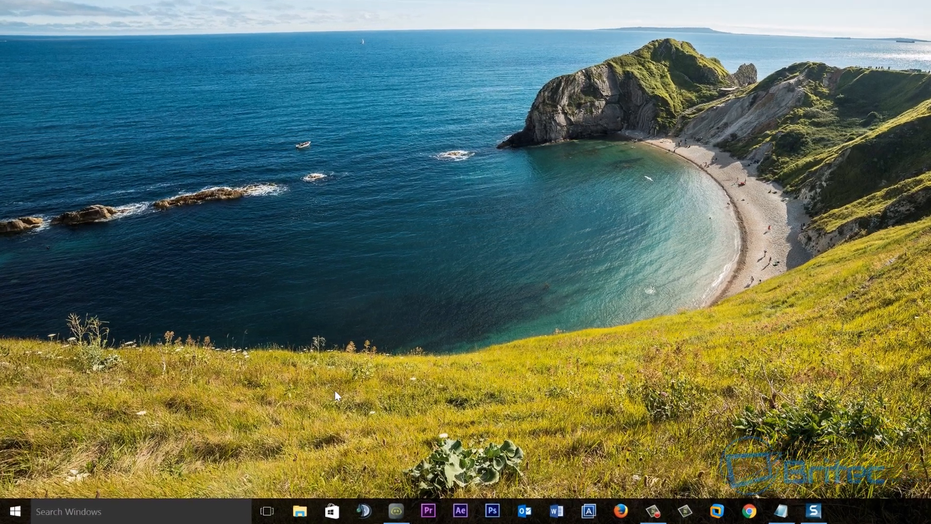
- Browse File Explorer to Backup (E:) > WindowsImageBackup > DESKTOP-S3HND2K and select the backup folder
right_click(10, 511)
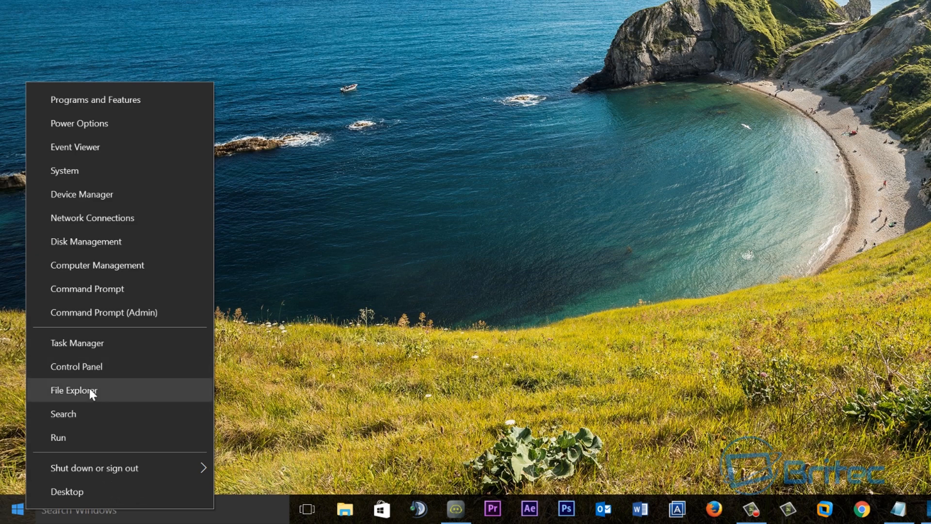
click(73, 390)
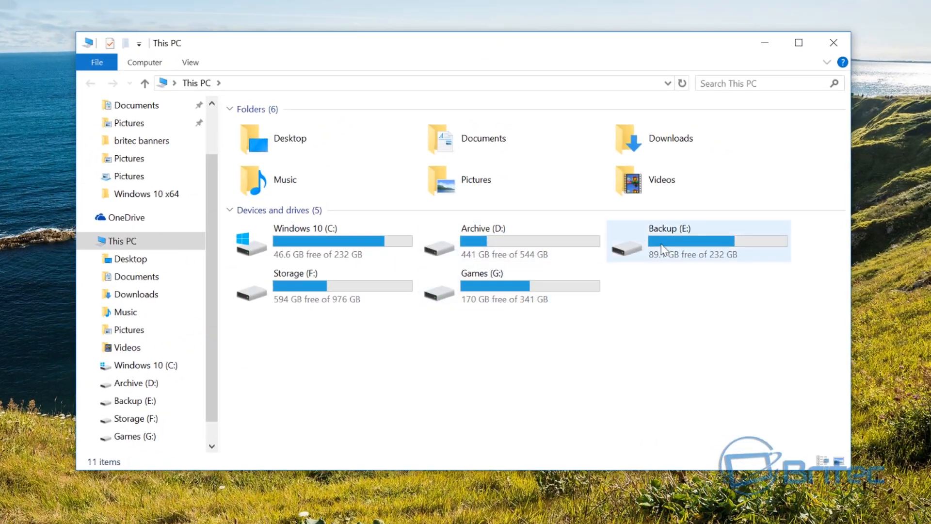
double_click(698, 240)
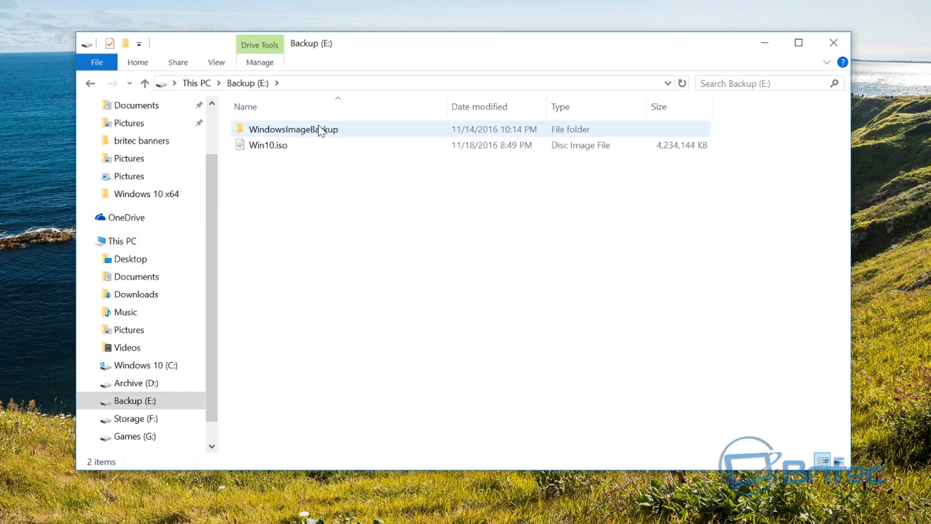
double_click(293, 129)
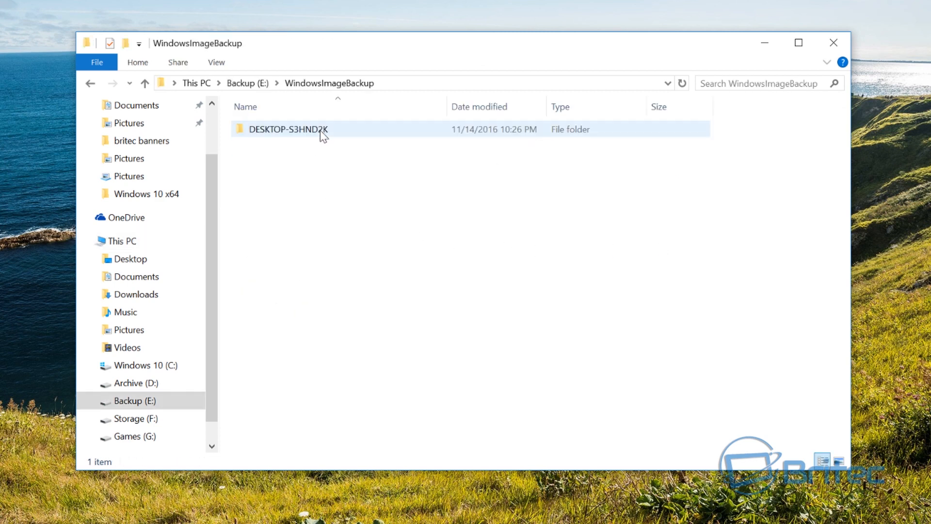
double_click(288, 129)
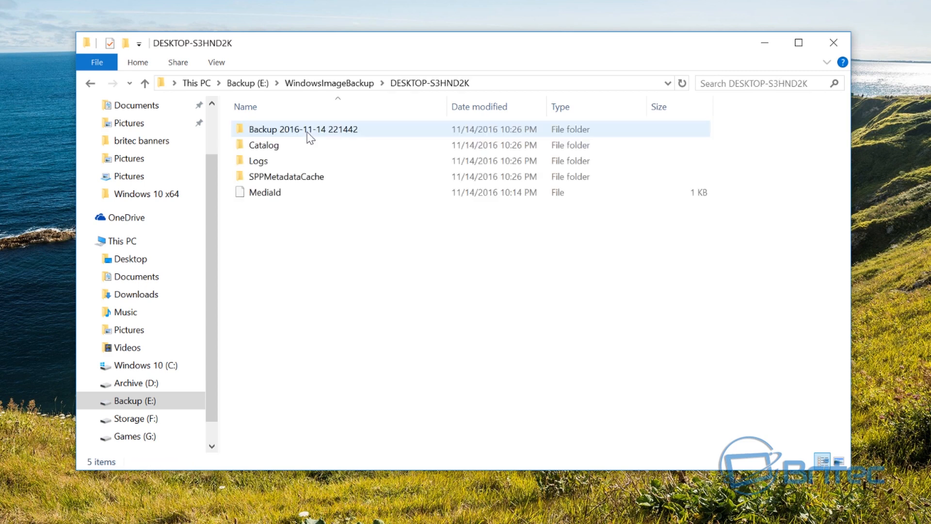
mouse_move(303, 129)
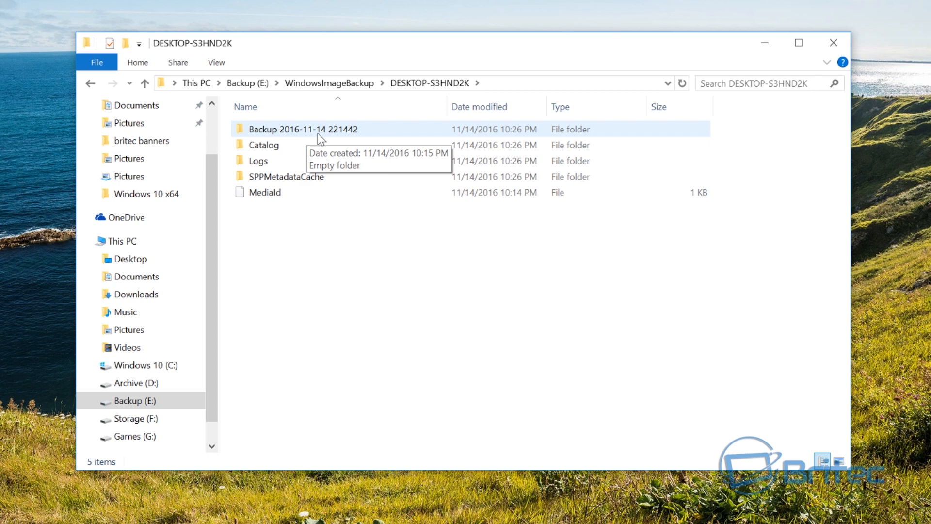
mouse_move(328, 223)
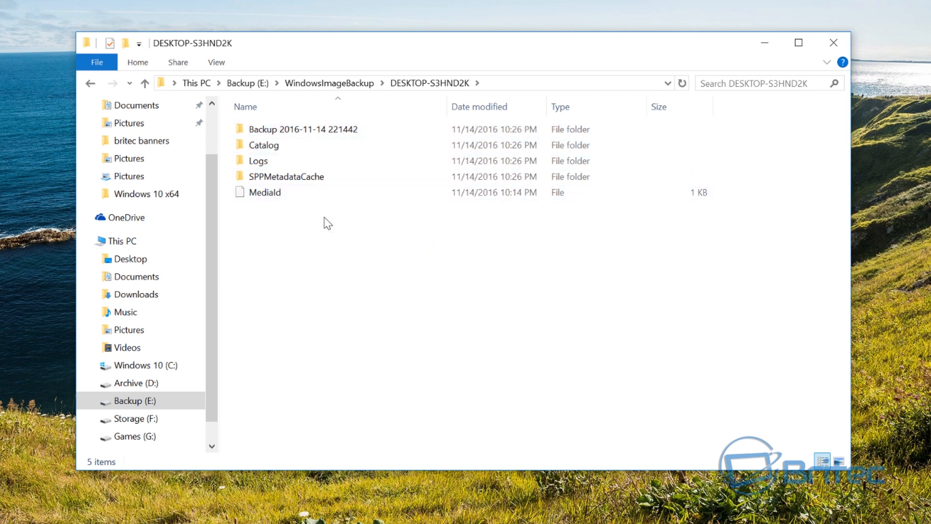
click(303, 129)
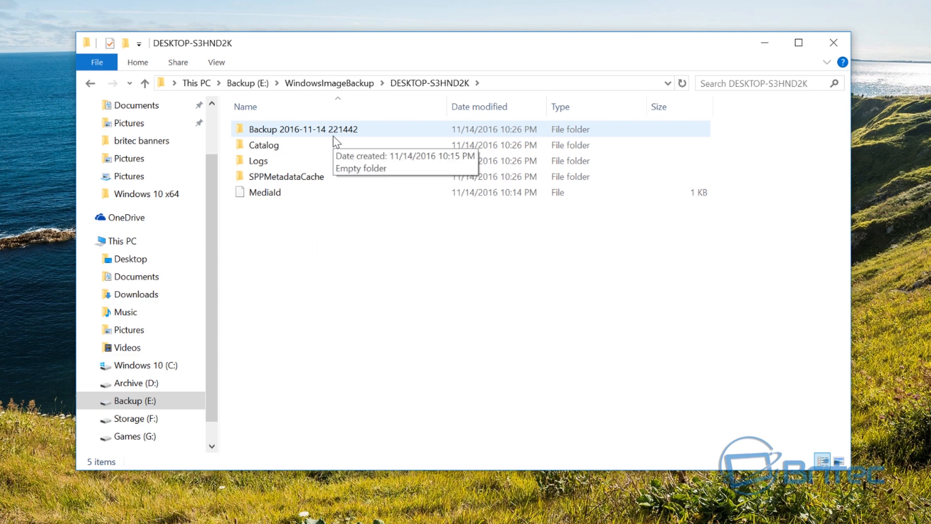
mouse_move(338, 138)
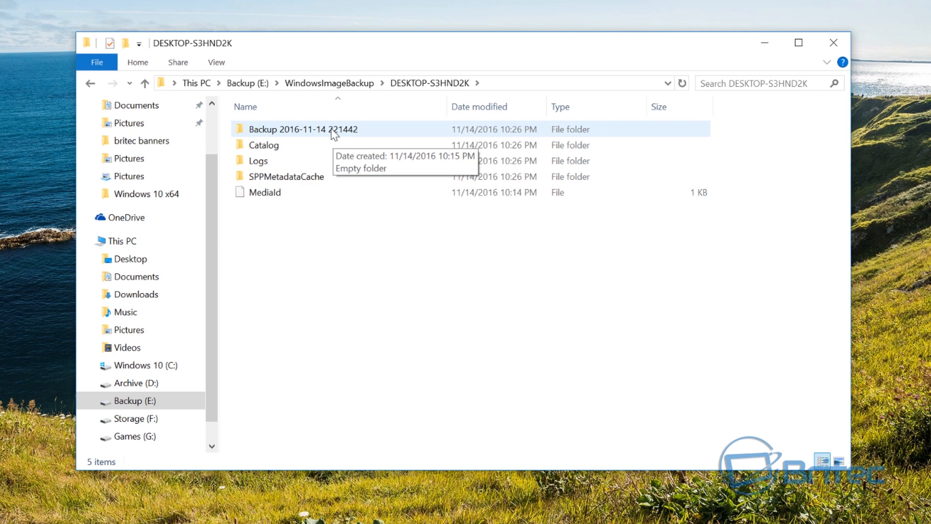
mouse_move(338, 135)
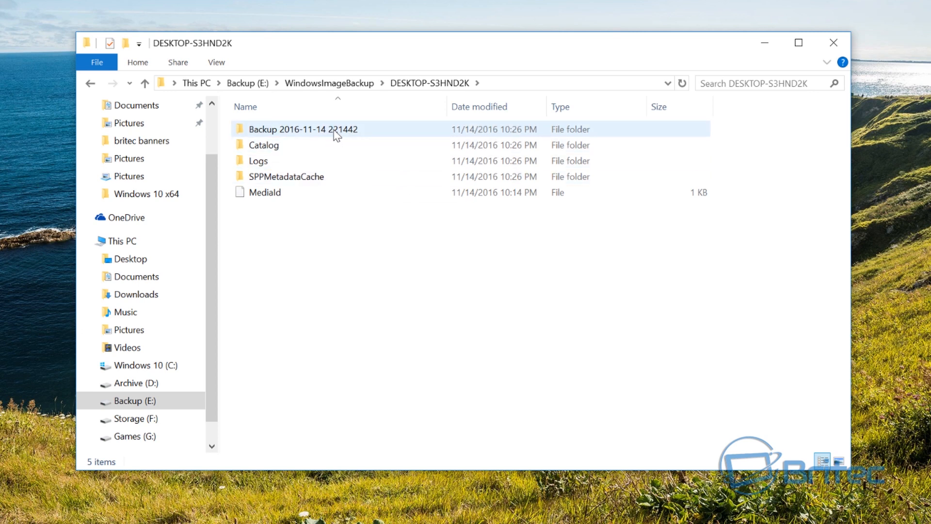
click(302, 129)
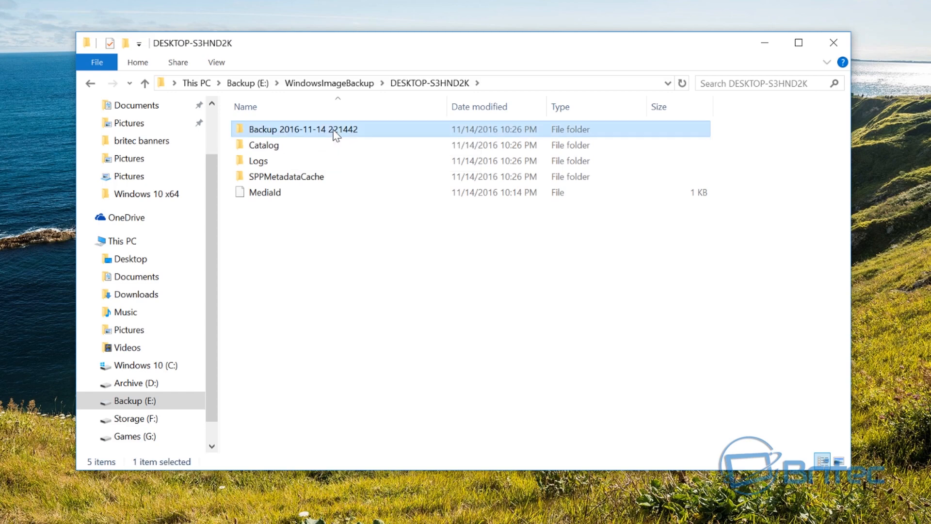
mouse_move(730, 195)
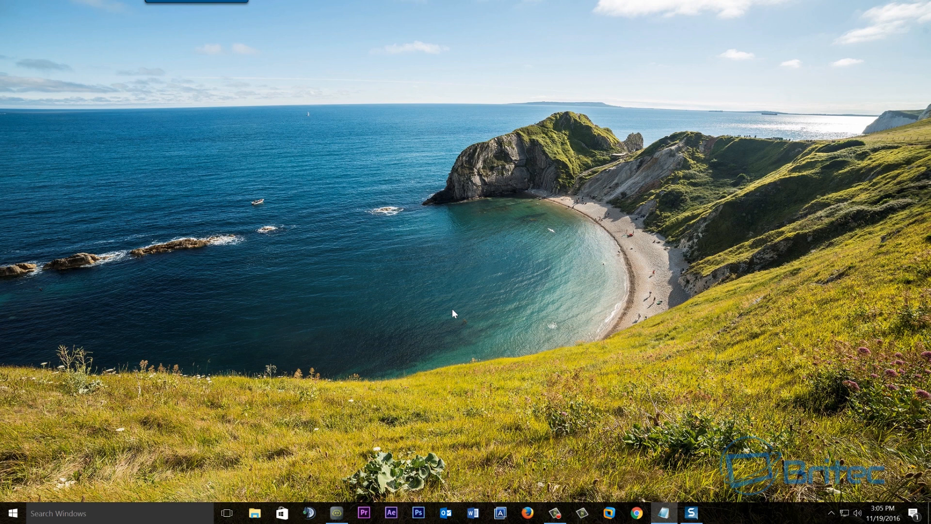
click(254, 512)
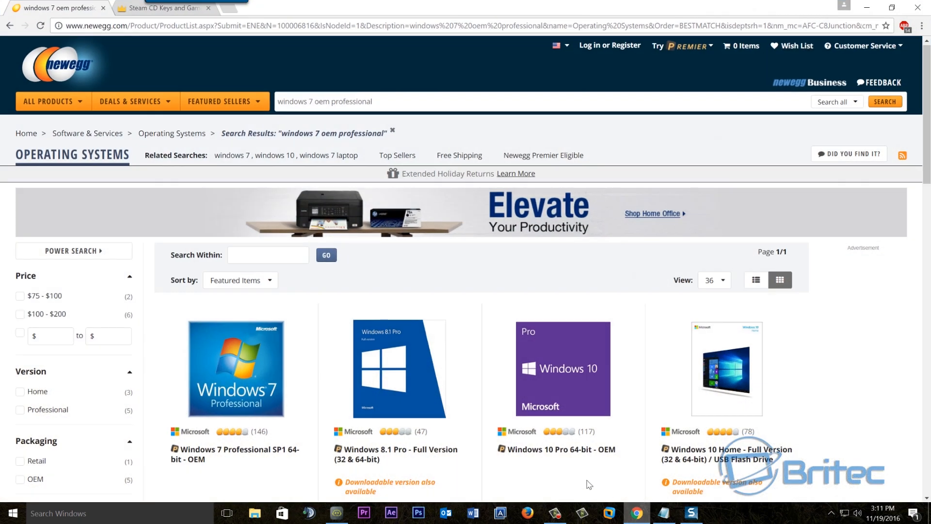
mouse_move(505, 359)
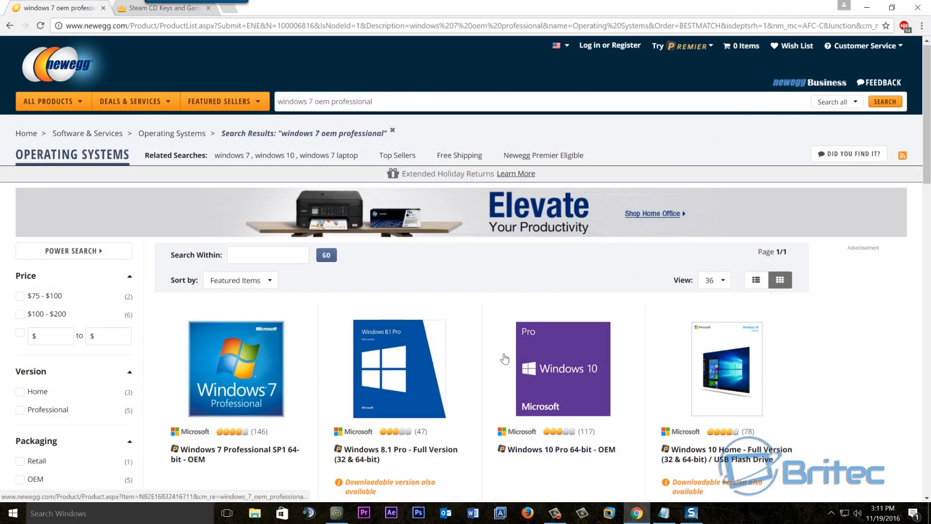
mouse_move(418, 361)
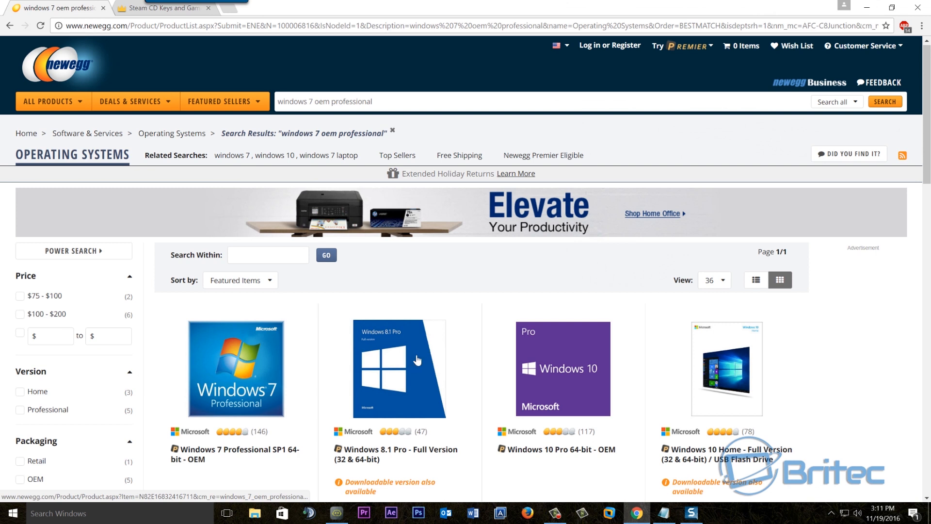
mouse_move(565, 359)
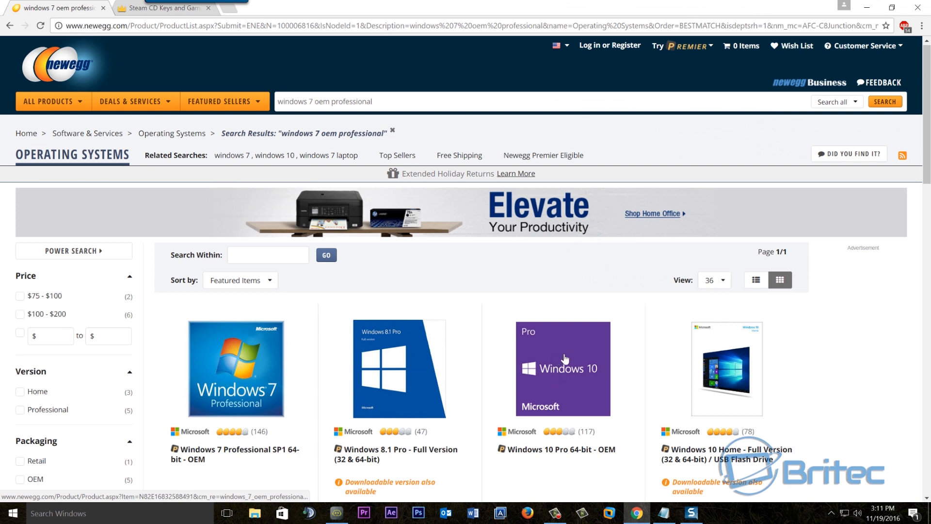
mouse_move(298, 361)
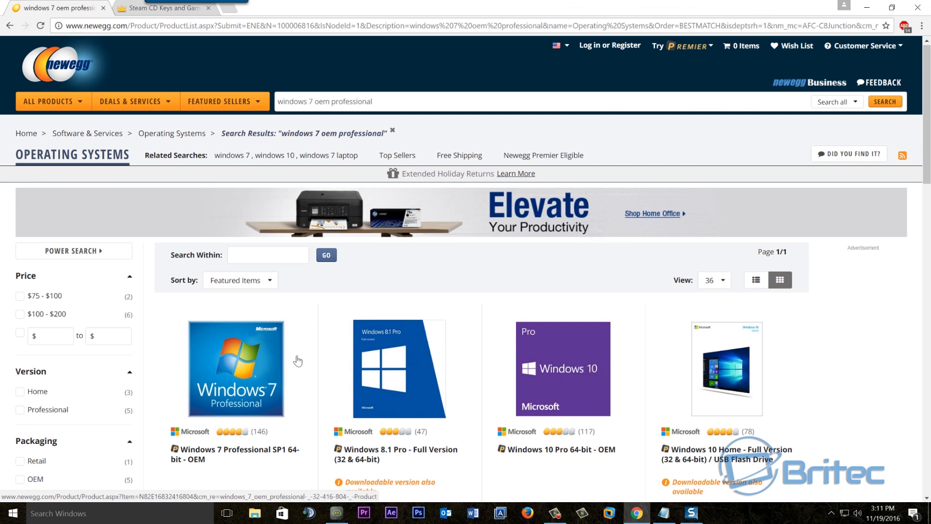
- Scroll Newegg's Windows prices, then switch to the Kinguin Windows 10 key listings
scroll(down, 3)
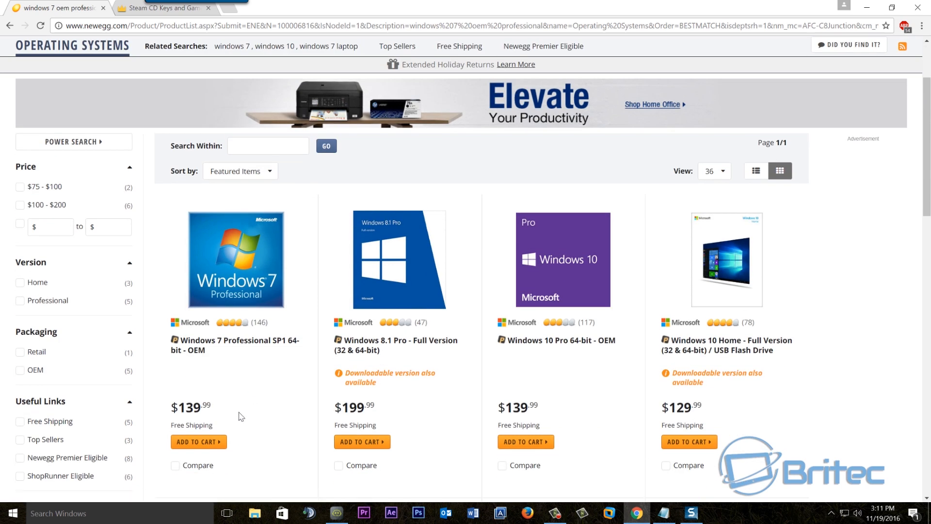
mouse_move(264, 407)
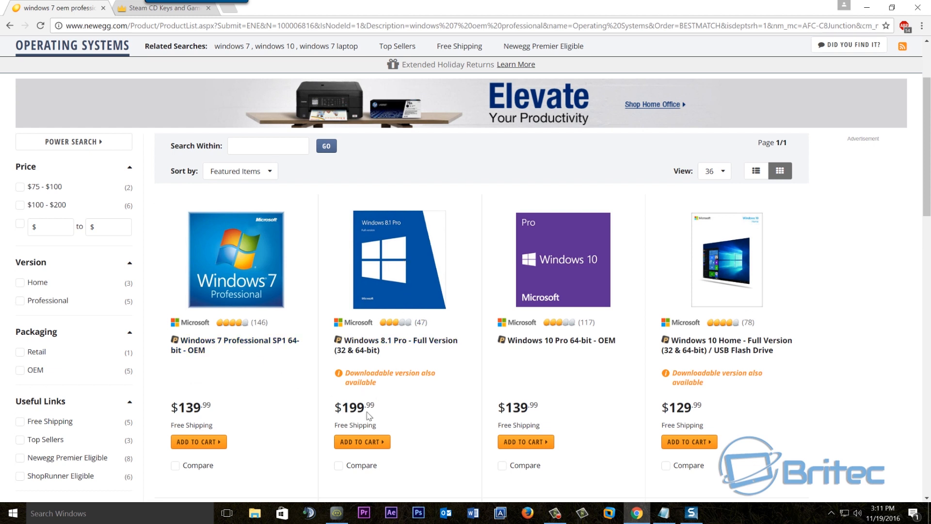
mouse_move(207, 402)
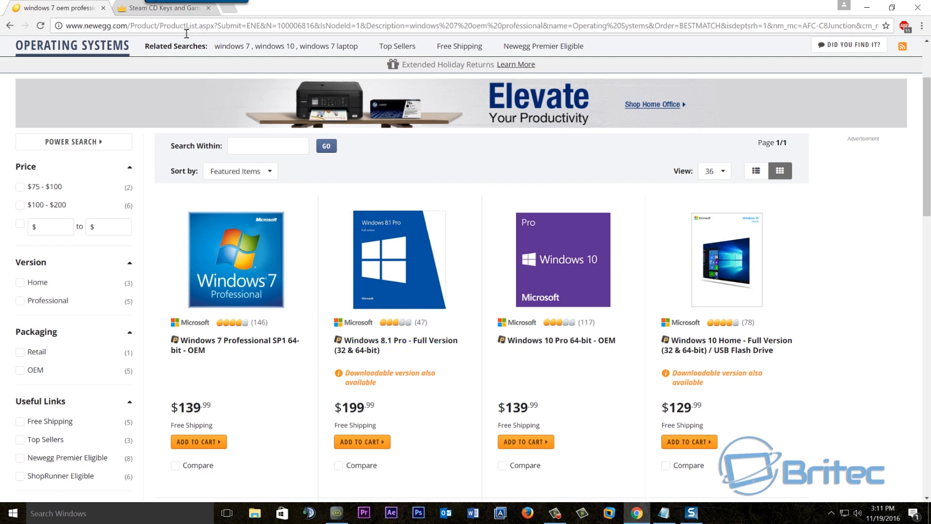
click(164, 7)
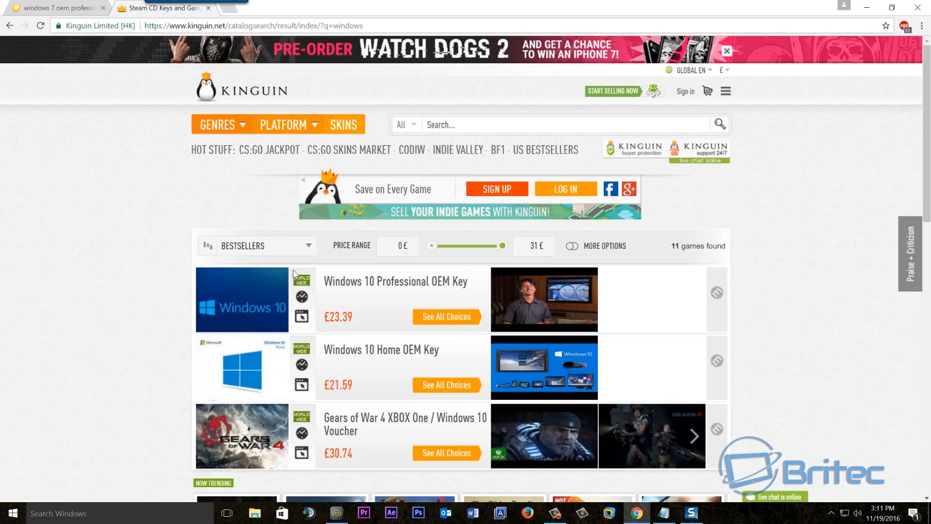
mouse_move(297, 275)
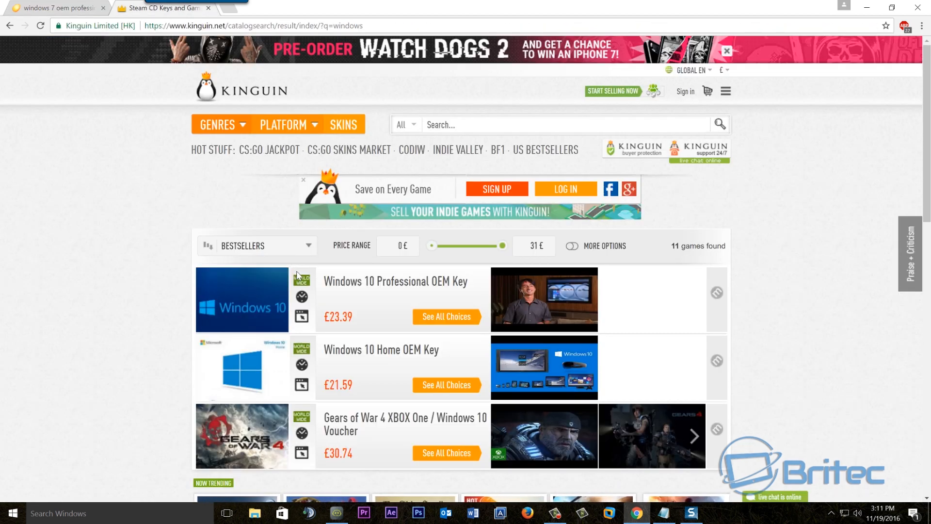
mouse_move(348, 293)
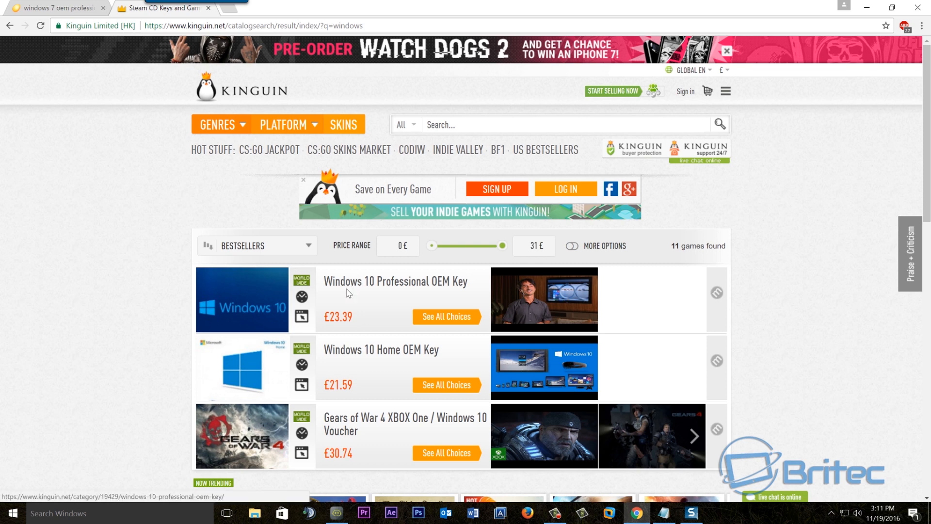
mouse_move(399, 311)
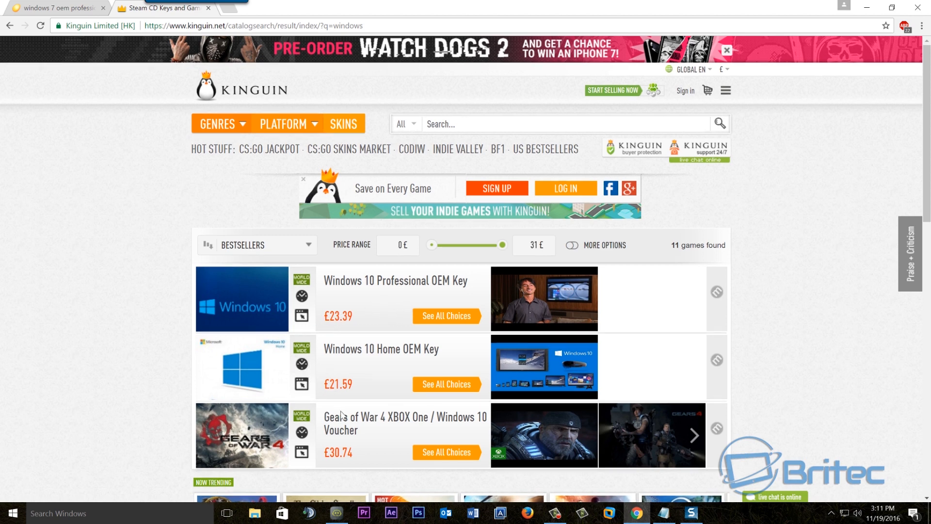
scroll(down, 3)
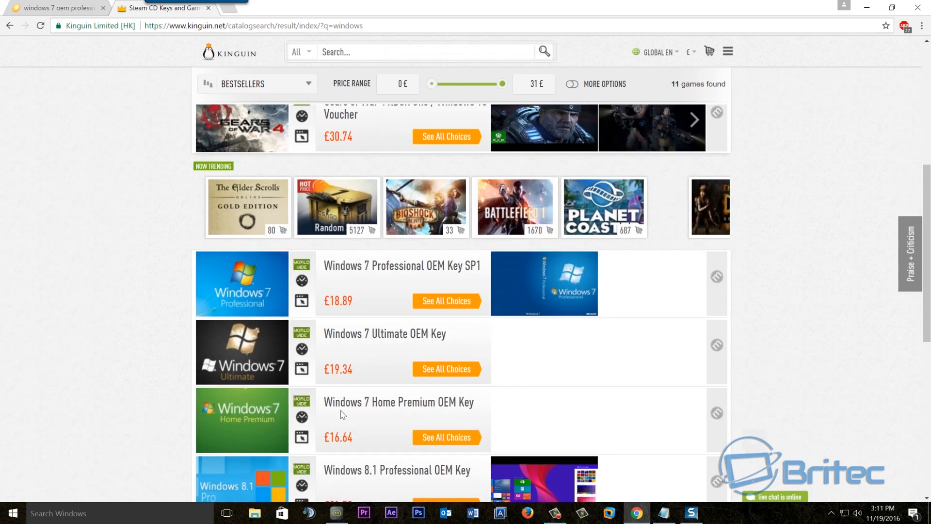
scroll(down, 3)
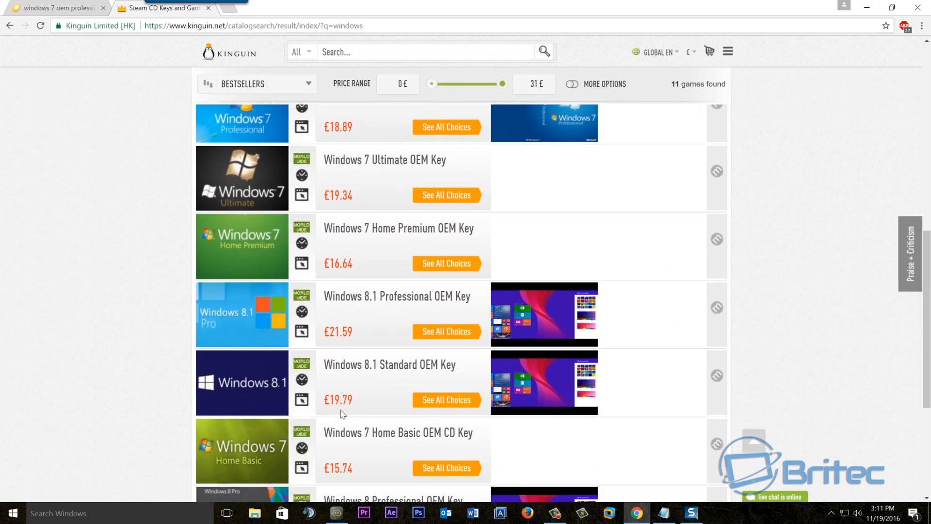
scroll(up, 3)
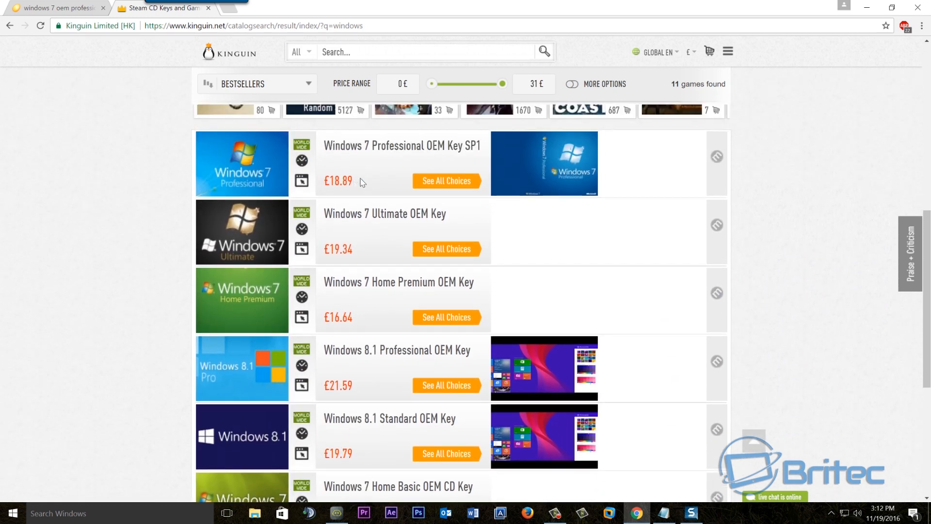
mouse_move(407, 150)
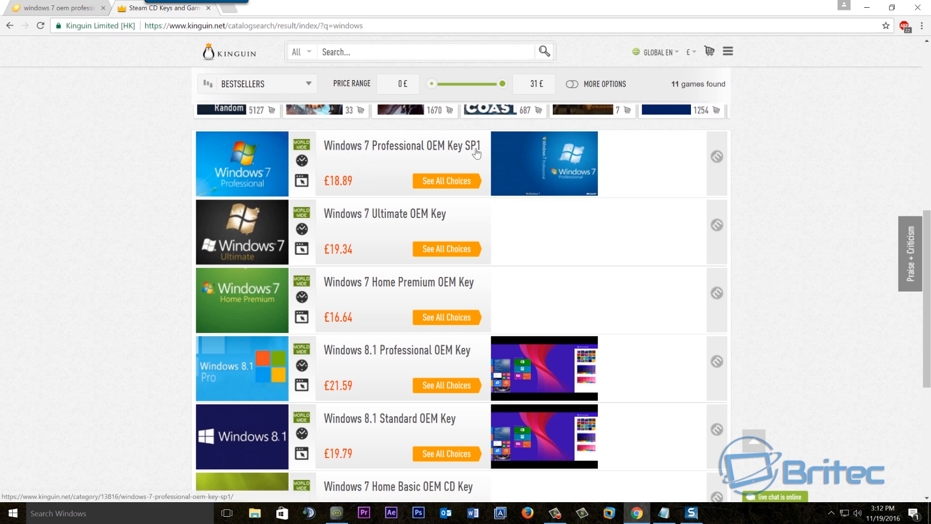
mouse_move(344, 192)
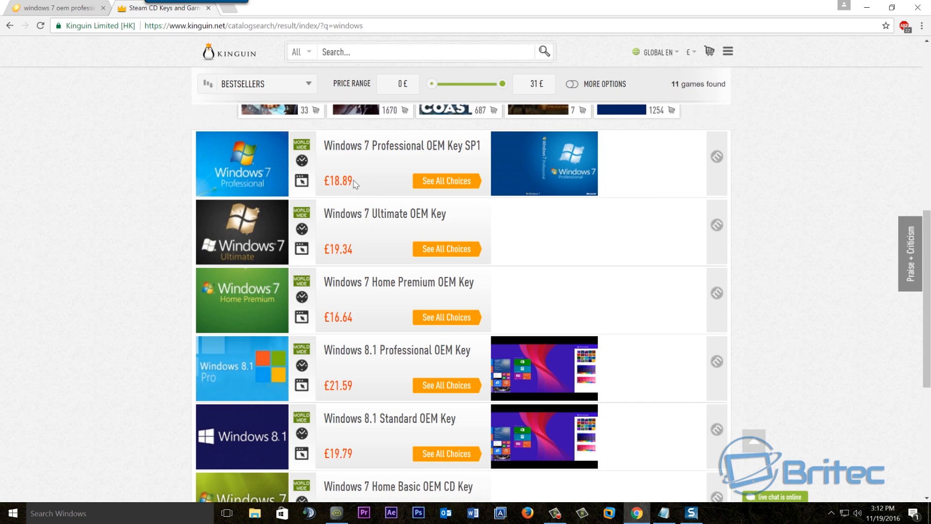
scroll(right, 3)
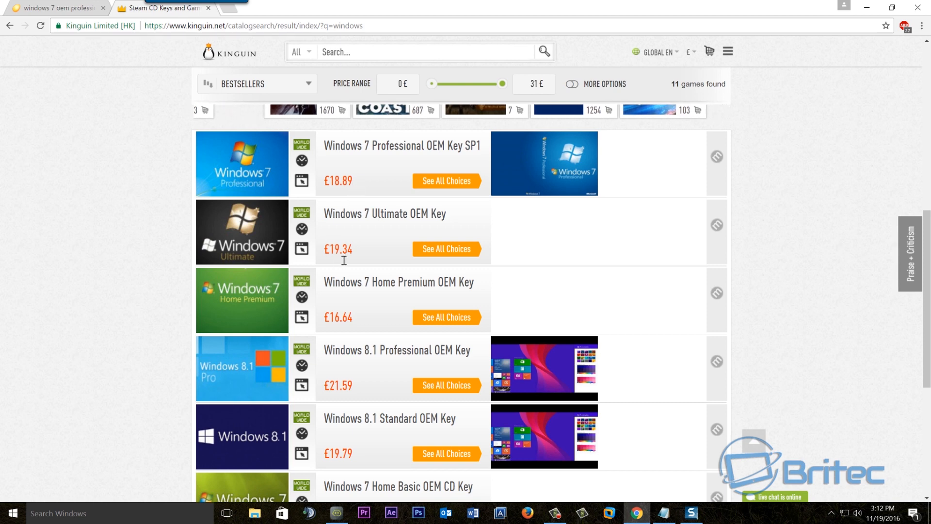
scroll(right, 3)
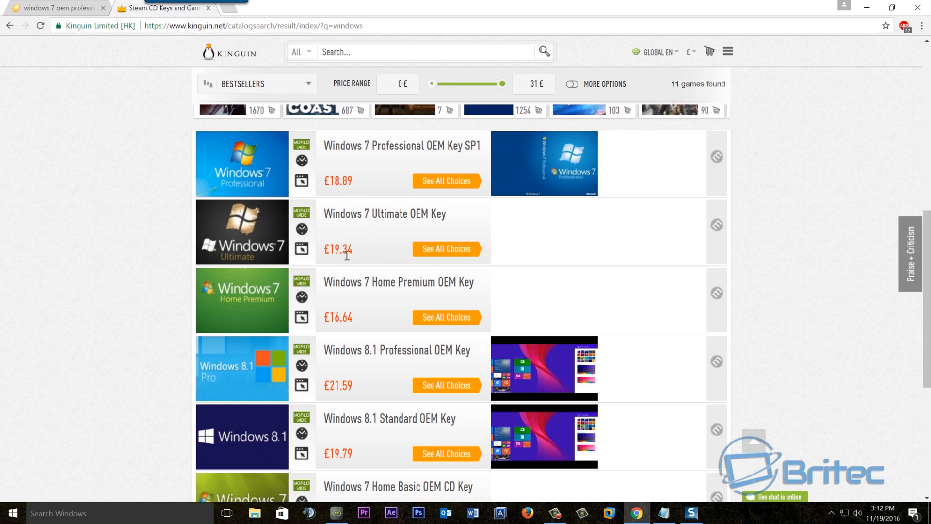
mouse_move(347, 312)
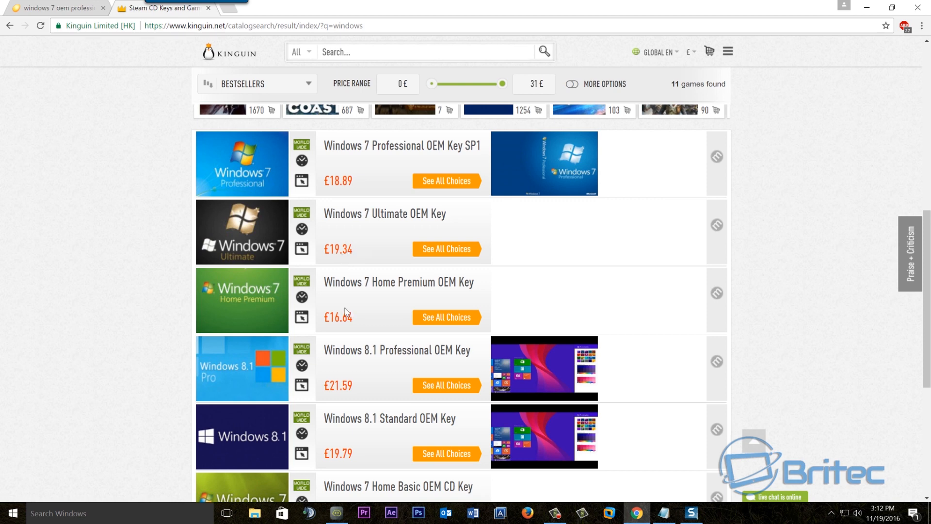
scroll(down, 3)
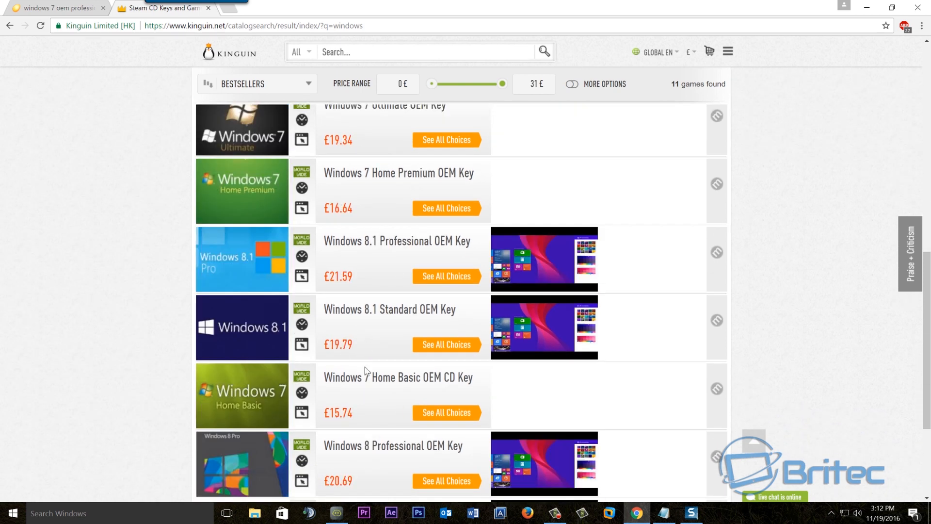
mouse_move(789, 62)
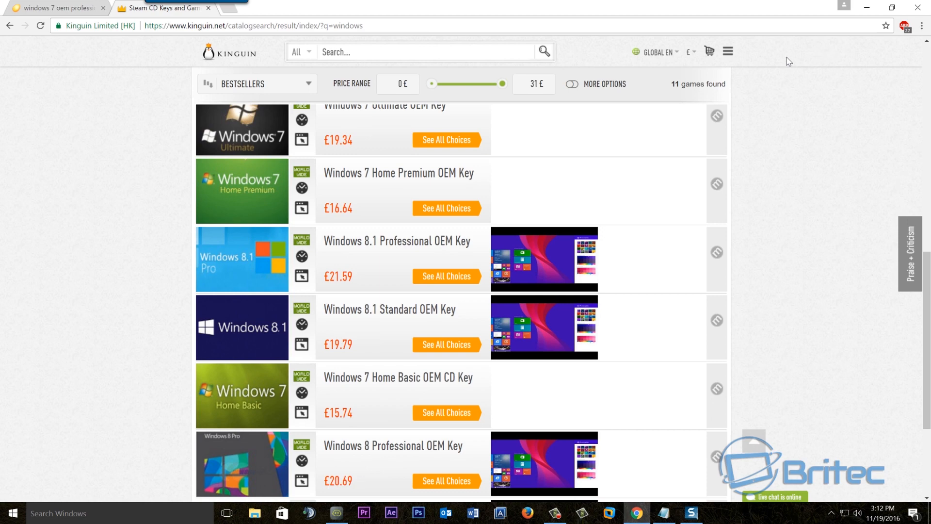
mouse_move(867, 10)
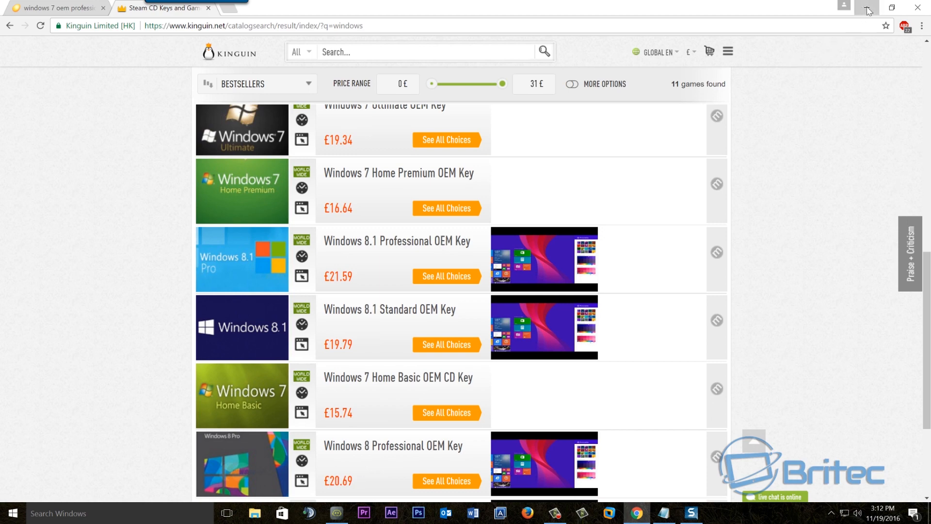
- Browse the Cinnamon, MATE and User Guide slides on the Linux Mint homepage
click(867, 7)
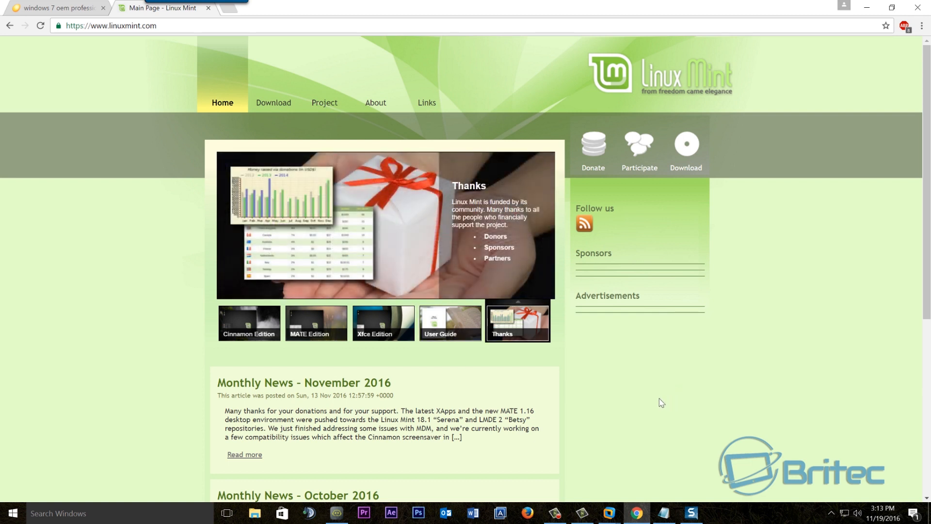
click(249, 323)
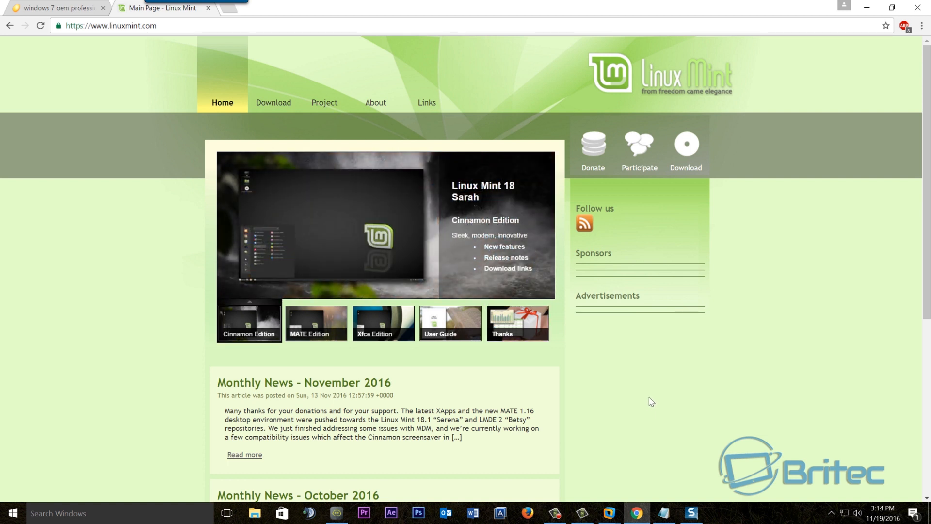
click(316, 323)
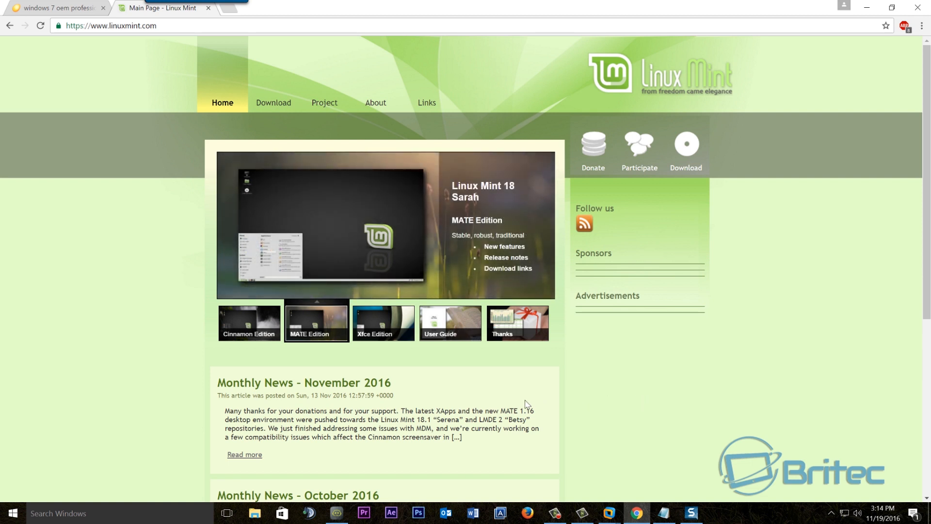
click(383, 323)
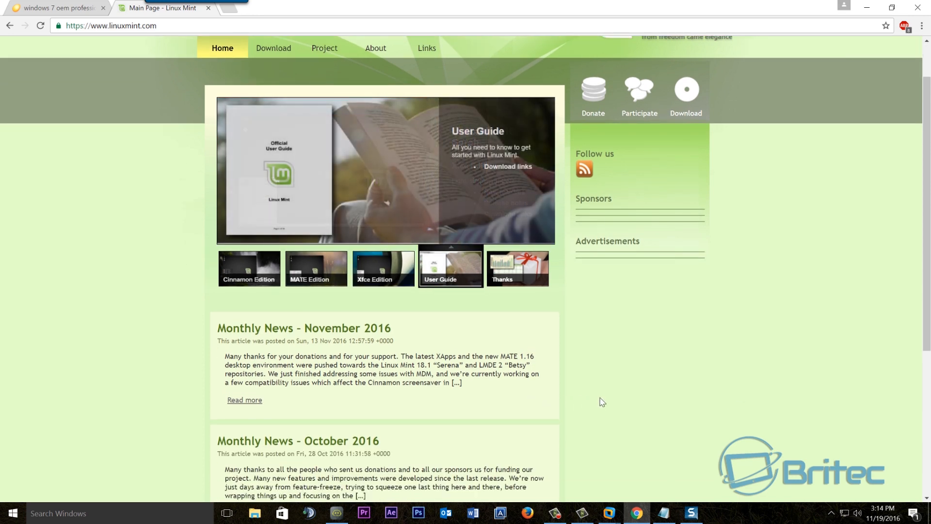
- View the Thanks slide and scroll through the monthly news posts
scroll(up, 3)
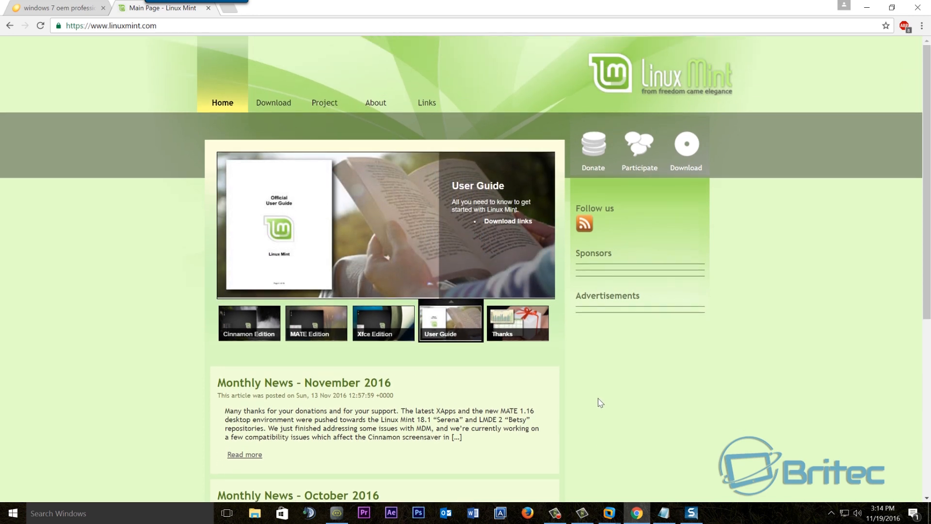
click(517, 322)
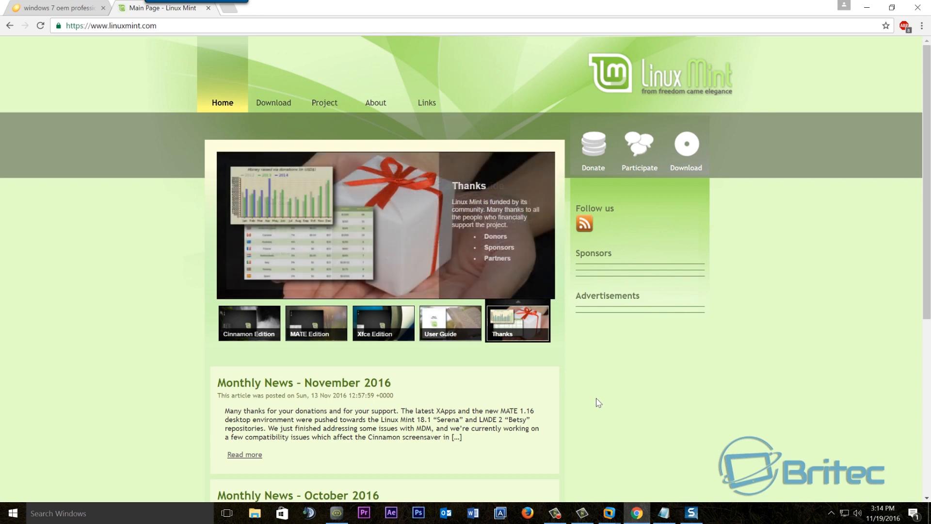
scroll(down, 3)
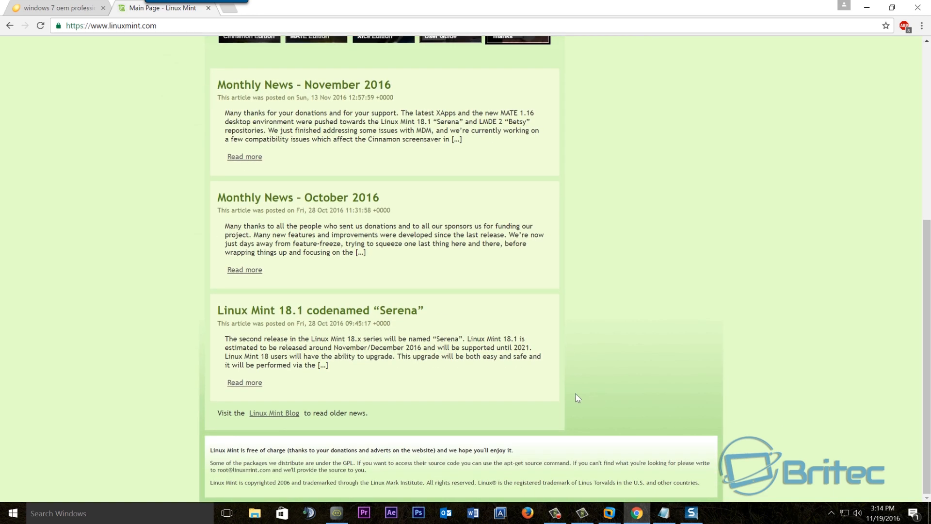
mouse_move(302, 319)
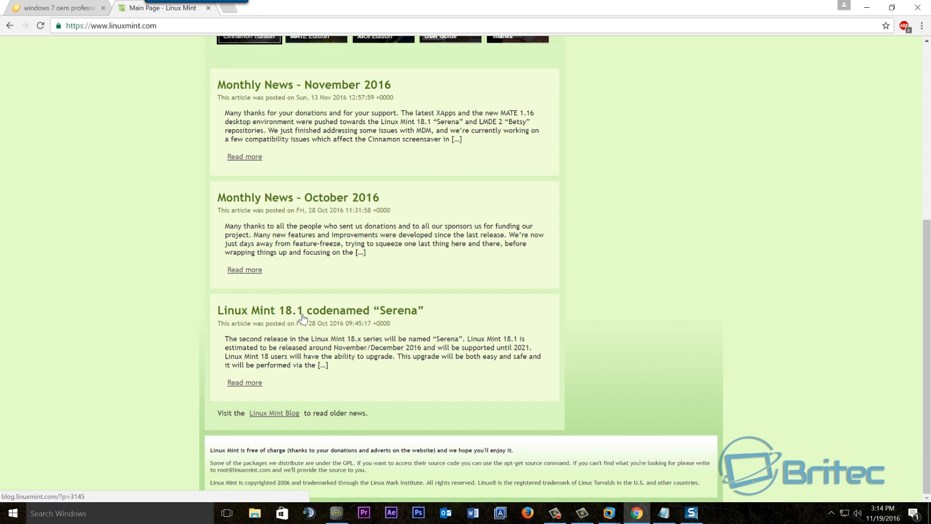
mouse_move(249, 317)
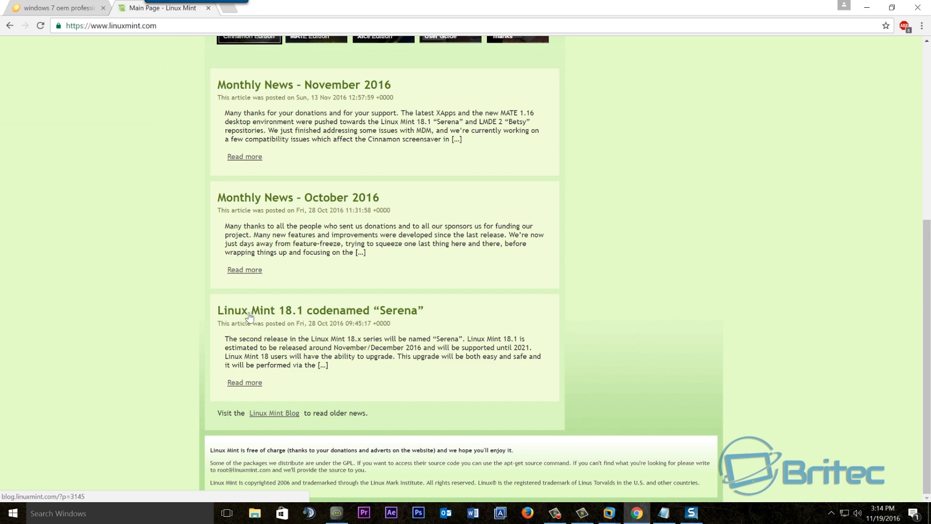
mouse_move(558, 355)
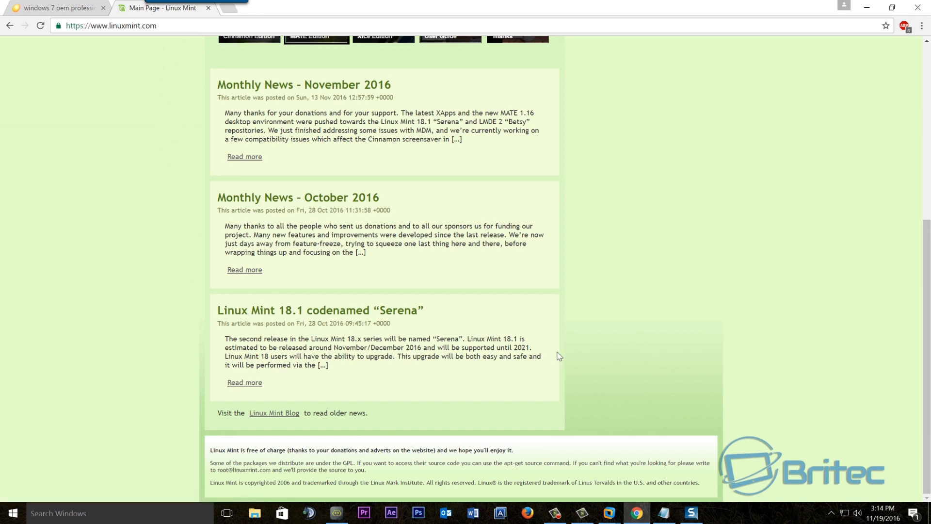
scroll(up, 3)
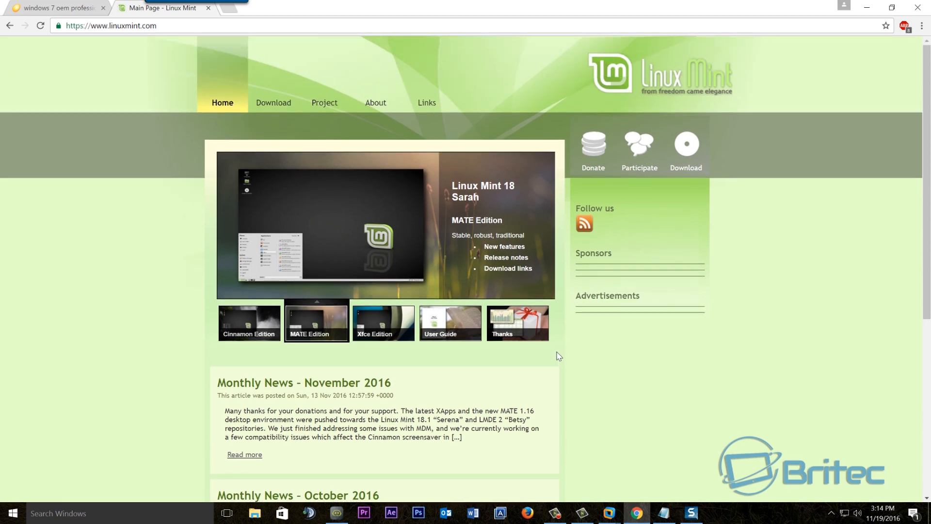
- Open the Download page and scroll to the 32-bit and 64-bit edition links table
click(273, 103)
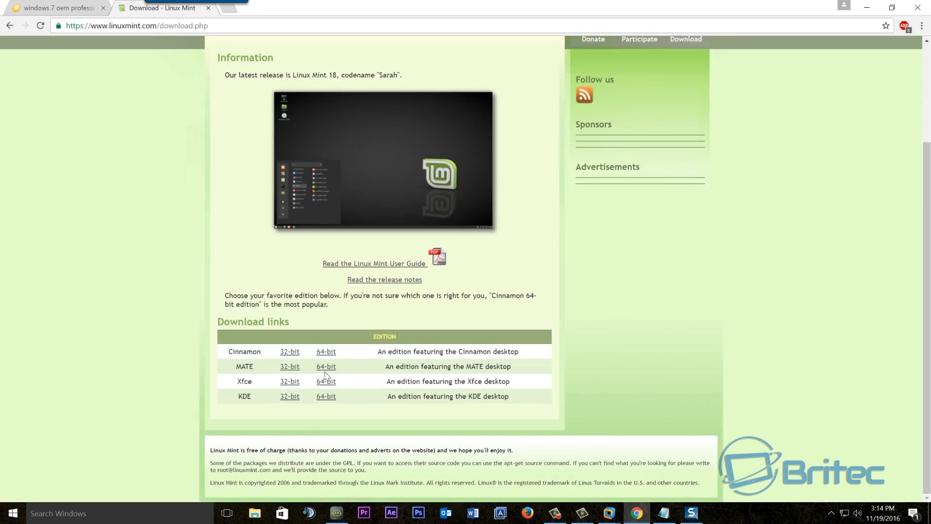
mouse_move(349, 410)
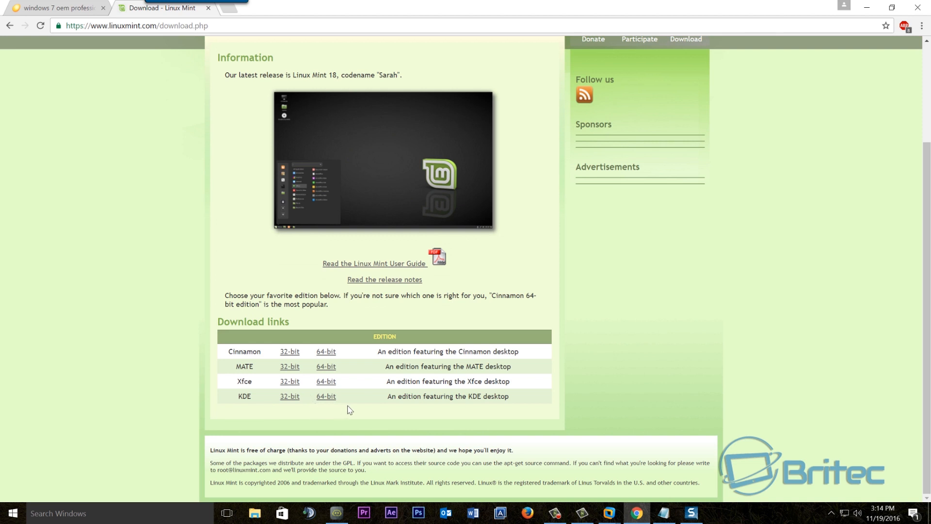
scroll(up, 3)
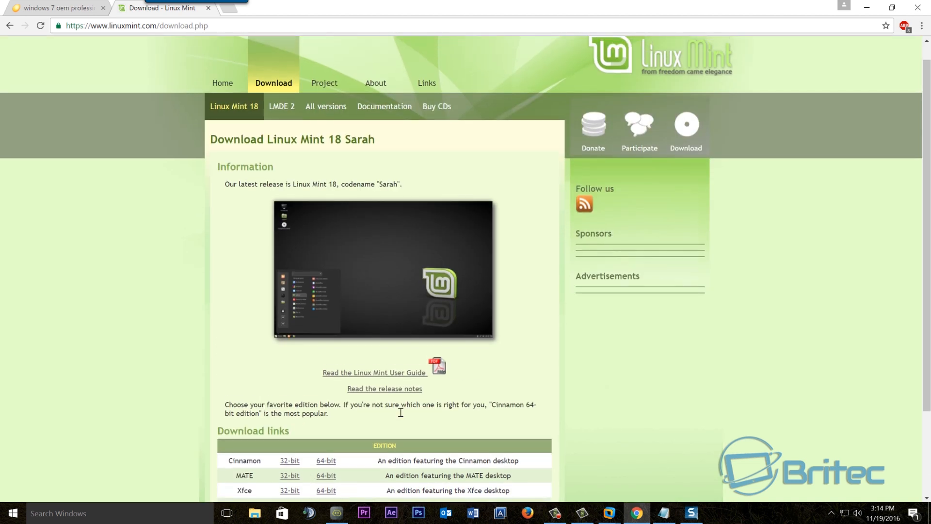
mouse_move(350, 413)
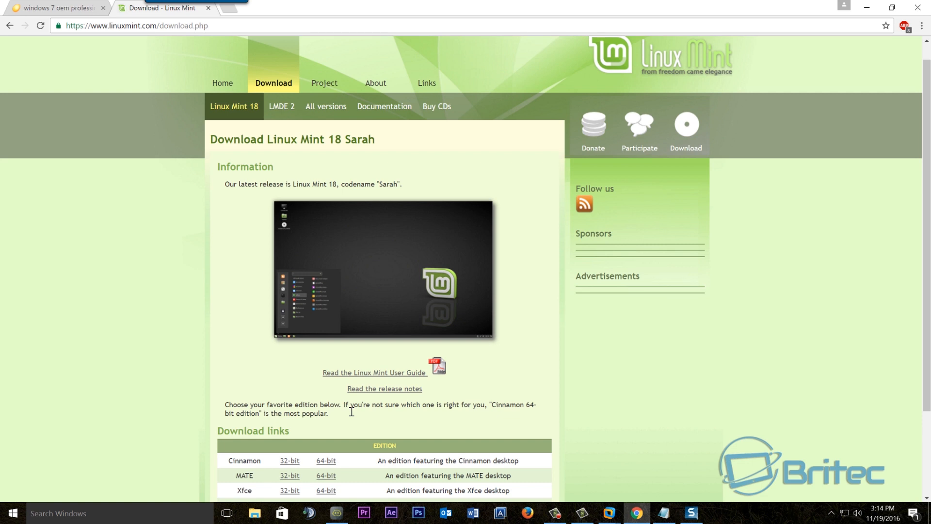
scroll(down, 3)
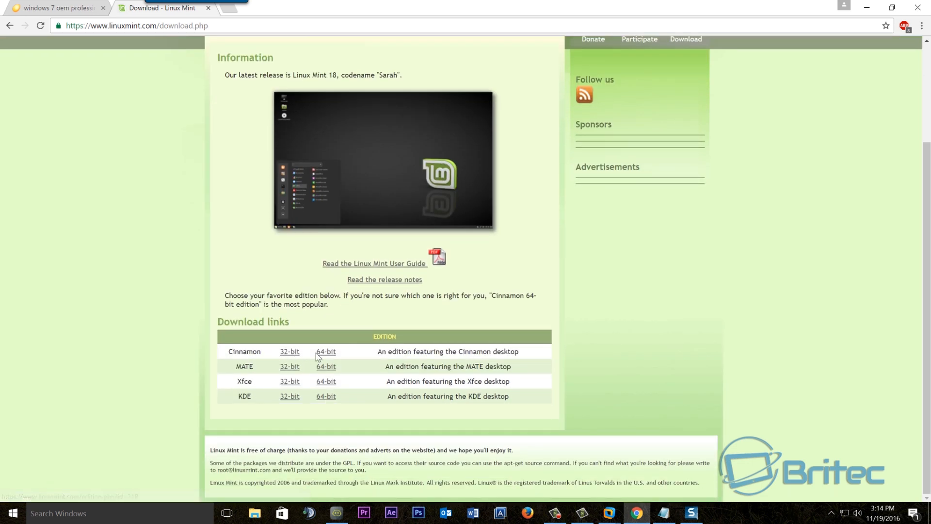
mouse_move(326, 352)
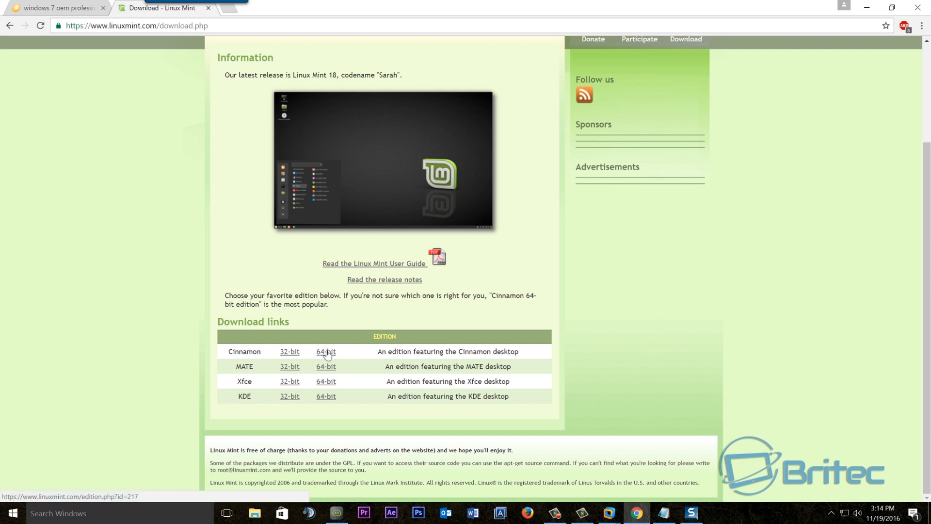
mouse_move(326, 357)
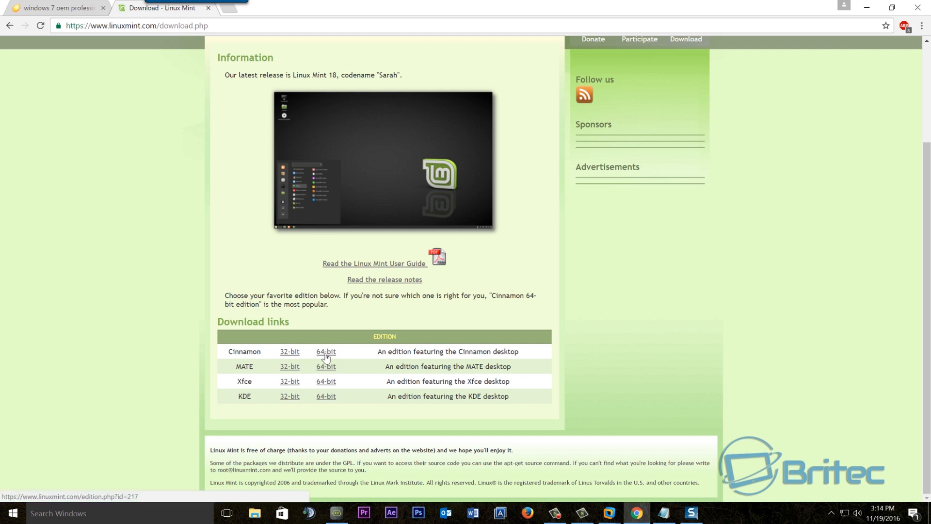
scroll(up, 3)
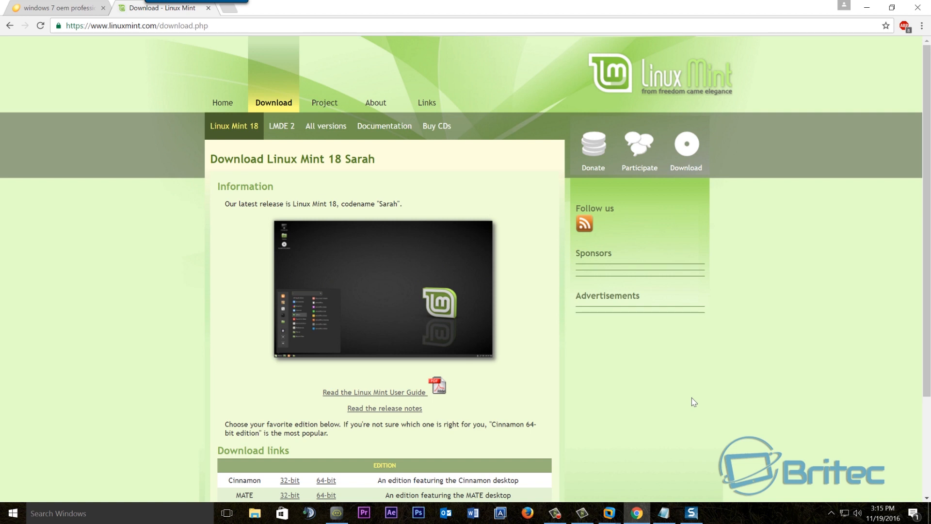
mouse_move(785, 223)
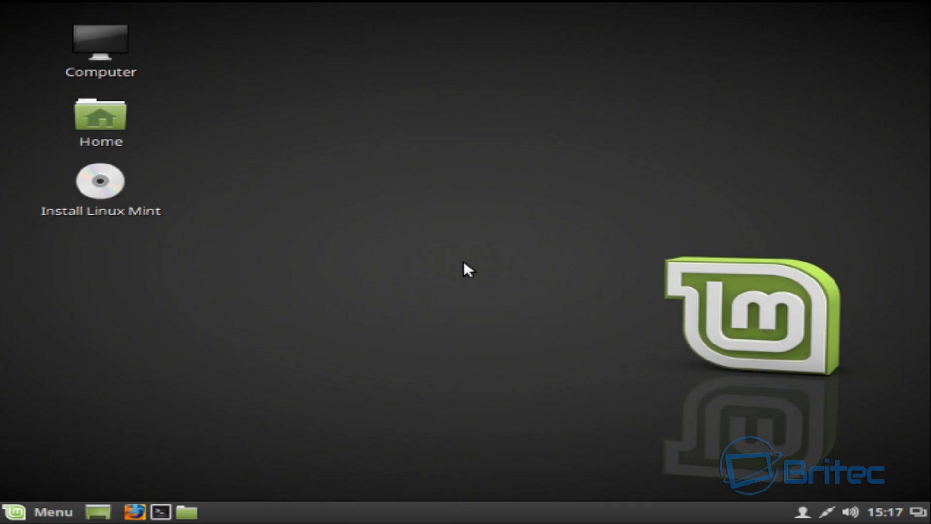
mouse_move(487, 426)
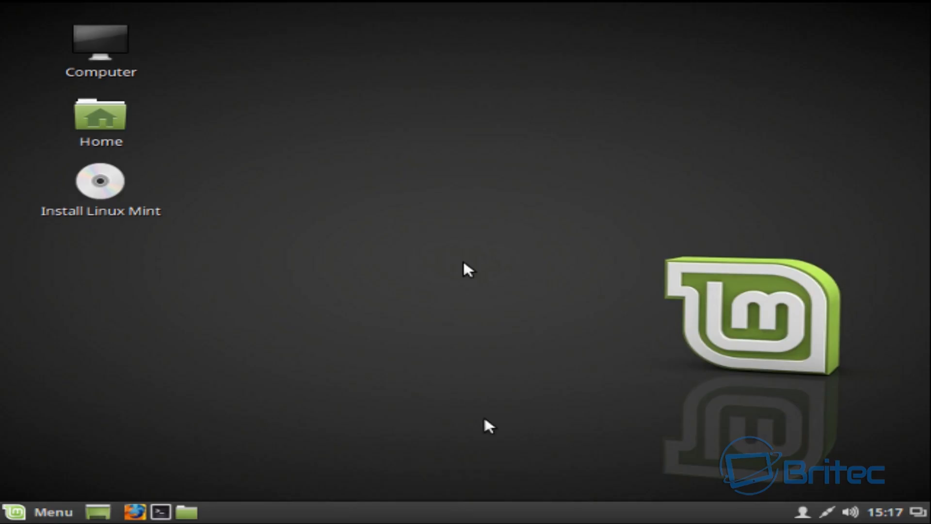
mouse_move(107, 196)
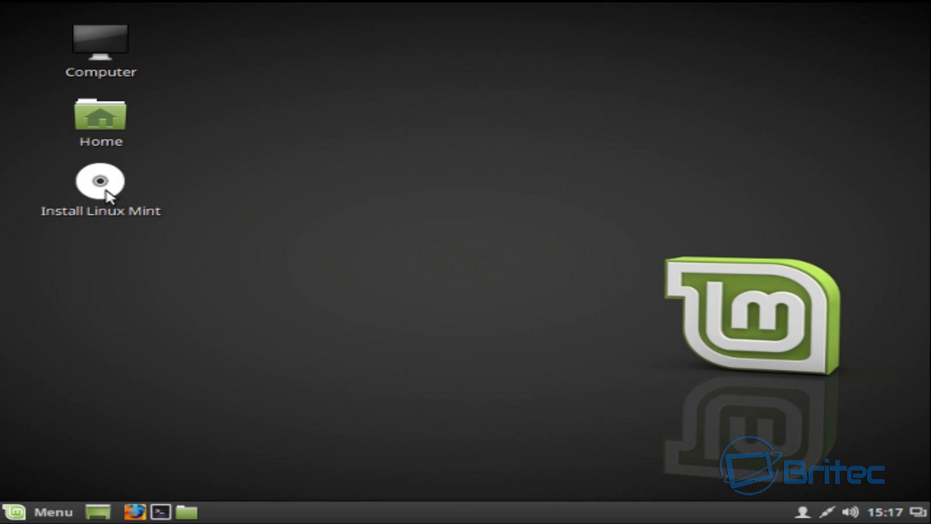
- Launch Install Linux Mint, keep English, and tick third-party software for graphics, Wi-Fi, Flash, MP3
click(100, 181)
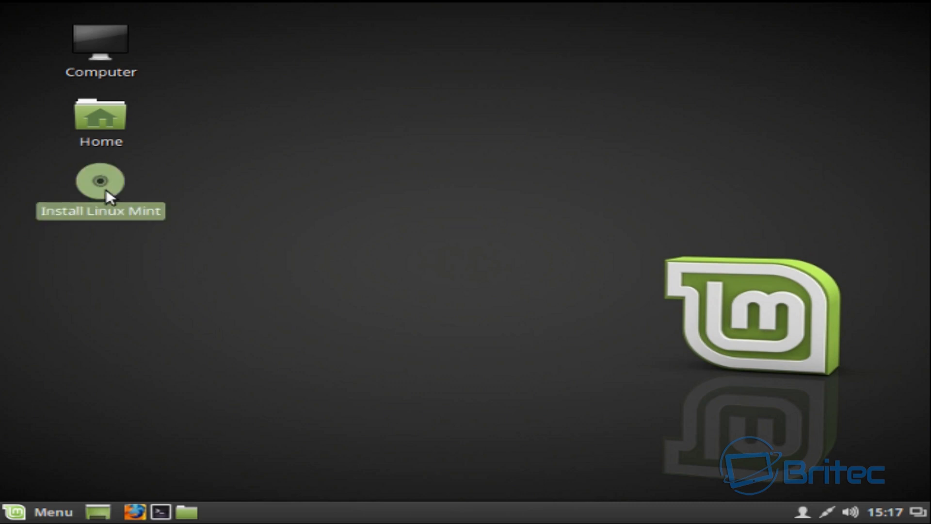
double_click(99, 181)
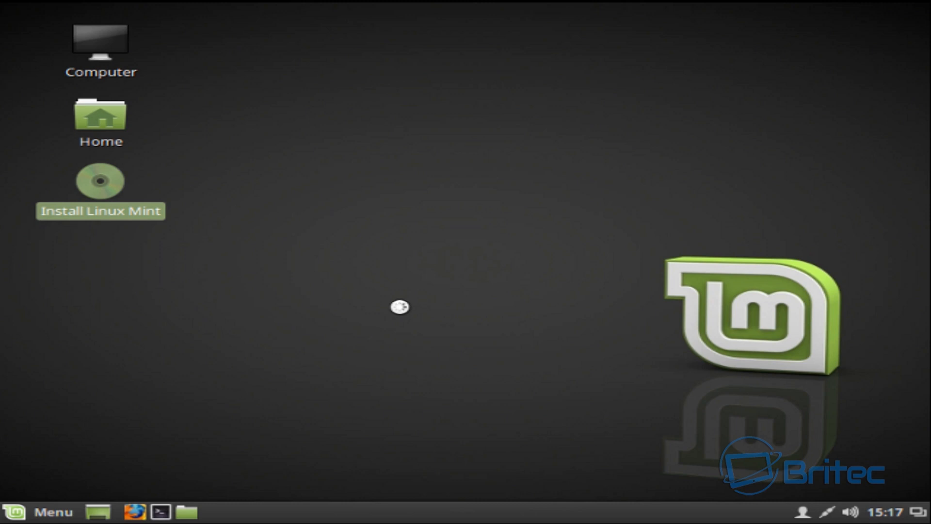
double_click(100, 180)
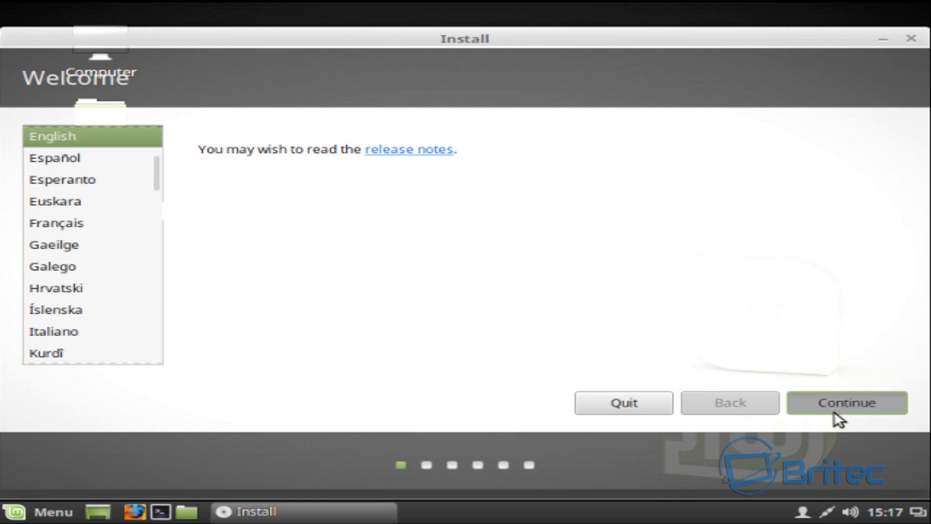
click(846, 402)
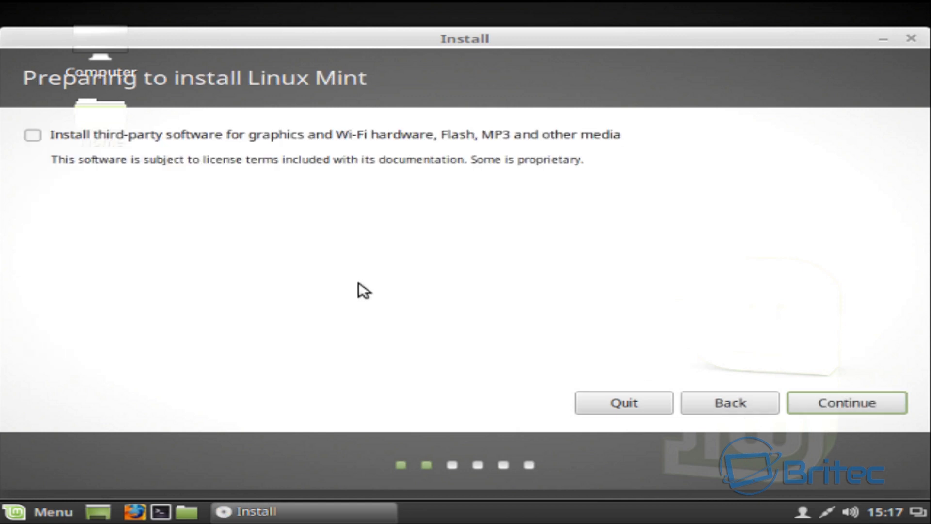
click(33, 135)
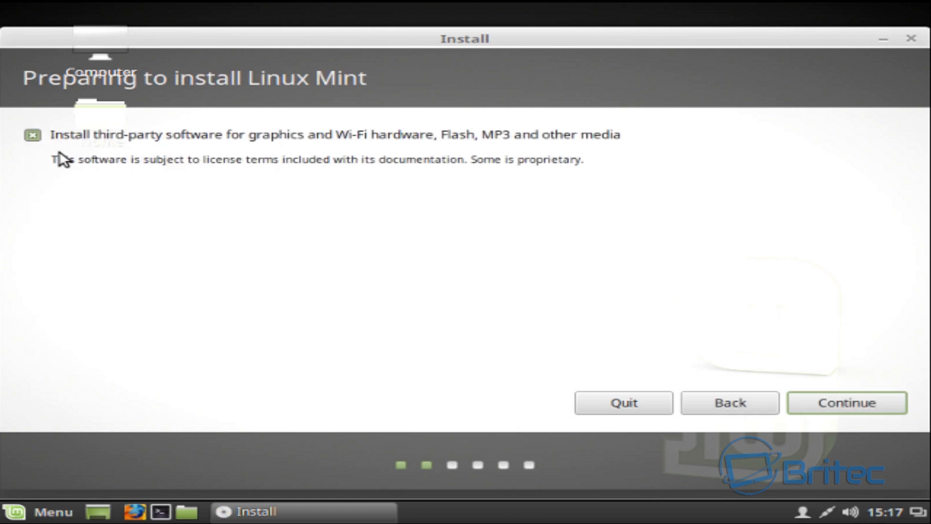
mouse_move(513, 389)
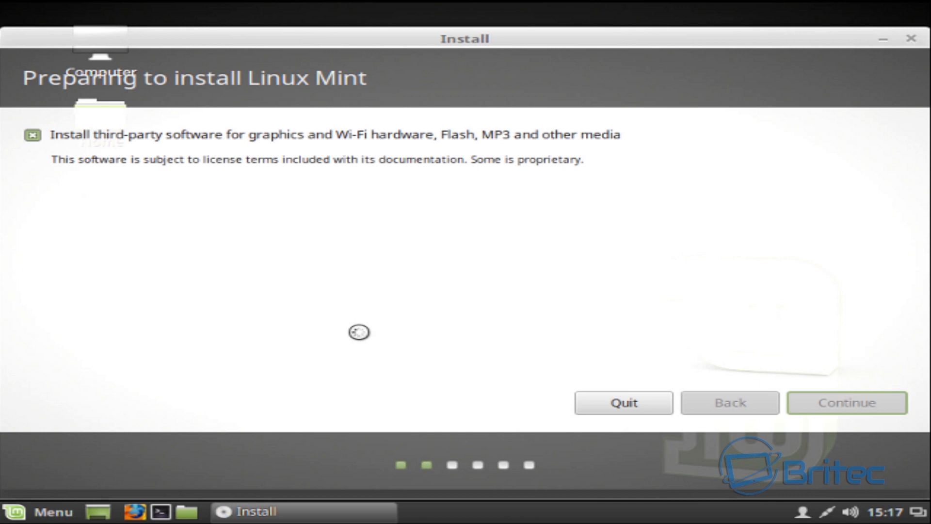
- Choose 'Something else' on the Installation type page
click(845, 402)
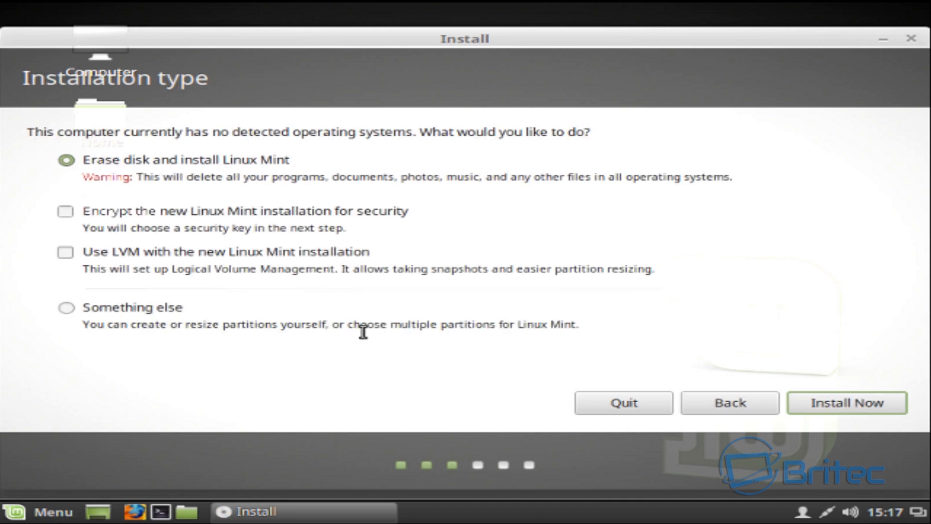
mouse_move(320, 379)
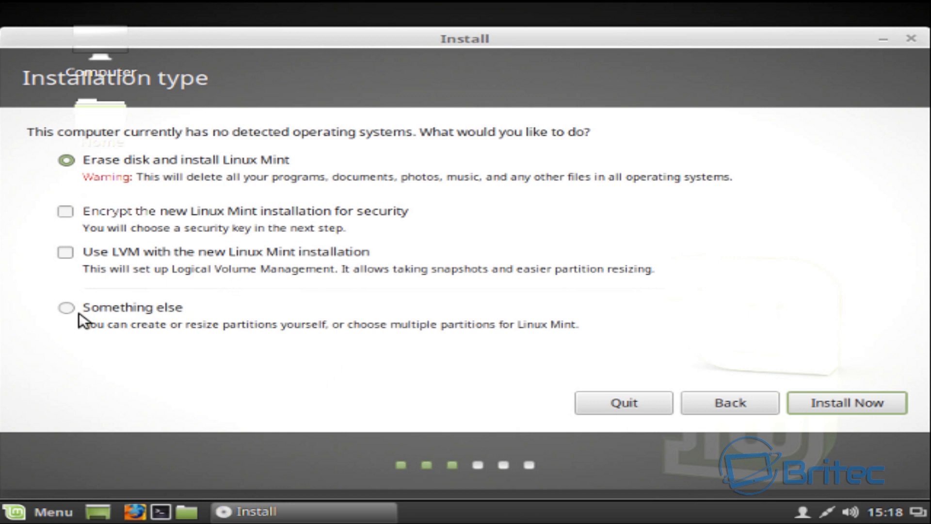
click(66, 308)
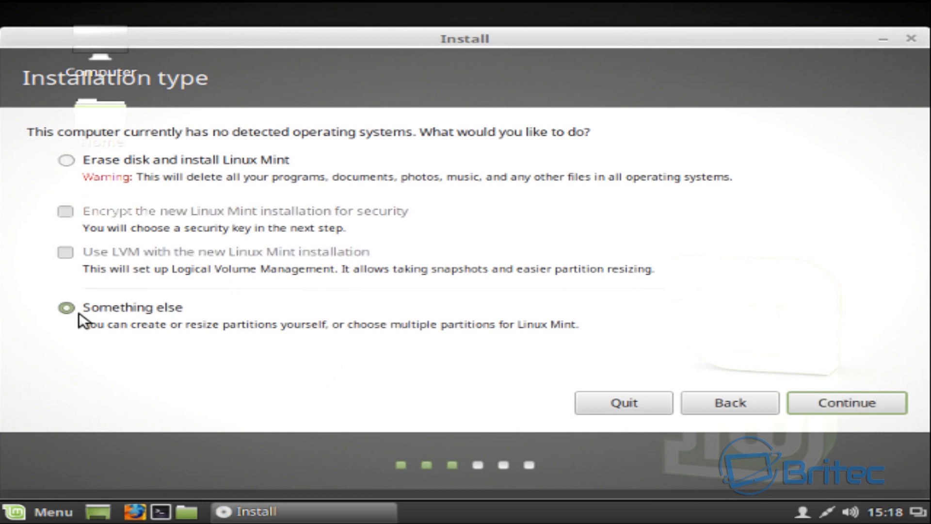
mouse_move(296, 351)
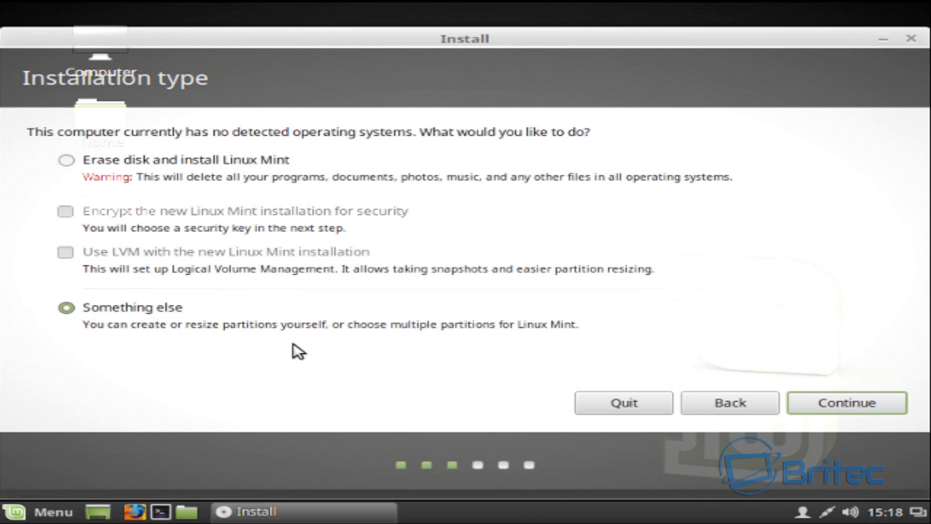
mouse_move(293, 372)
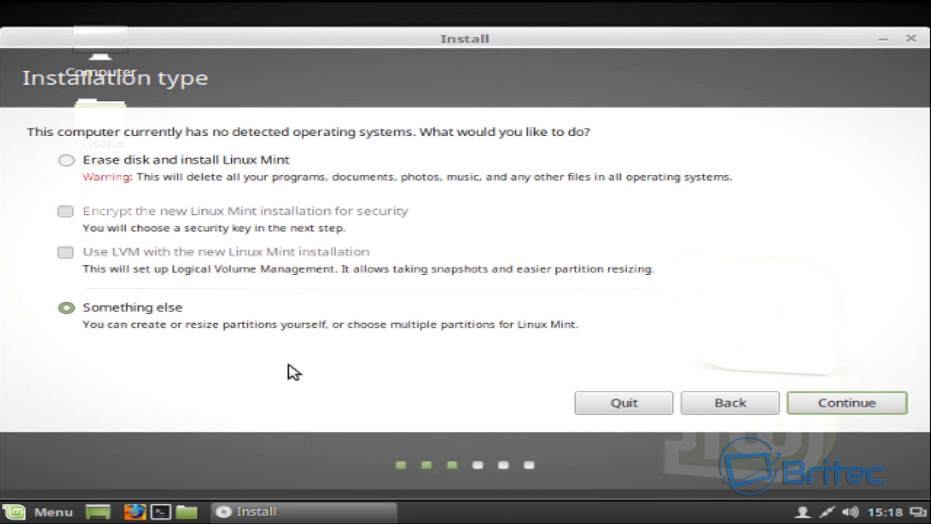
mouse_move(299, 377)
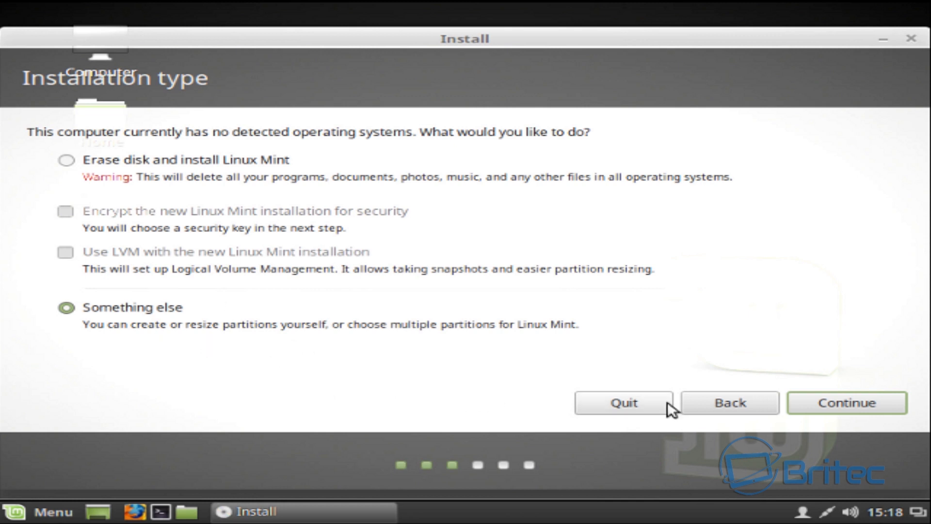
- Create a new empty partition table on /dev/sda and select its 32212 MB free space
click(846, 402)
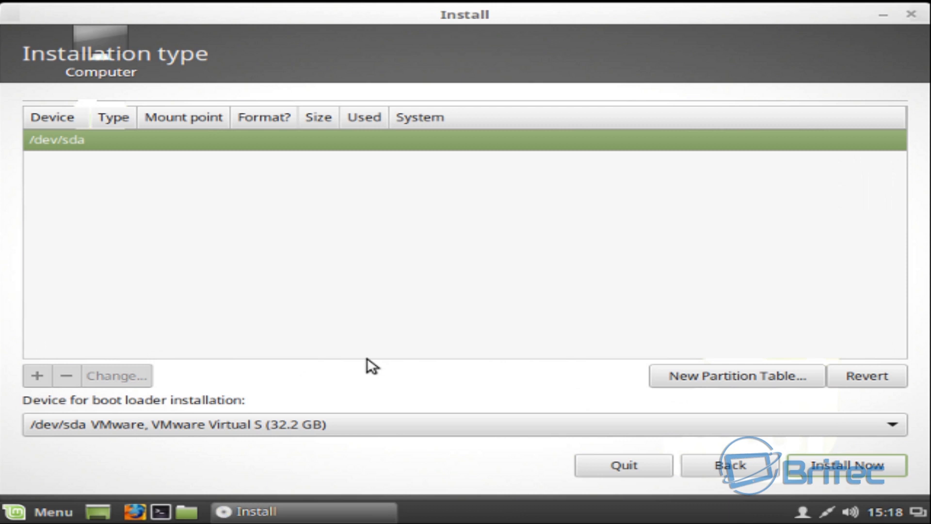
mouse_move(83, 157)
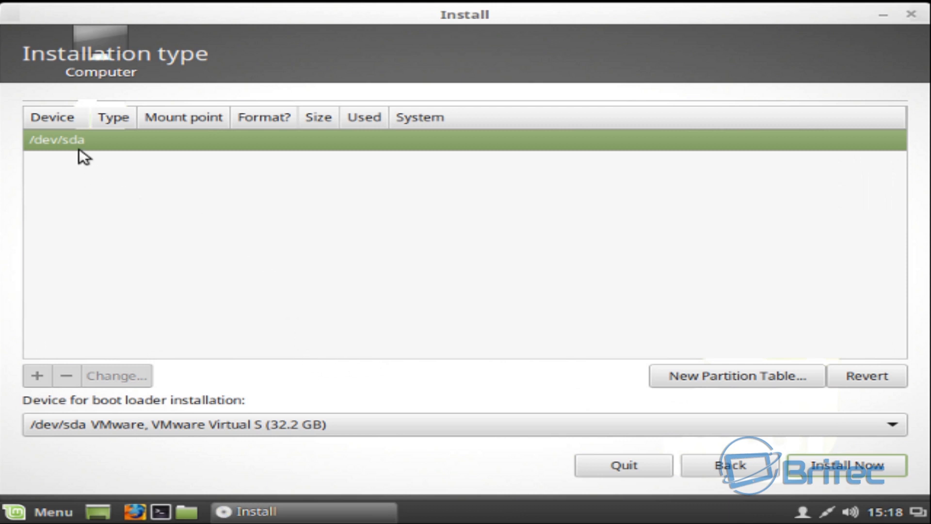
mouse_move(731, 396)
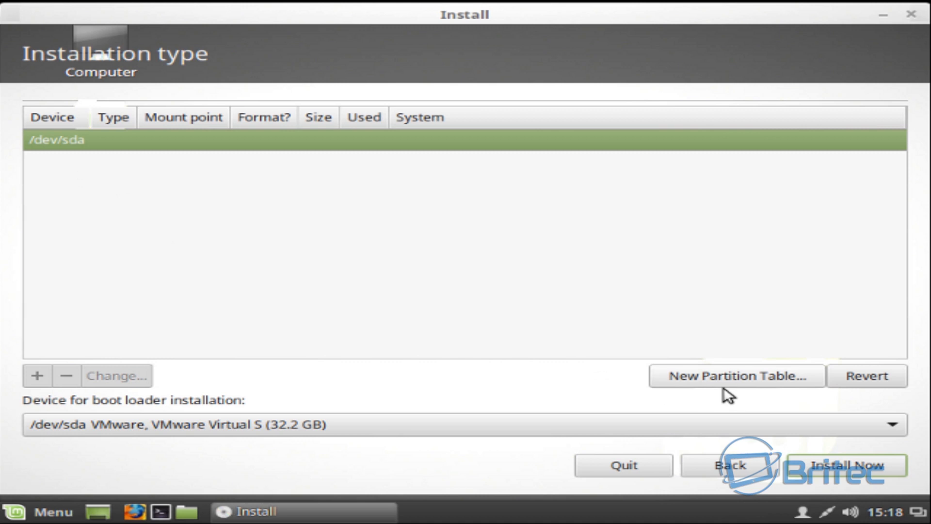
click(736, 376)
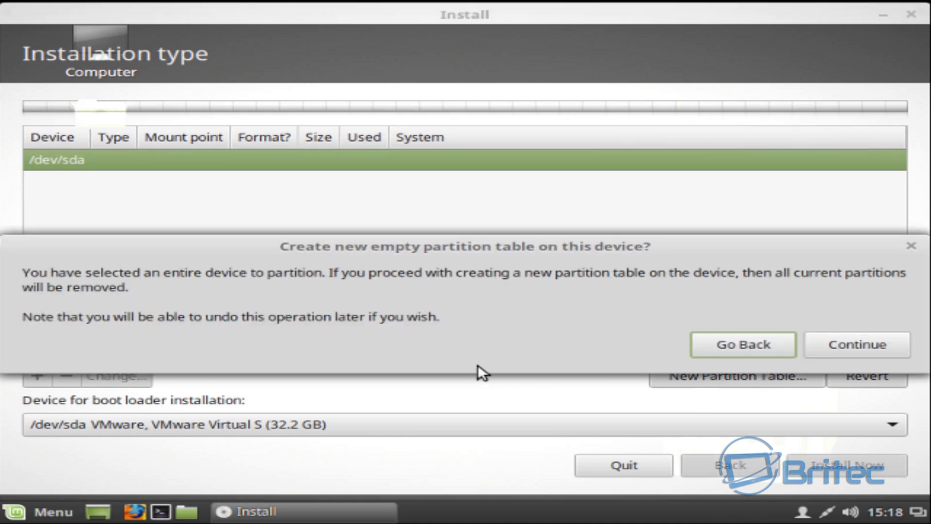
mouse_move(858, 360)
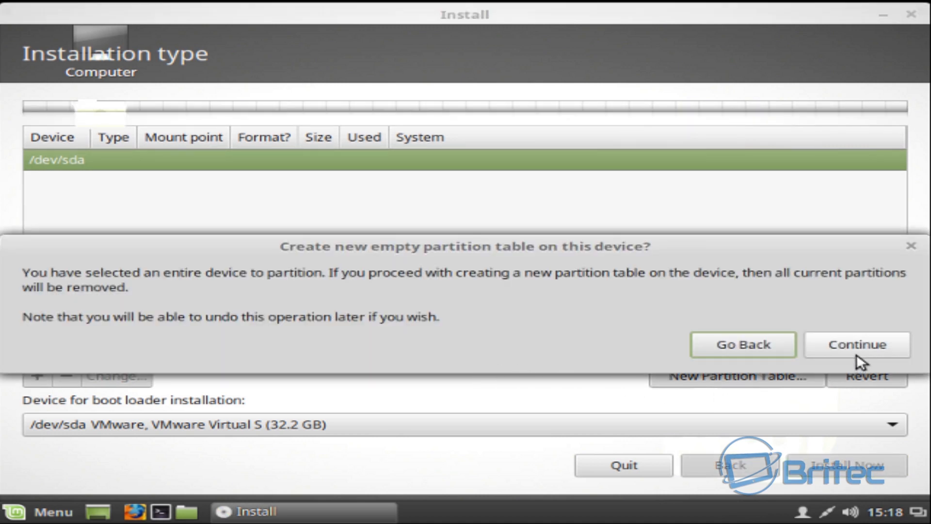
click(857, 344)
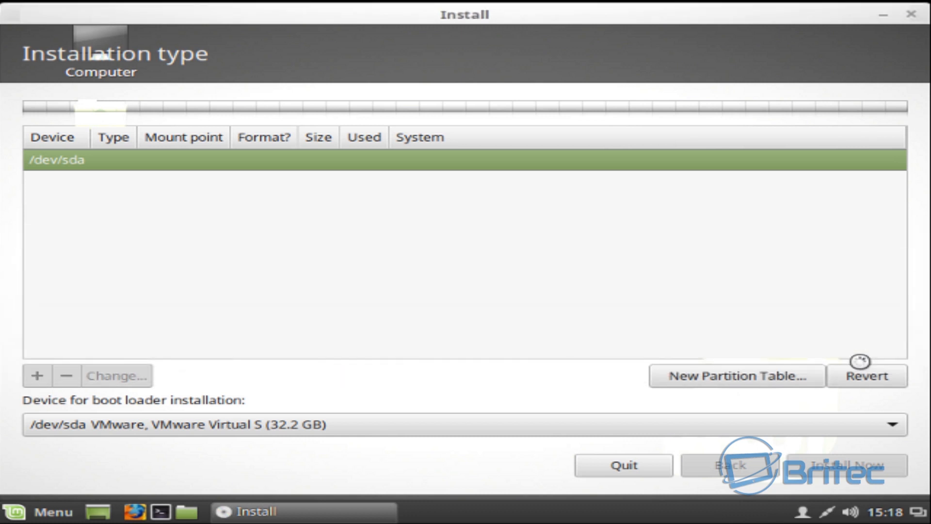
click(736, 376)
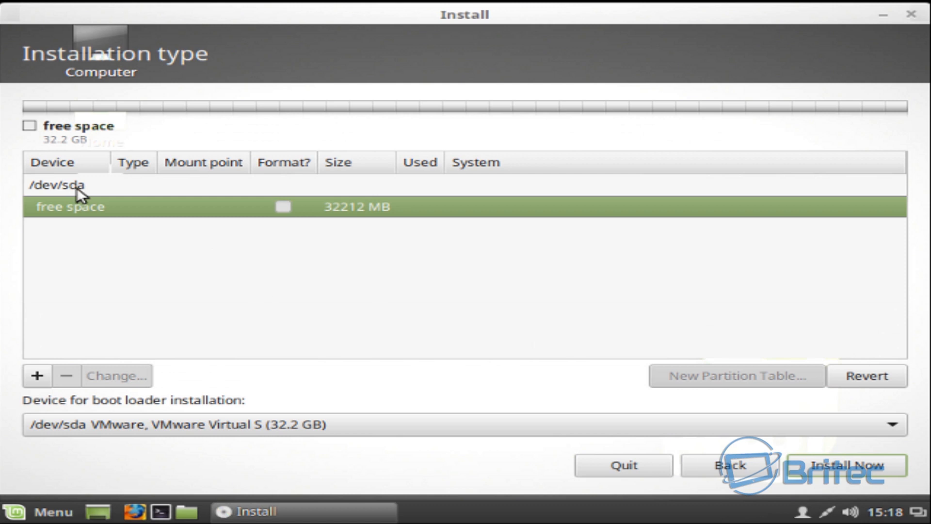
mouse_move(357, 223)
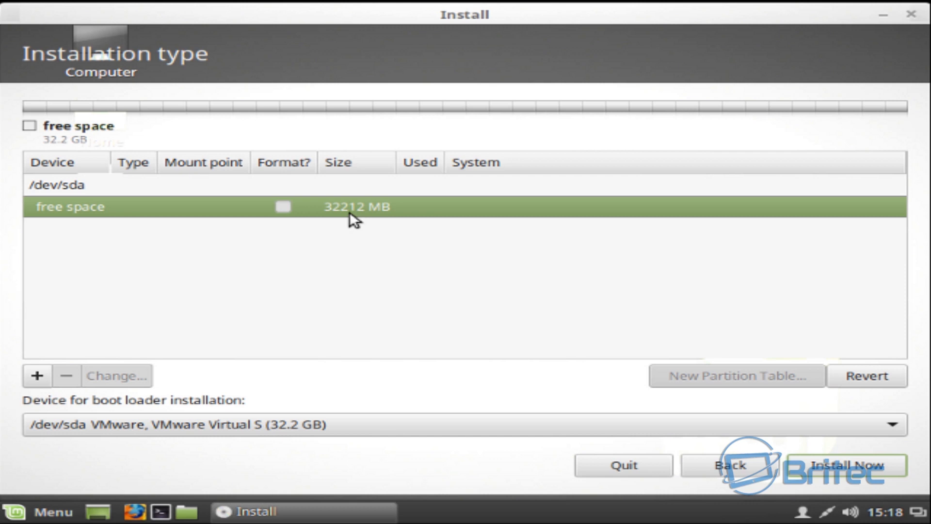
mouse_move(271, 233)
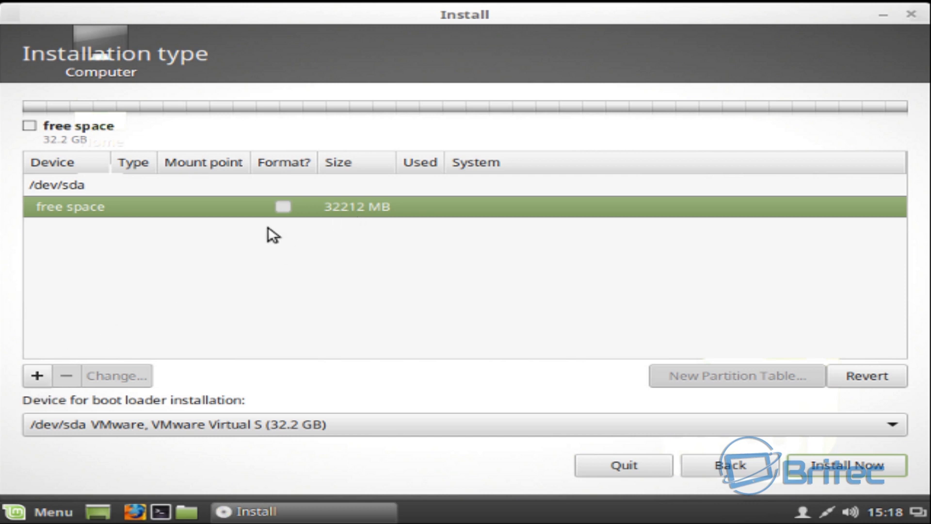
mouse_move(129, 330)
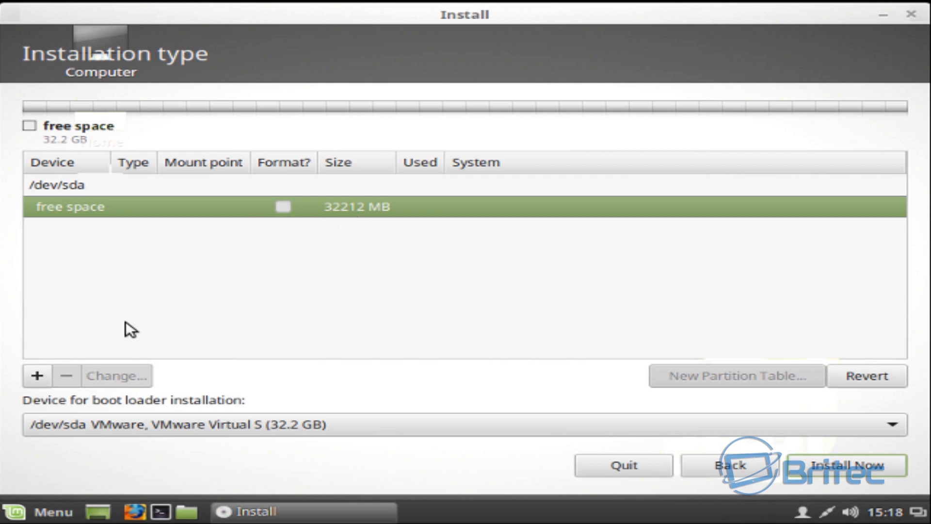
mouse_move(211, 220)
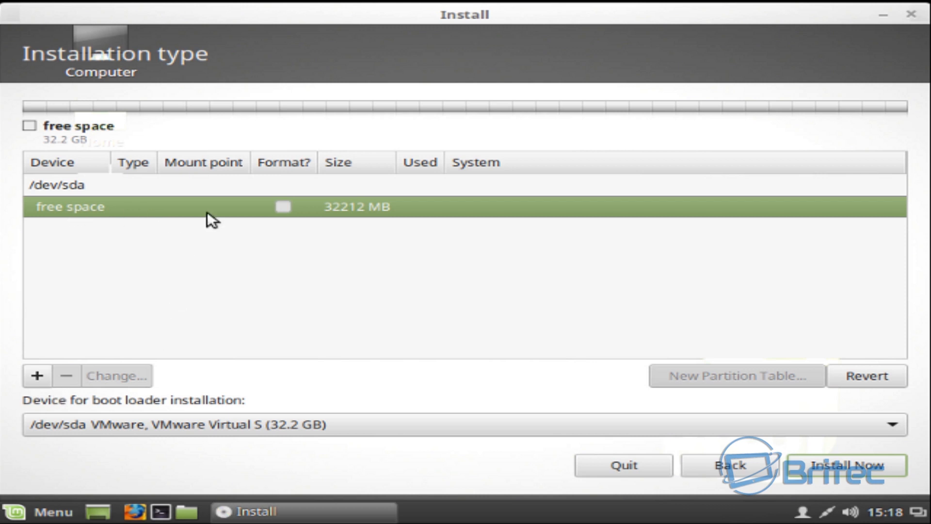
- Create a 20000 MB primary ext4 partition /dev/sda1 mounted at /
click(38, 376)
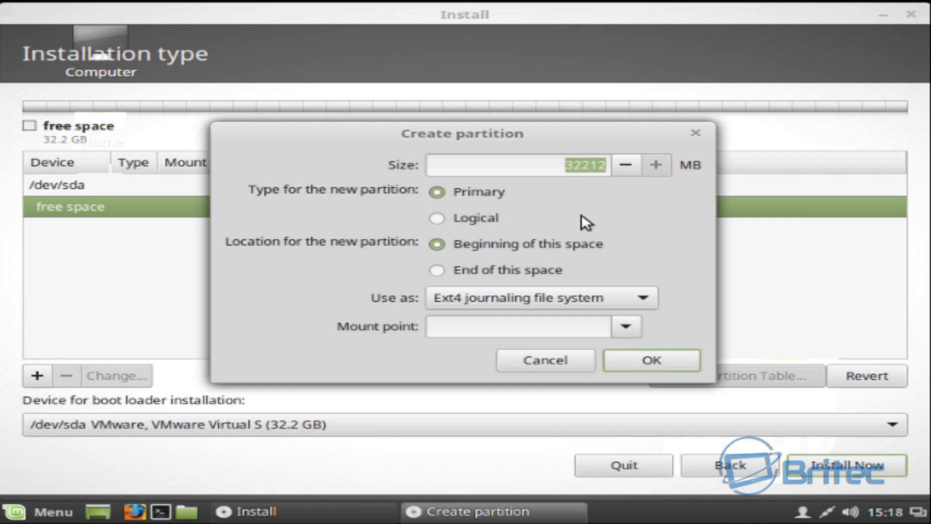
mouse_move(486, 204)
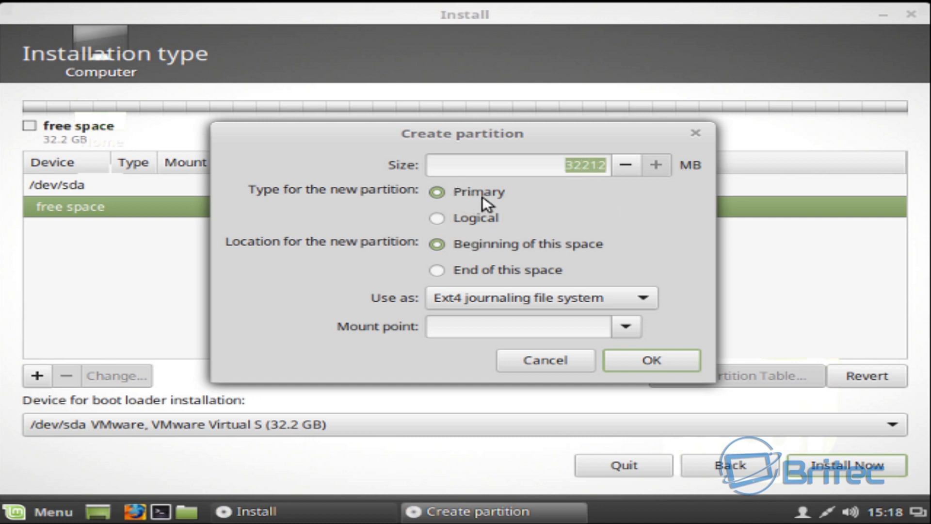
mouse_move(563, 246)
text(20000)
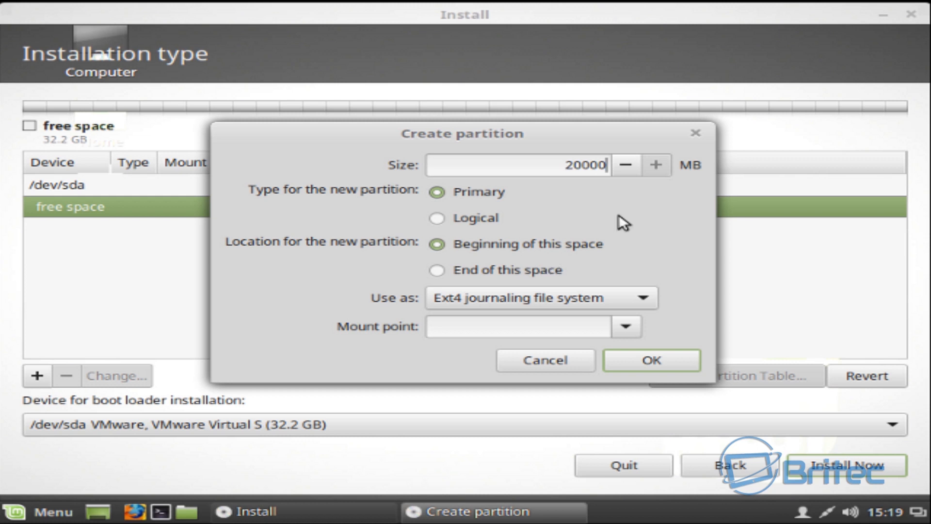
mouse_move(430, 214)
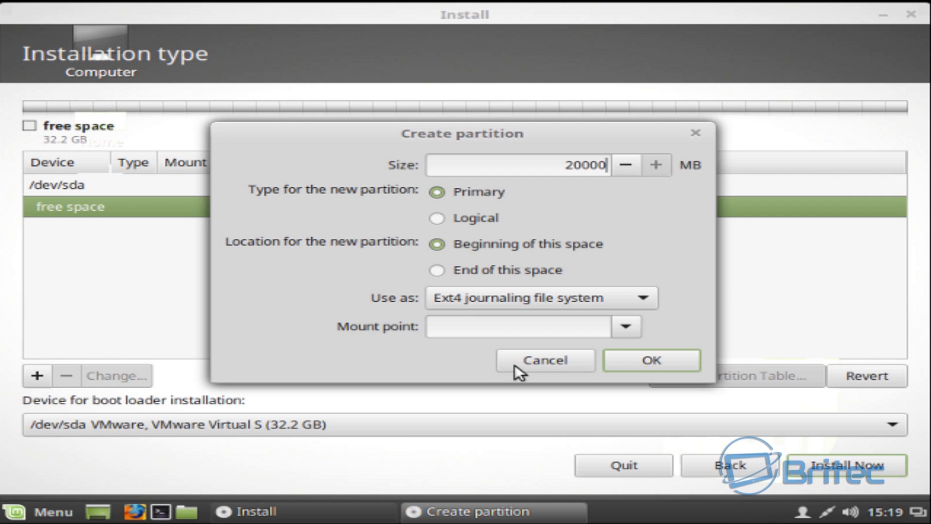
click(626, 325)
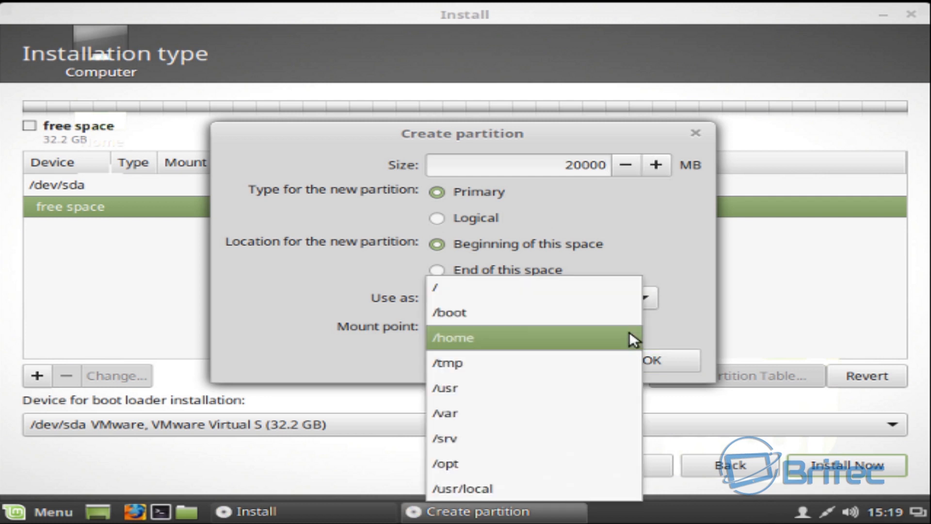
click(436, 286)
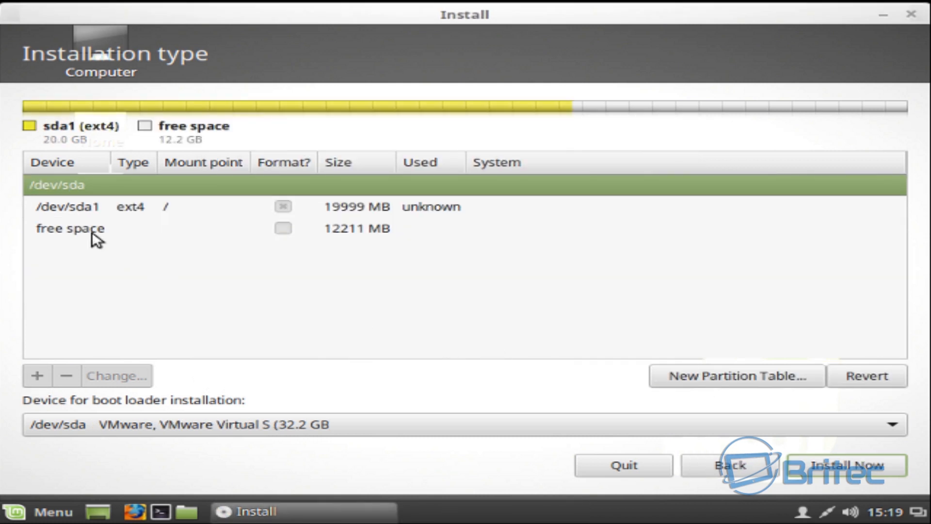
- Set up the remaining 12212 MB free space as a logical swap area partition
click(70, 228)
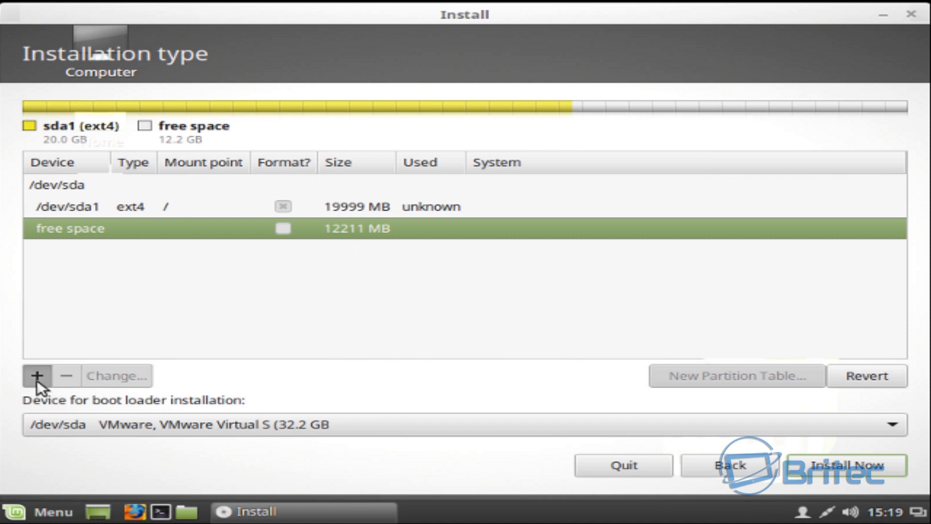
click(36, 376)
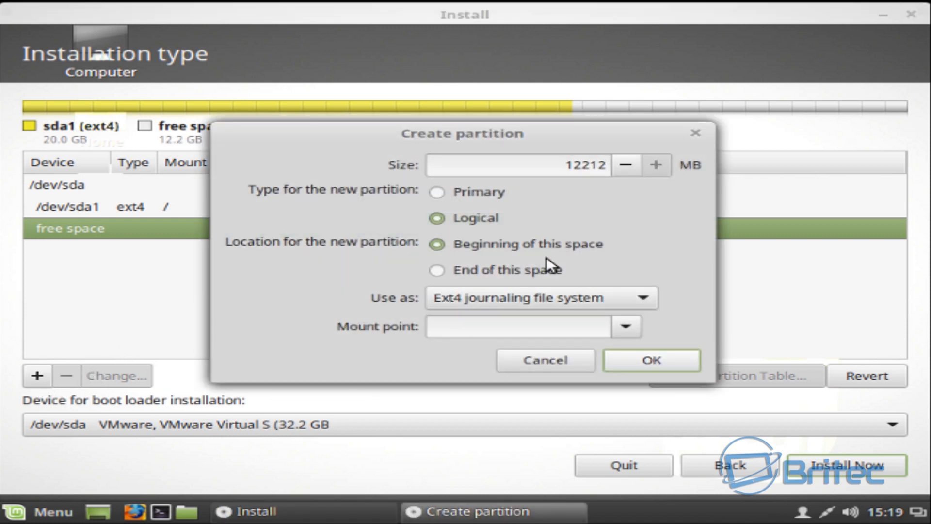
click(625, 326)
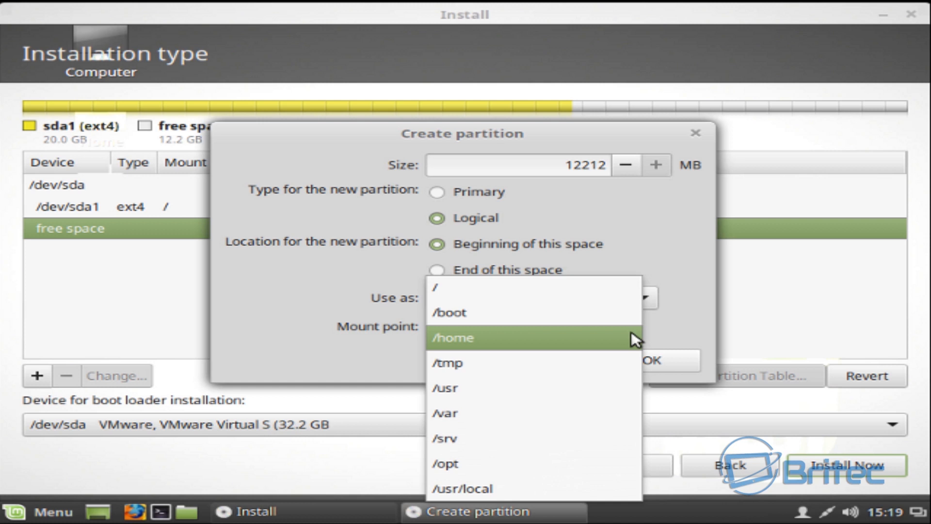
mouse_move(595, 389)
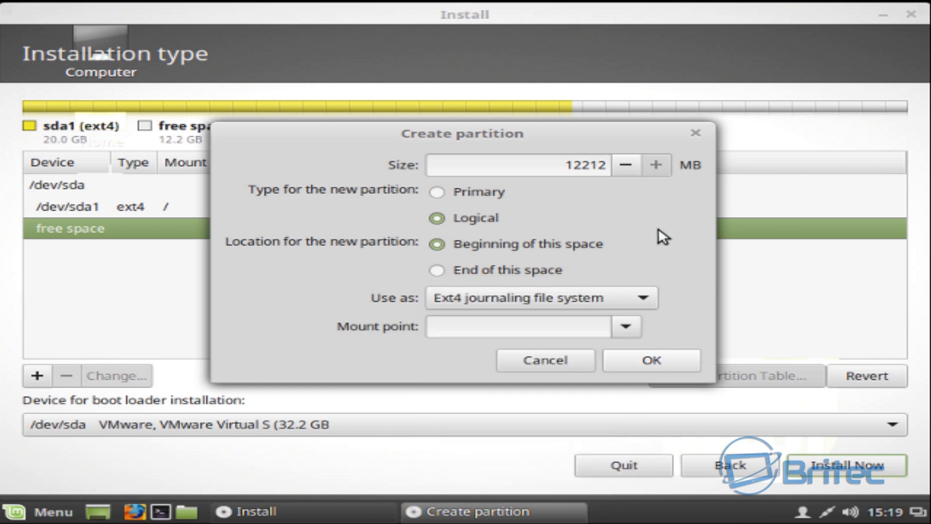
click(626, 298)
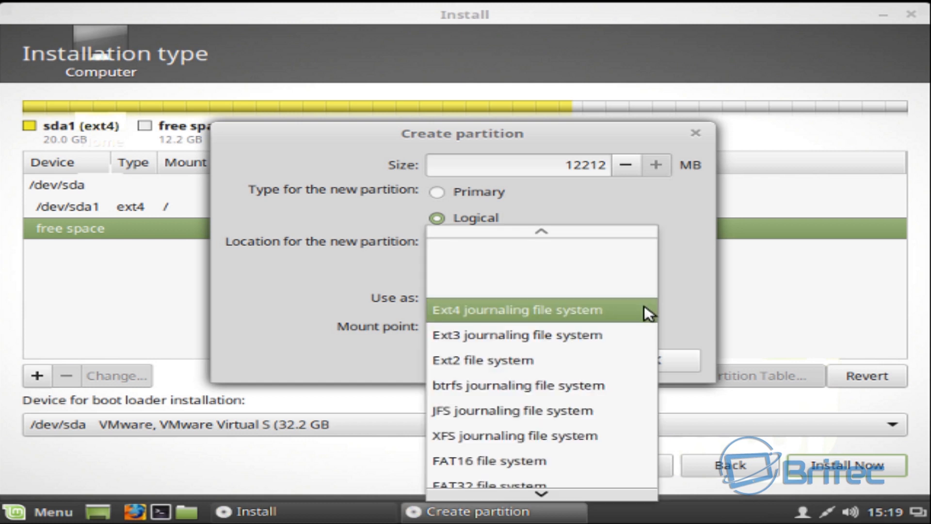
scroll(down, 3)
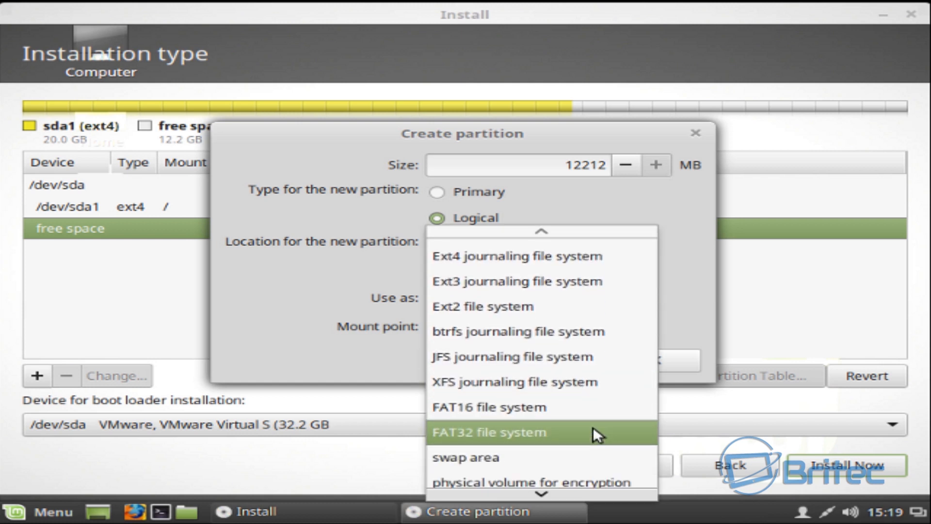
click(466, 457)
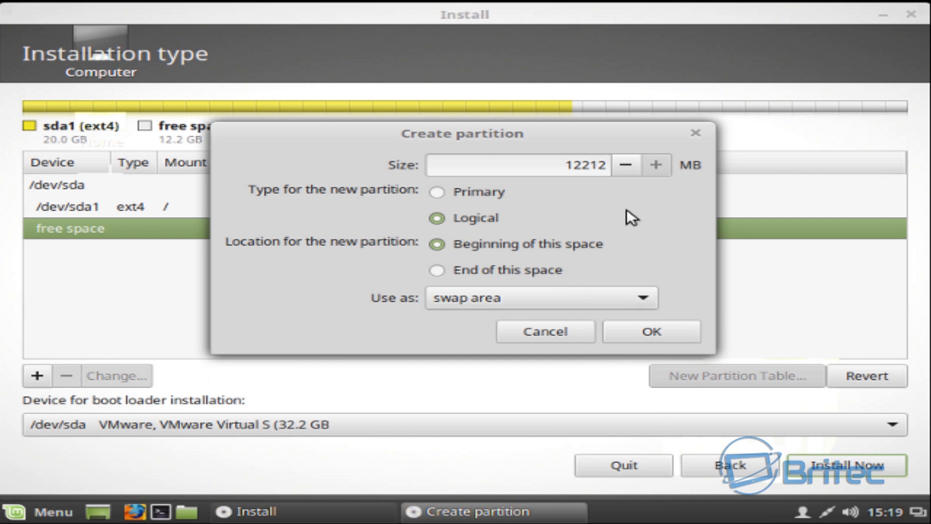
mouse_move(647, 183)
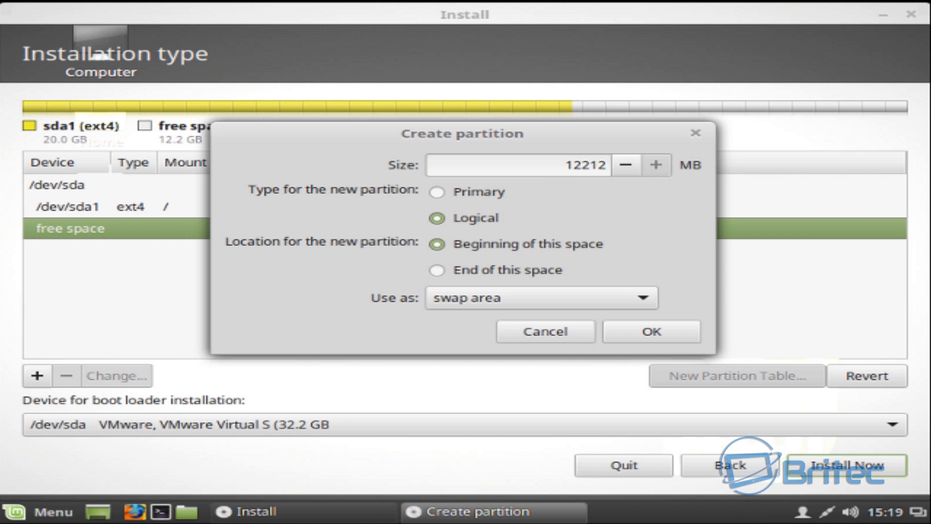
mouse_move(681, 349)
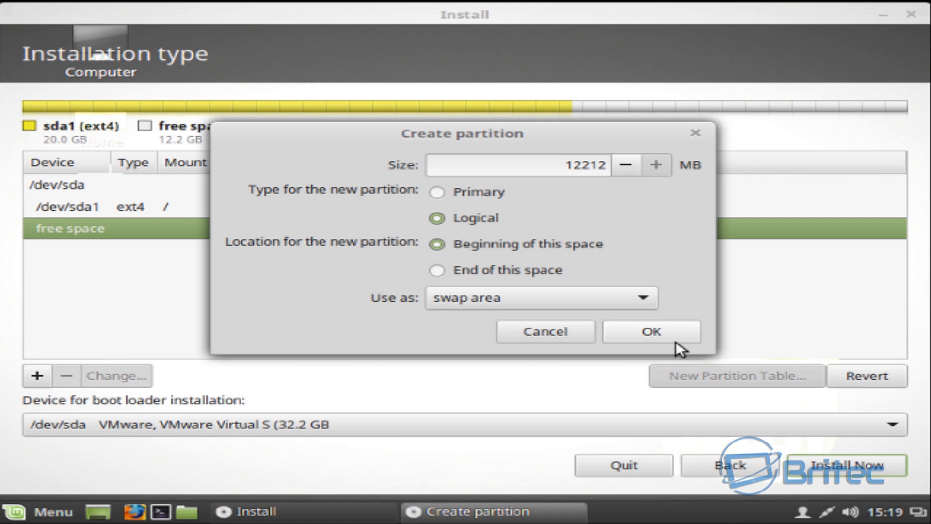
mouse_move(574, 181)
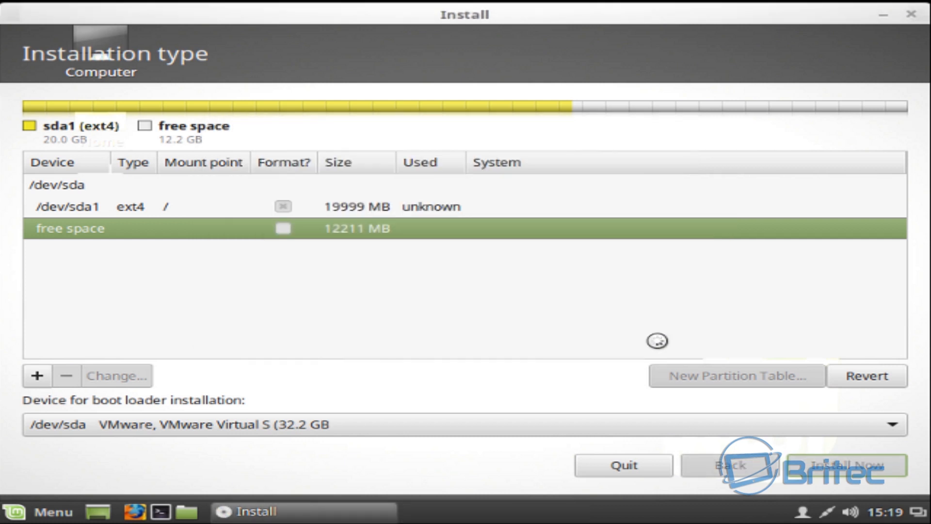
- Start installing with the sda1 root and swap partition layout
click(37, 375)
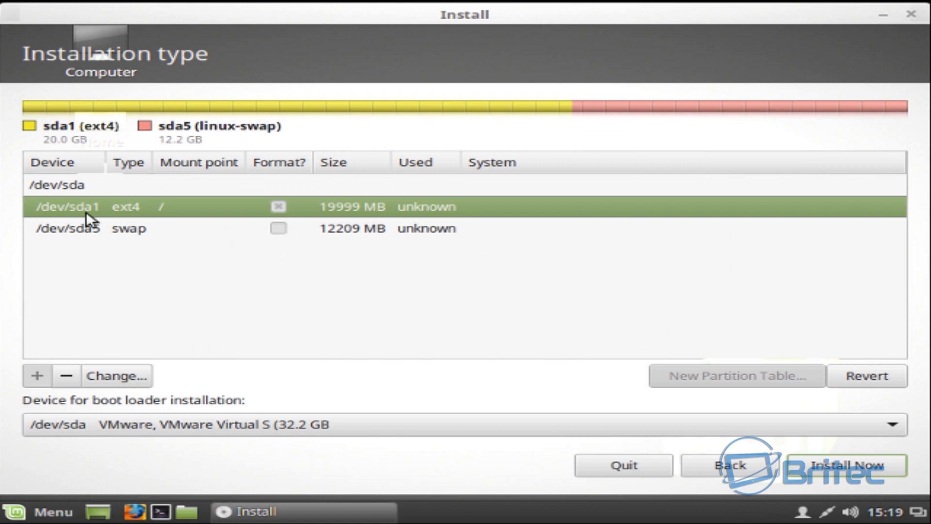
mouse_move(147, 224)
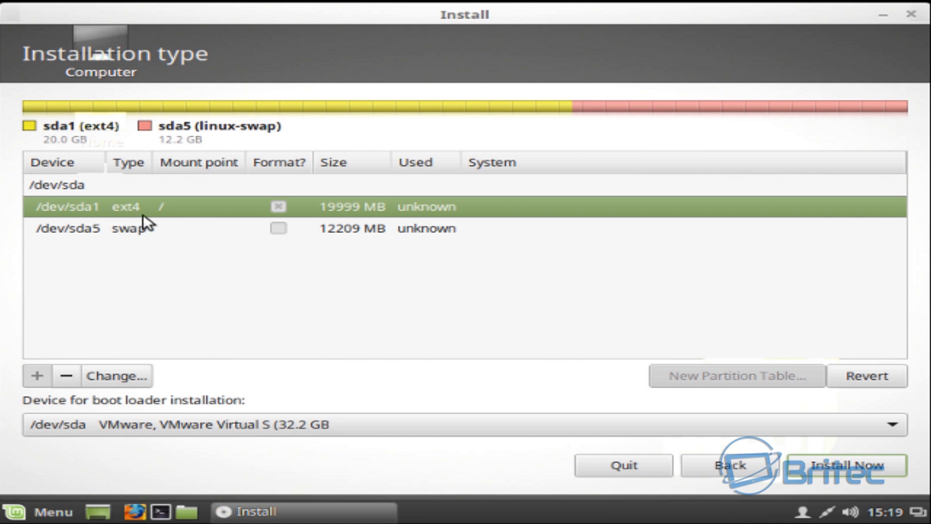
mouse_move(373, 224)
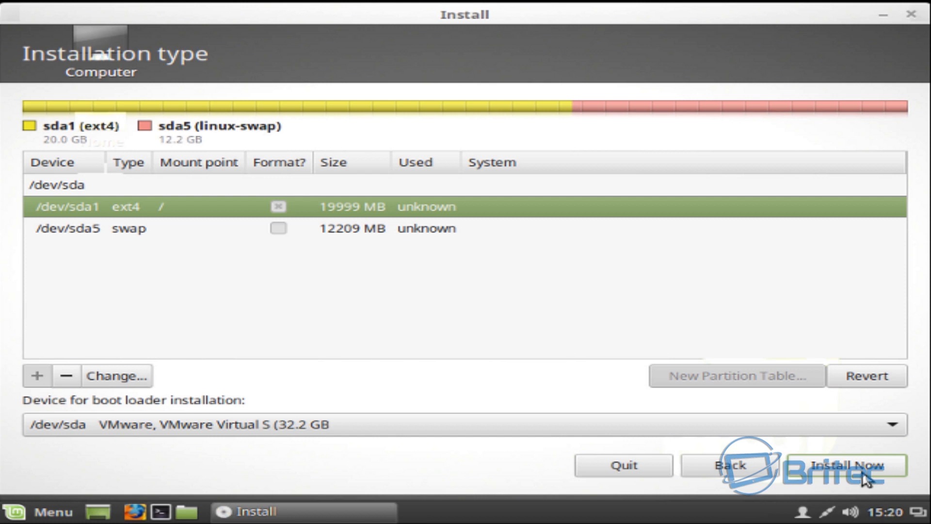
click(846, 465)
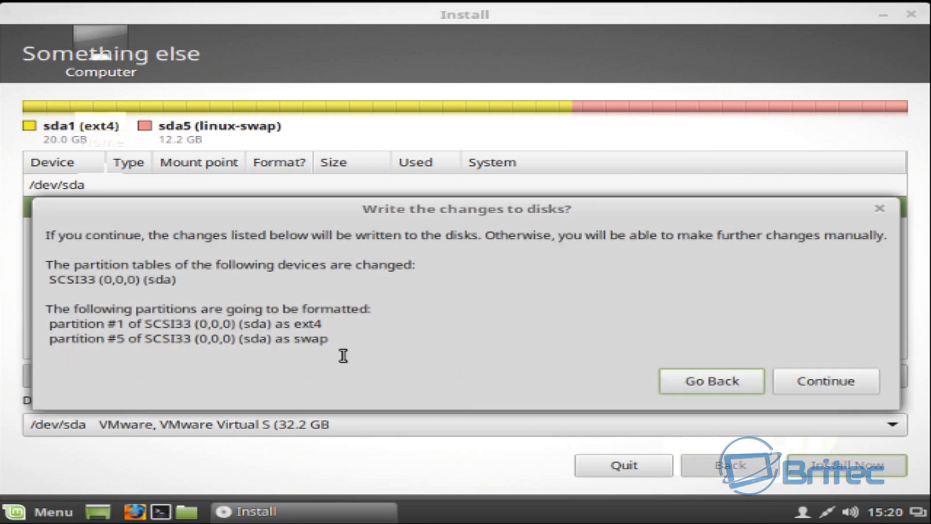
mouse_move(559, 317)
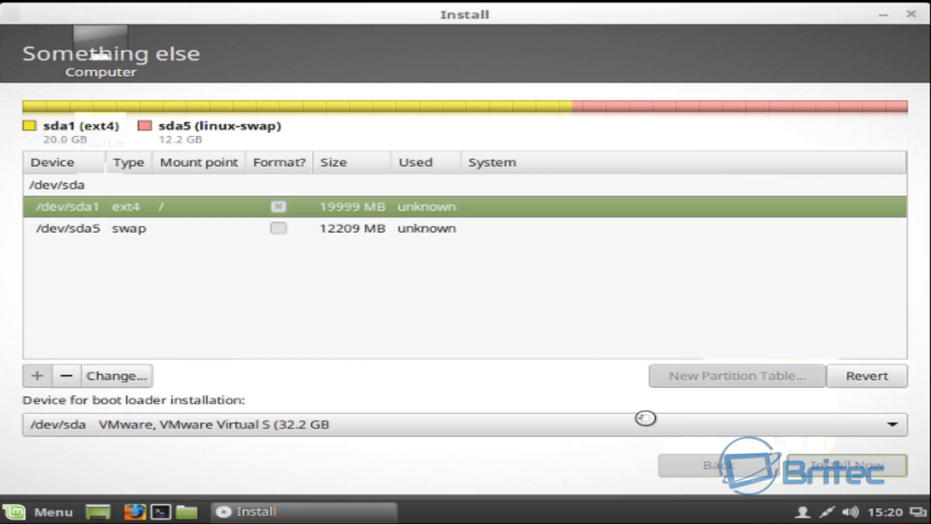
- Confirm writing the partition changes to disk and keep London as the location
click(841, 465)
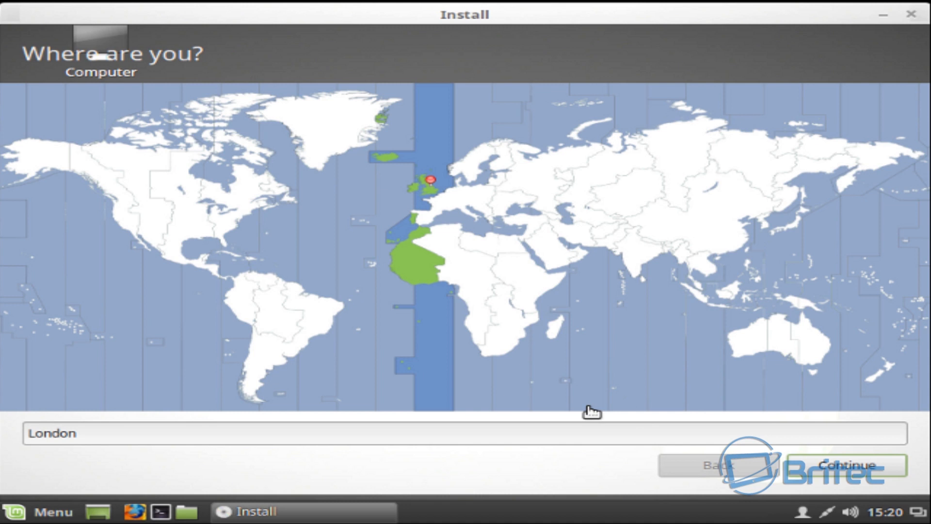
mouse_move(442, 198)
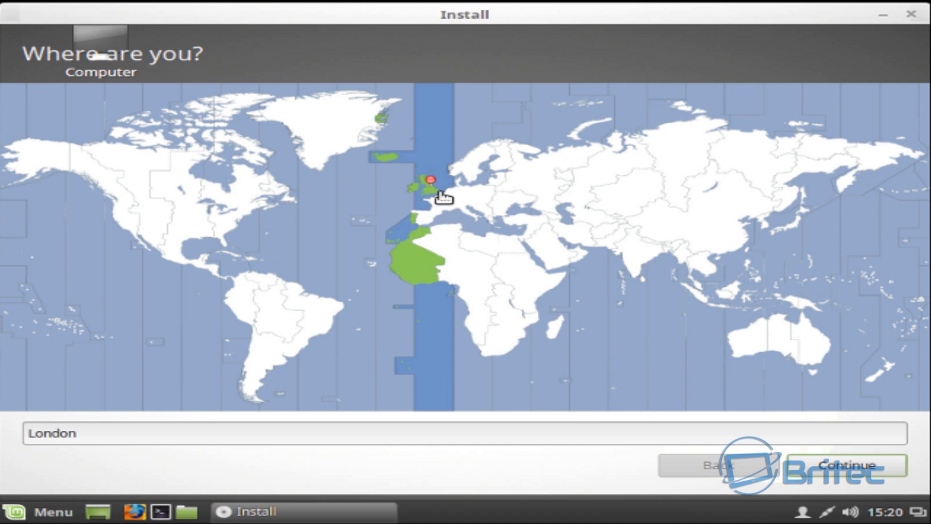
mouse_move(780, 489)
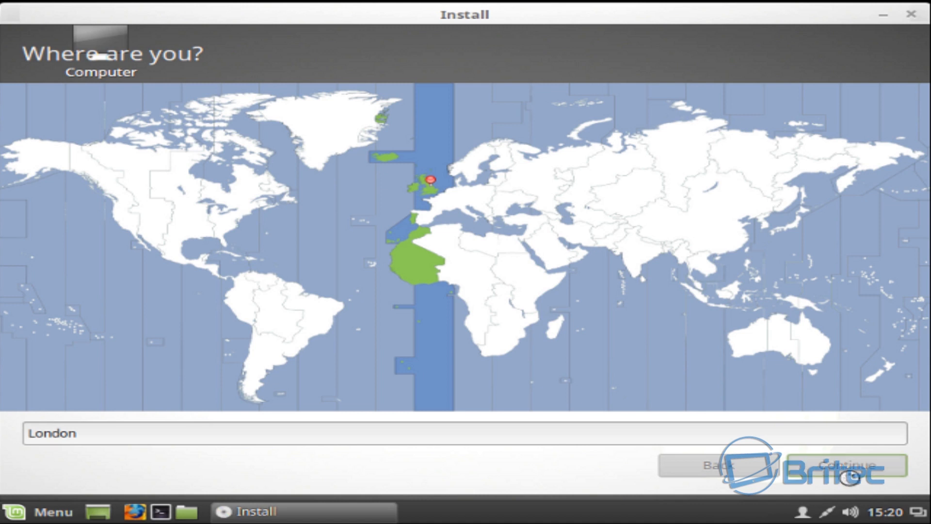
mouse_move(444, 396)
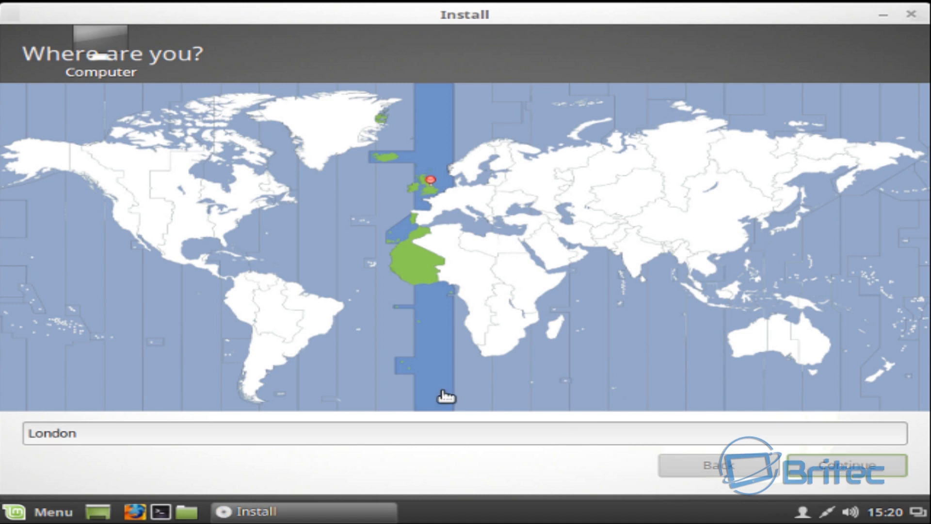
click(843, 465)
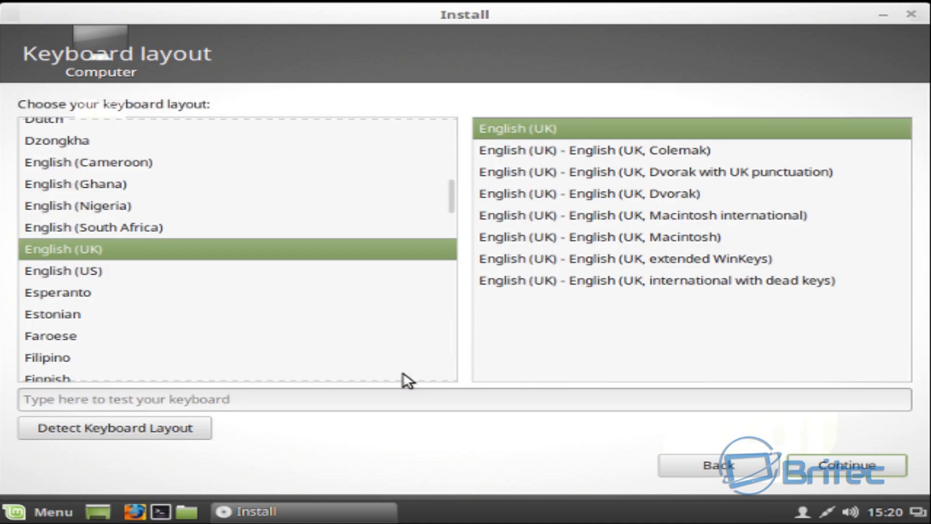
mouse_move(113, 246)
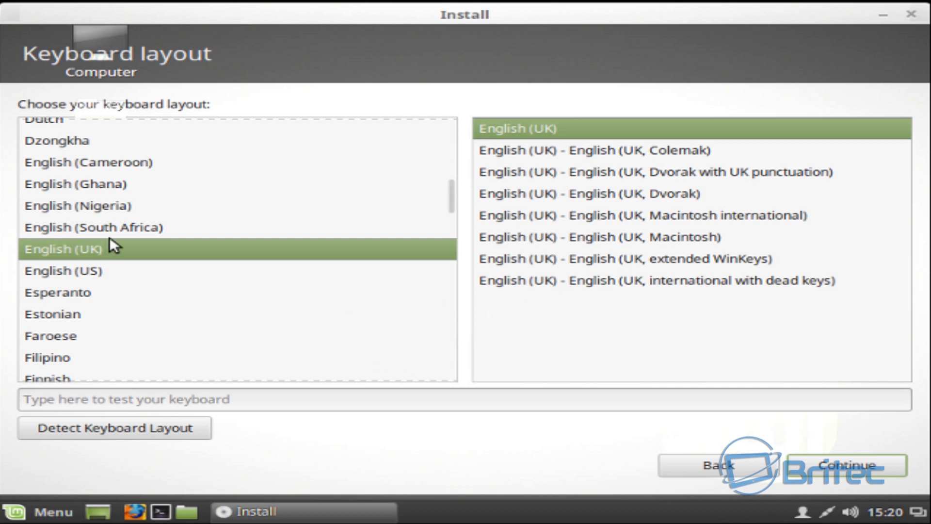
mouse_move(56, 262)
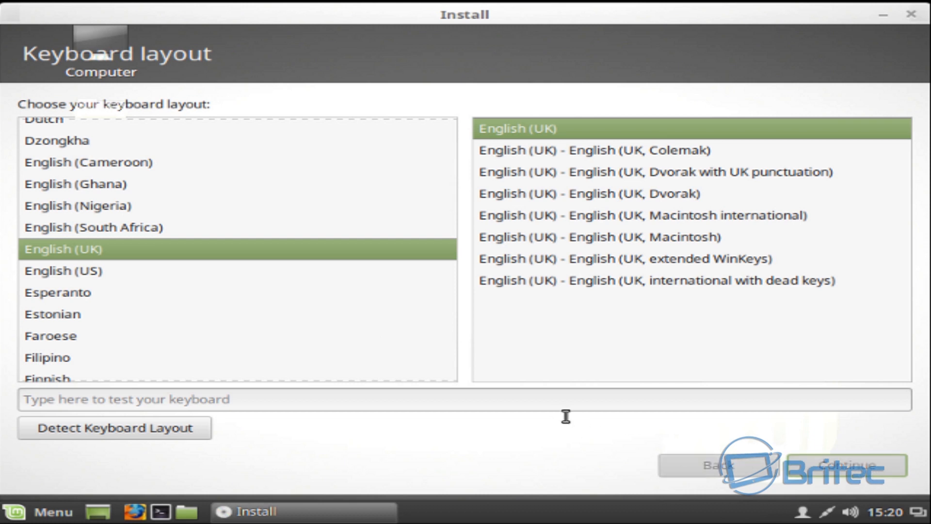
- Accept the English (UK) keyboard layout
click(850, 465)
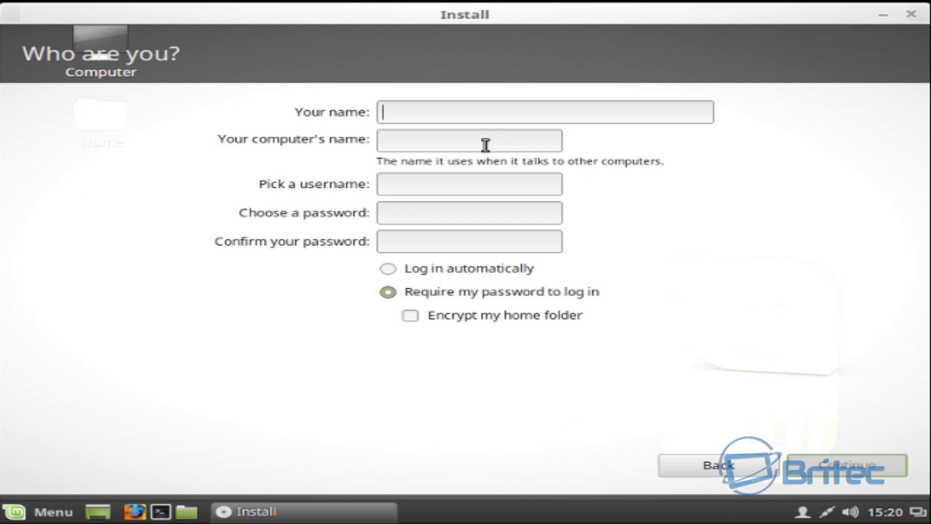
- Enter username britec and full name Brian in the account form
click(469, 183)
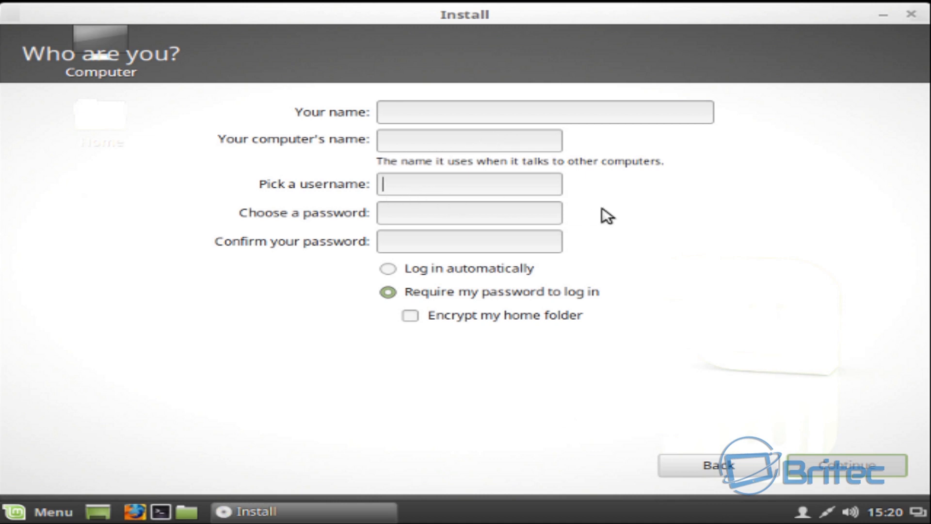
text(B)
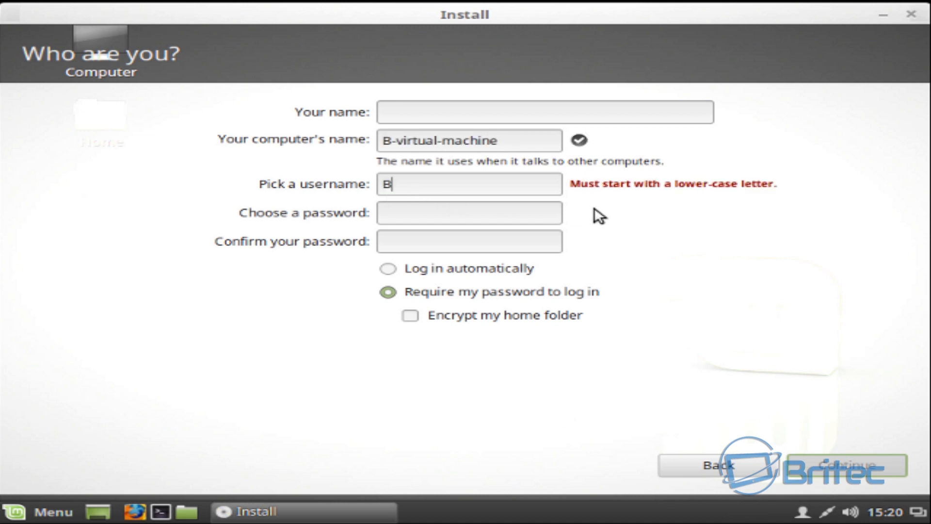
key(Backspace)
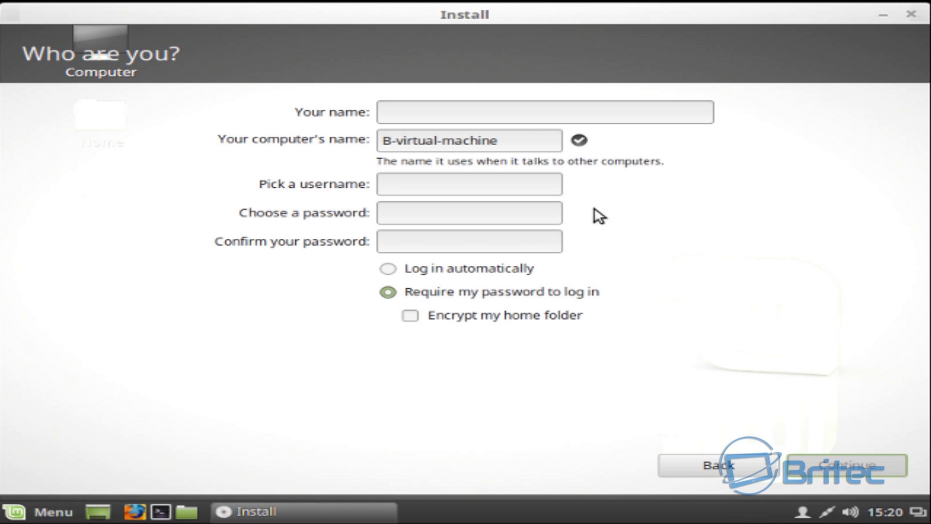
text(britec)
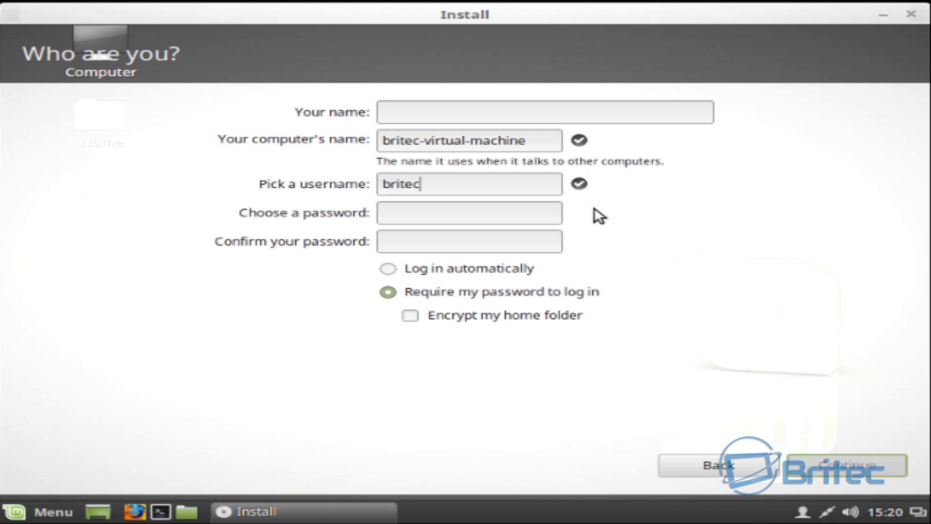
click(544, 112)
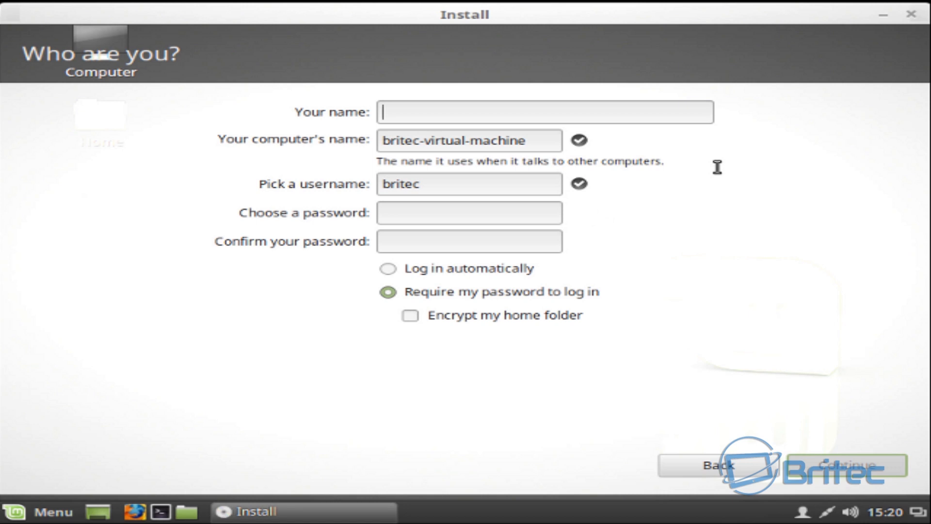
text(Brite)
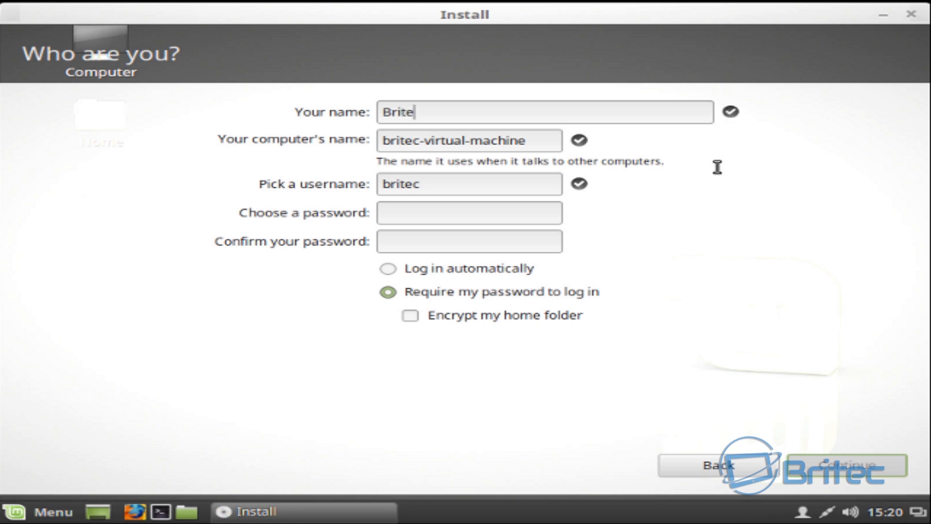
key(BackSpace)
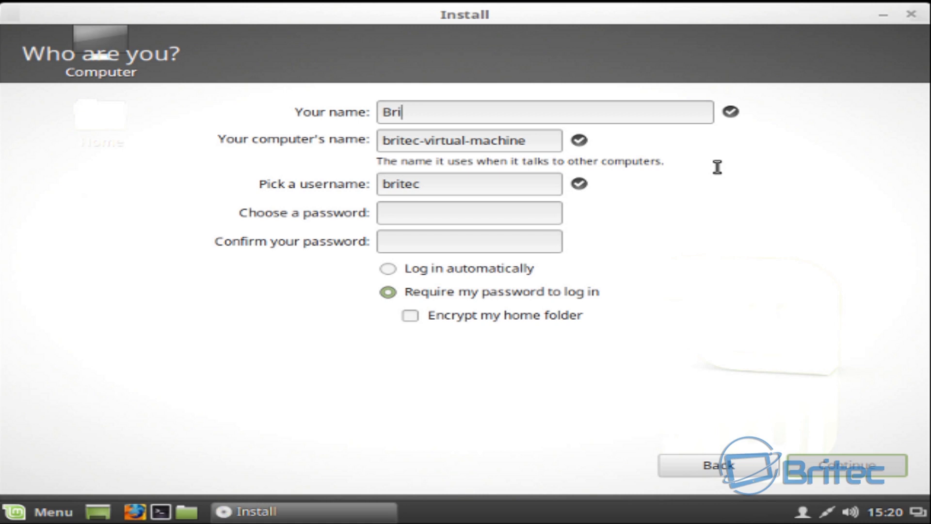
text(an)
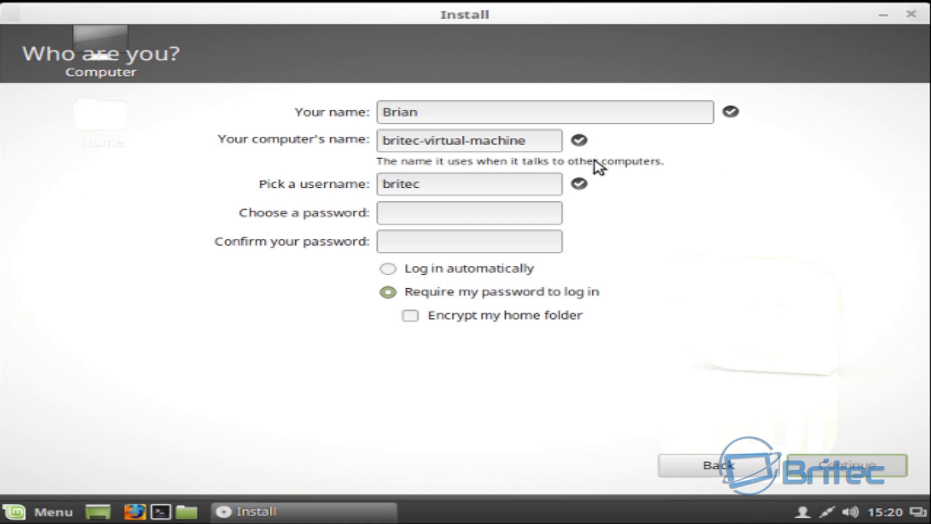
- Set computer name Bench, enter the password, leave home encryption off, and submit
triple_click(468, 140)
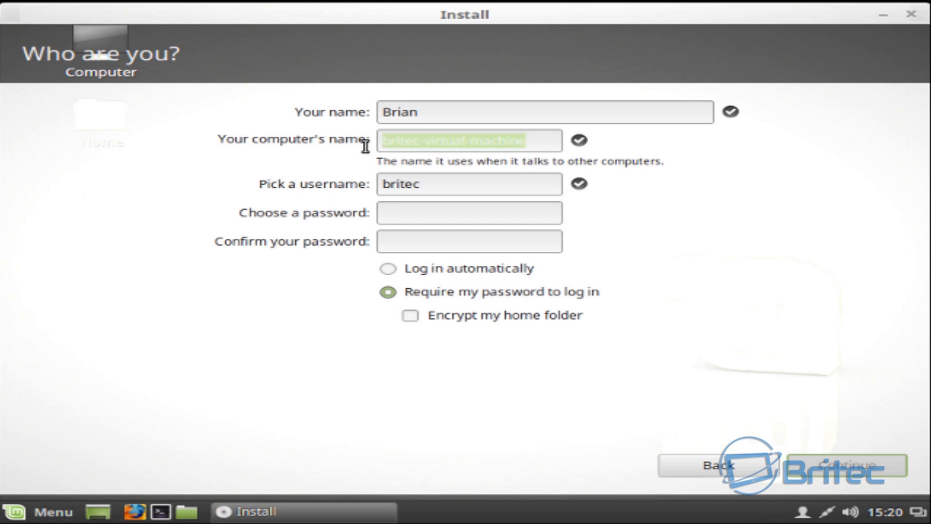
text(Bench)
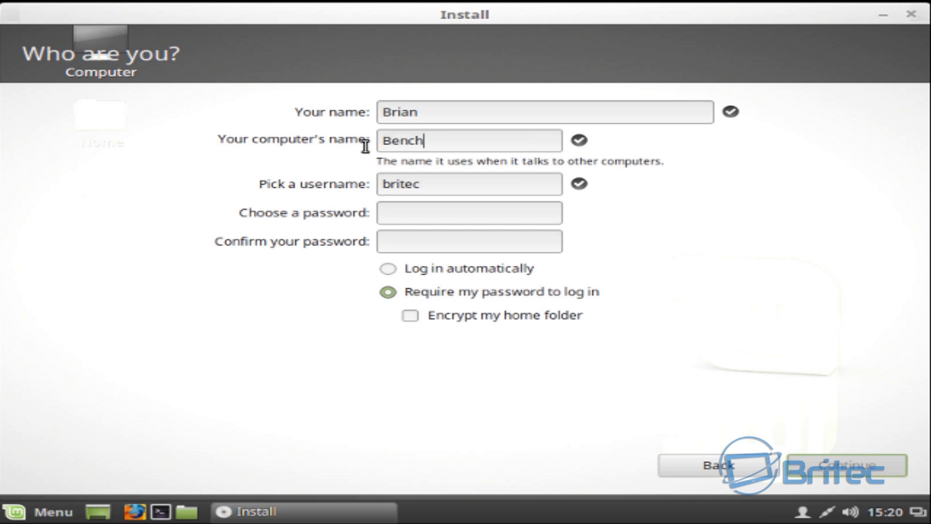
text(PC)
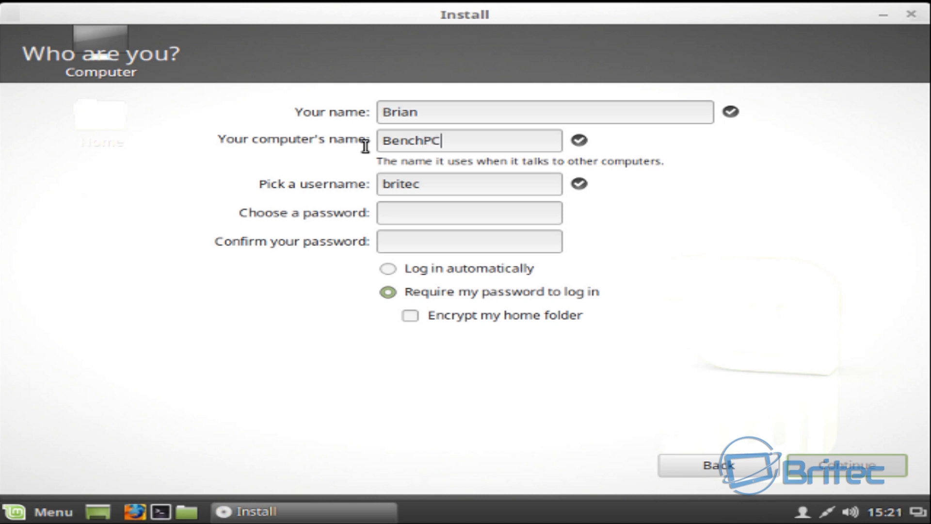
click(468, 212)
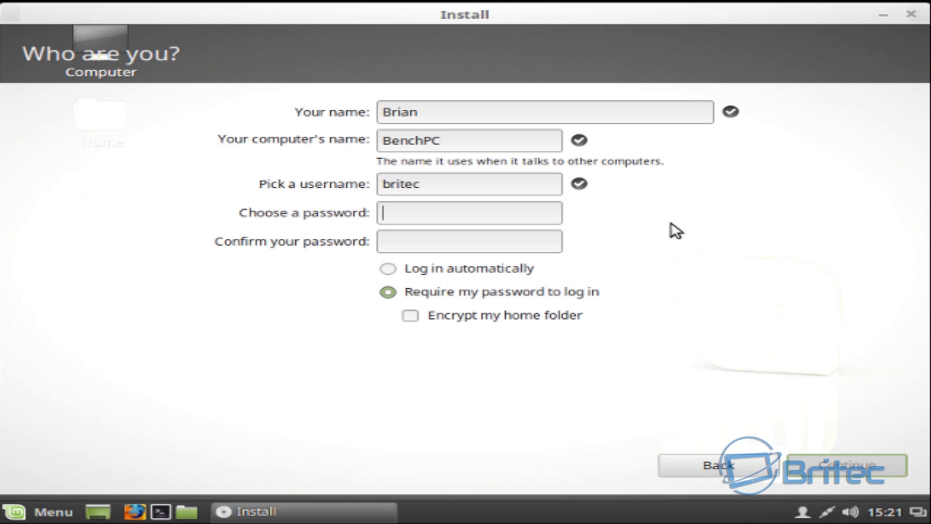
text(a)
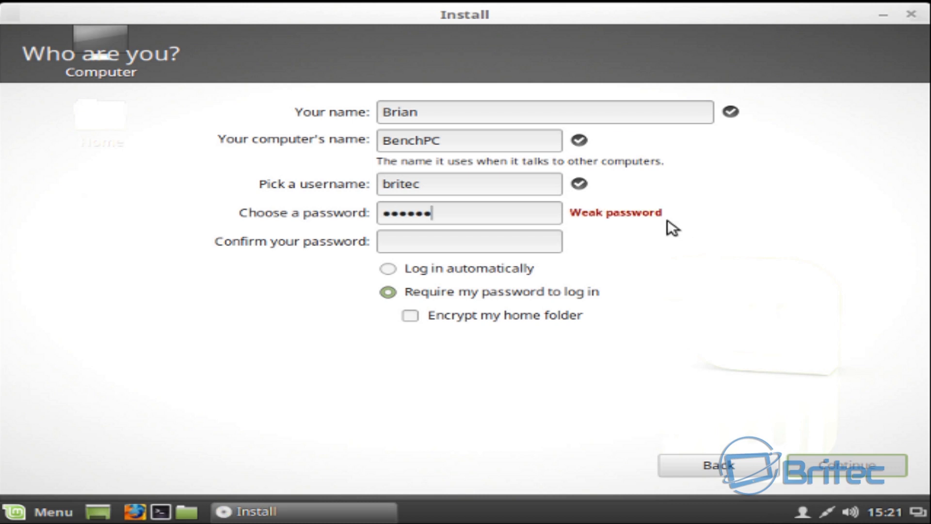
click(469, 242)
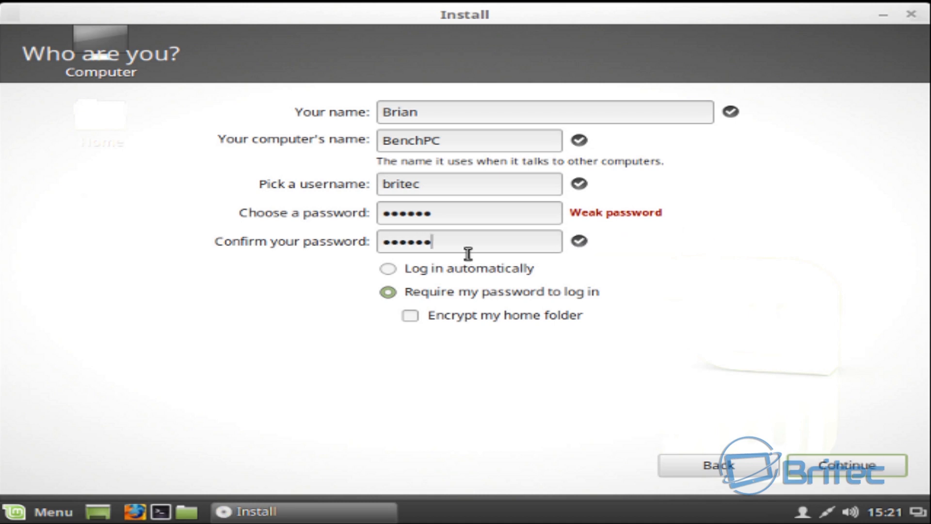
mouse_move(437, 331)
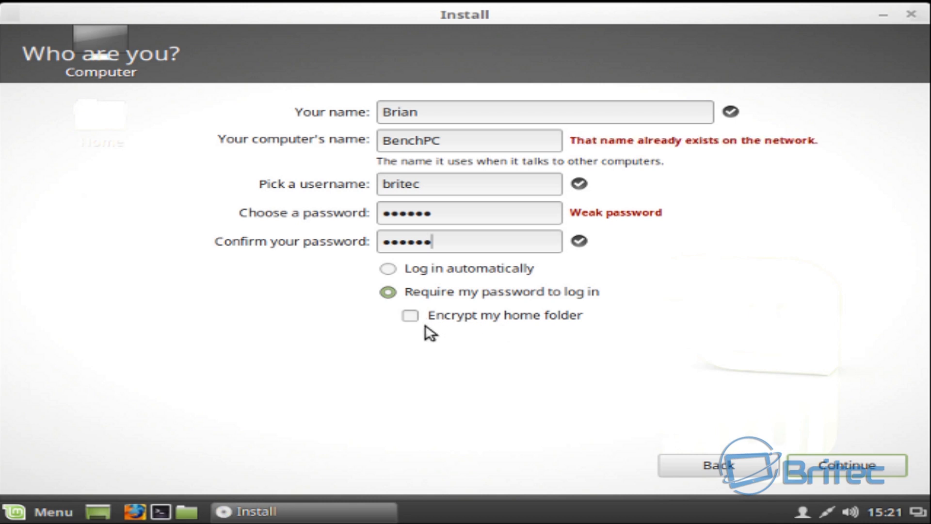
mouse_move(805, 159)
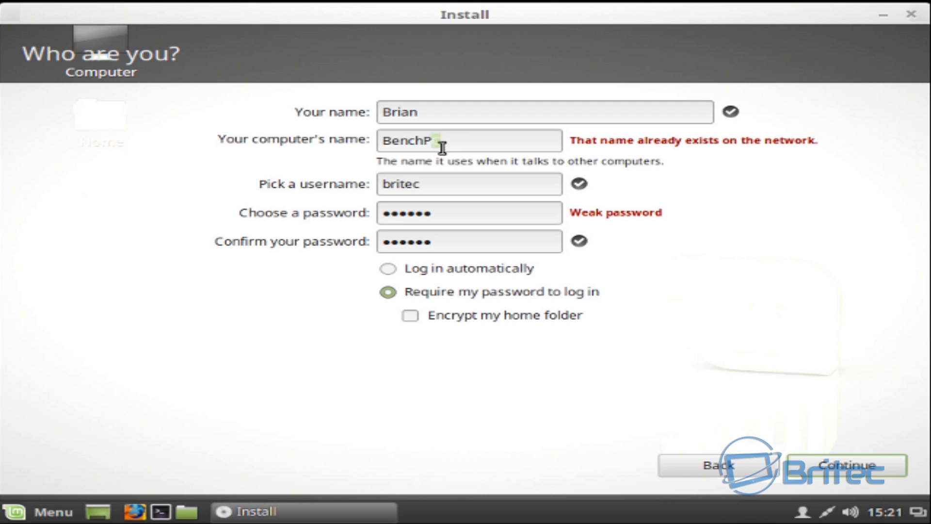
key(Backspace)
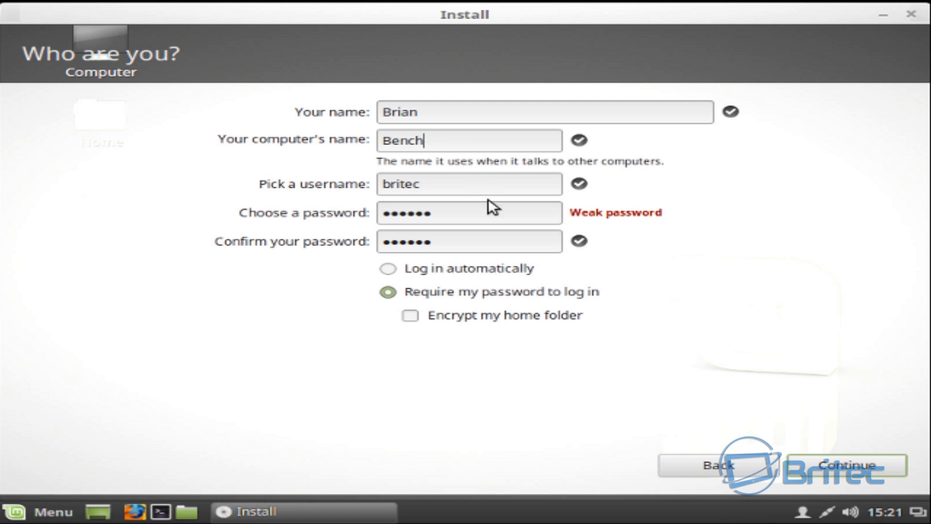
mouse_move(727, 328)
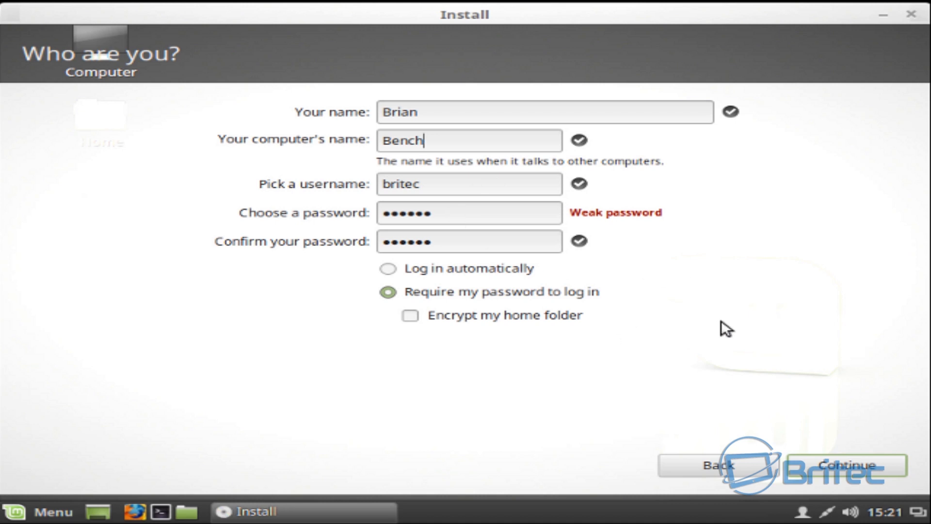
click(410, 315)
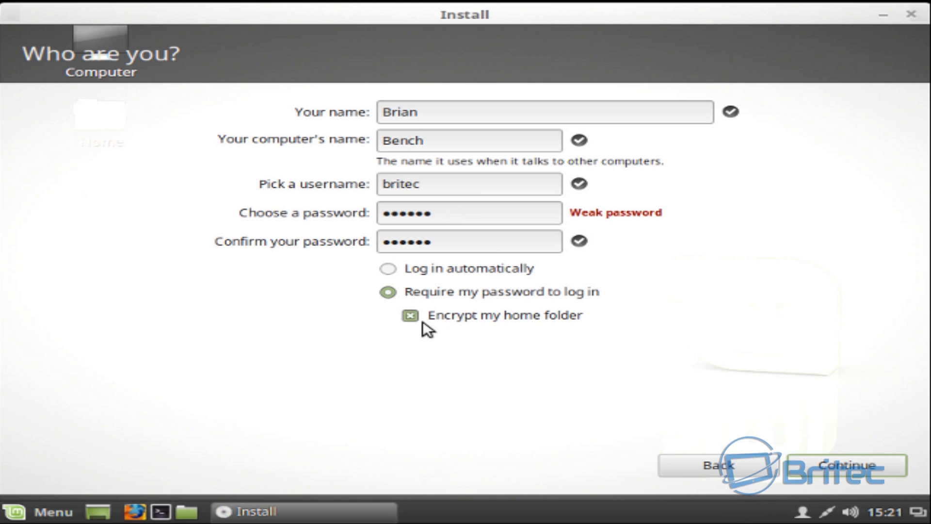
click(410, 316)
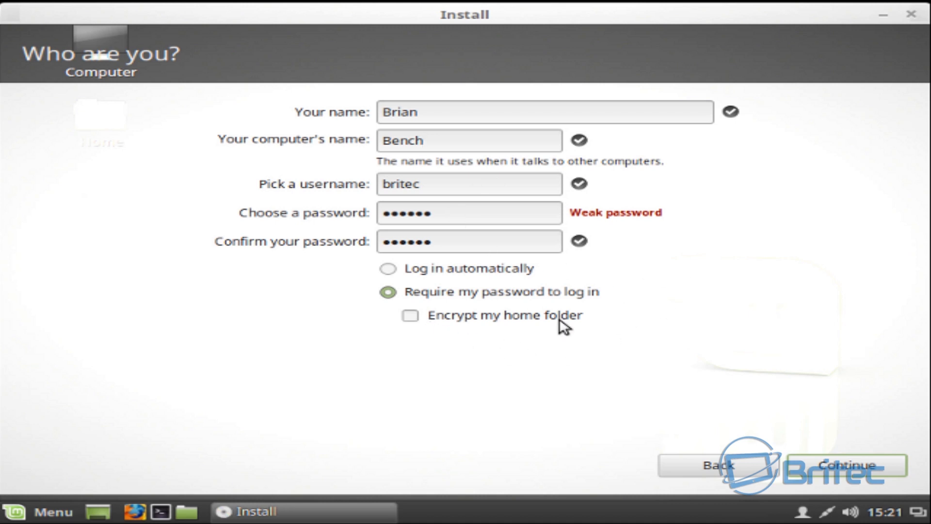
mouse_move(849, 484)
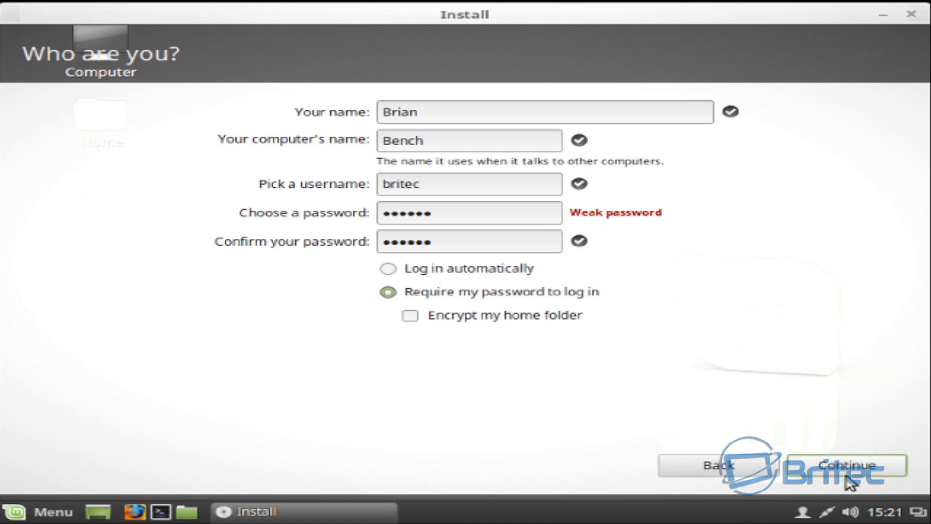
click(846, 465)
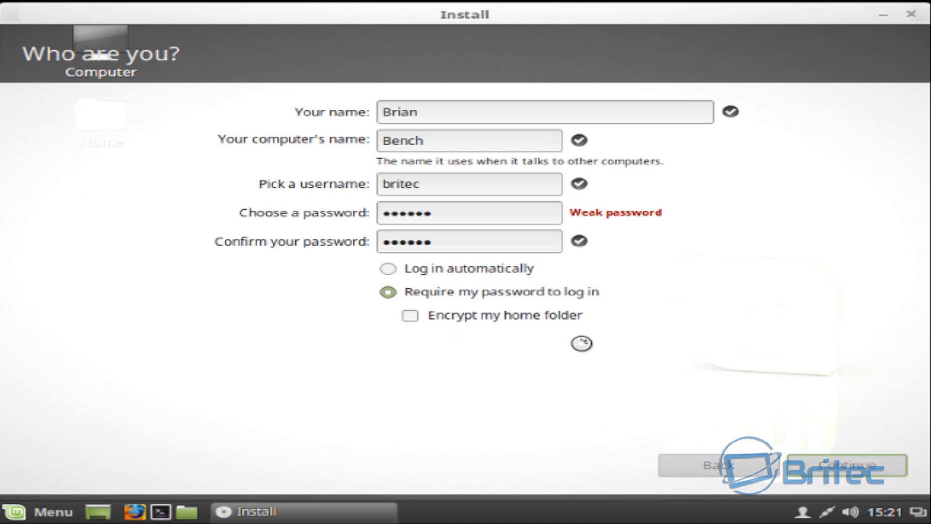
- Continue the installation, then restart into the installed system when it completes
click(845, 464)
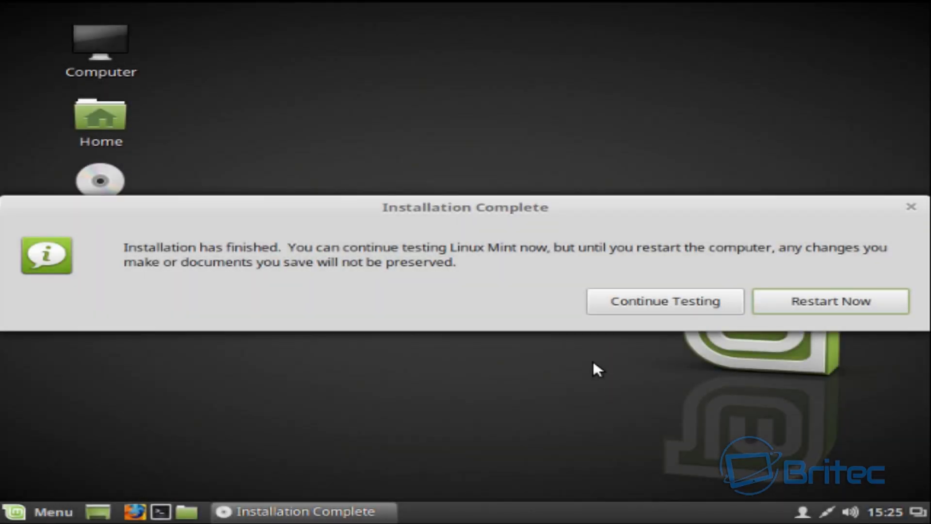
mouse_move(699, 277)
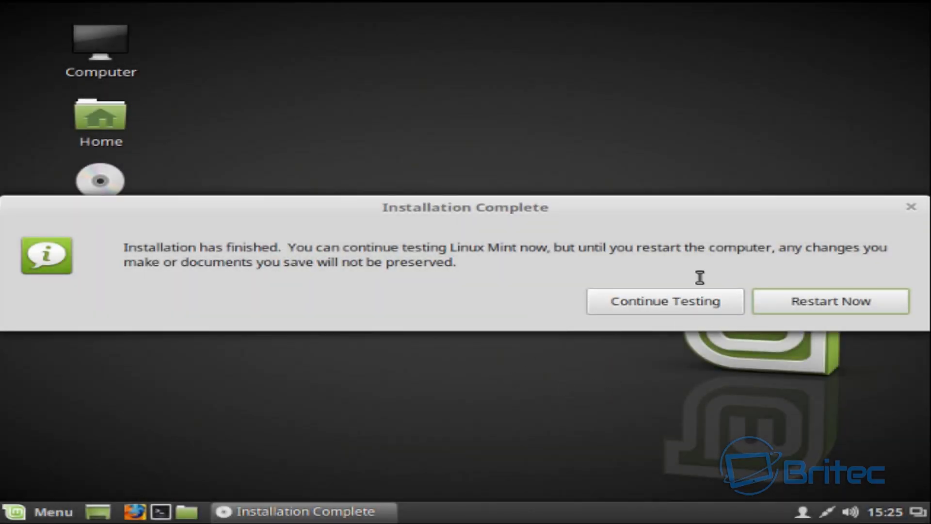
mouse_move(759, 333)
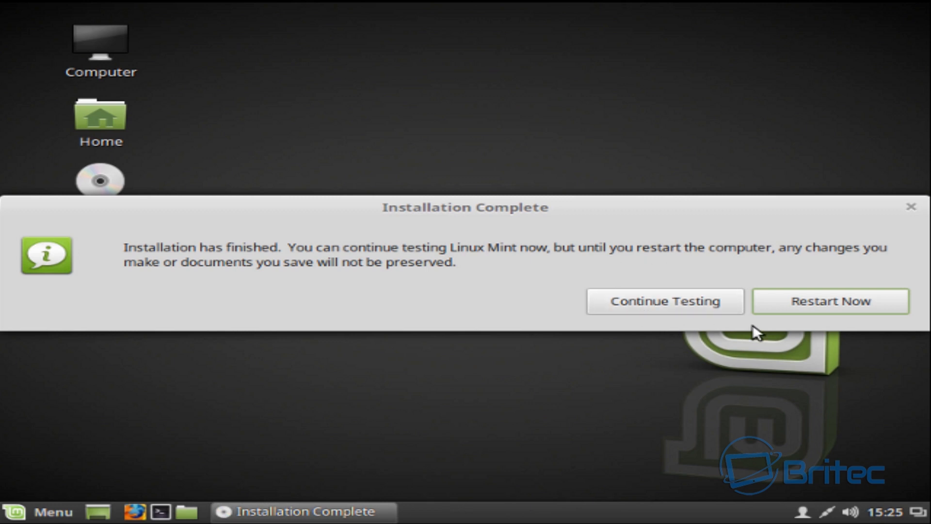
mouse_move(273, 372)
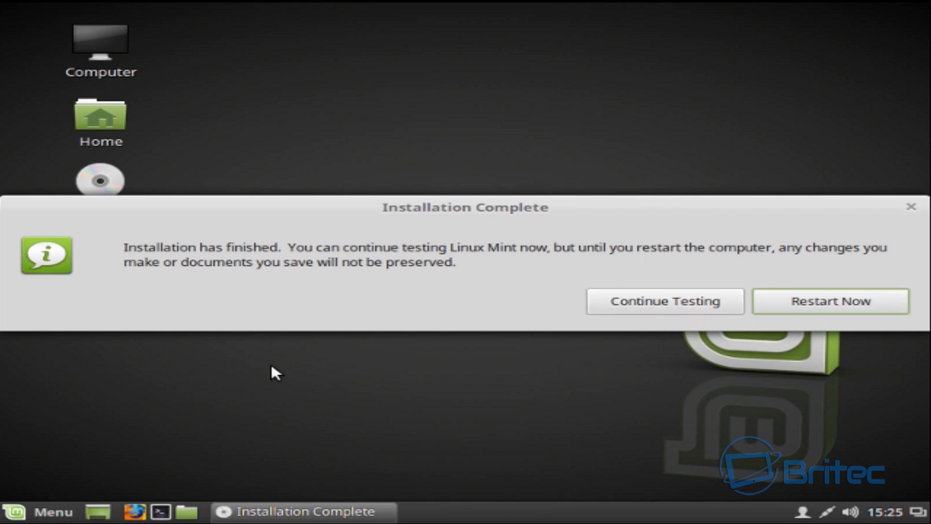
mouse_move(778, 320)
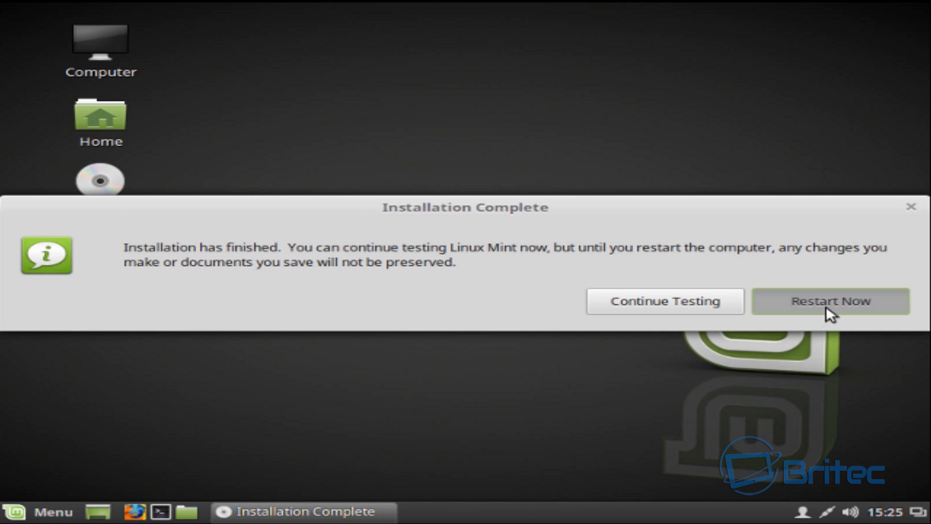
click(830, 301)
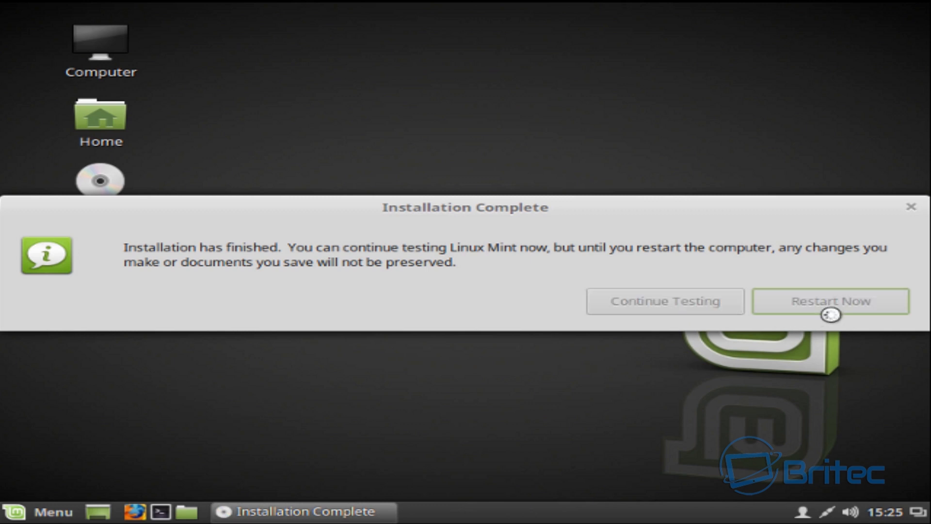
click(829, 301)
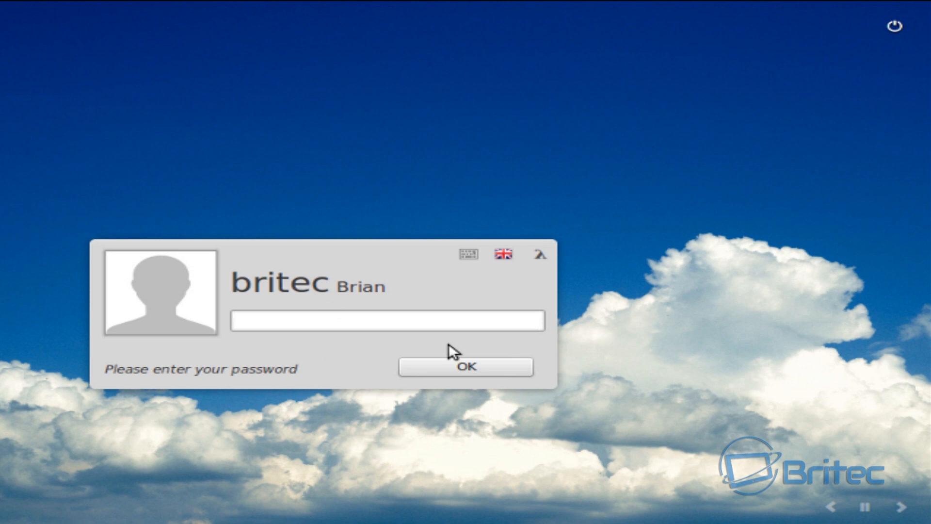
- Log in as britec and close the Linux Mint 18 welcome screen
click(465, 366)
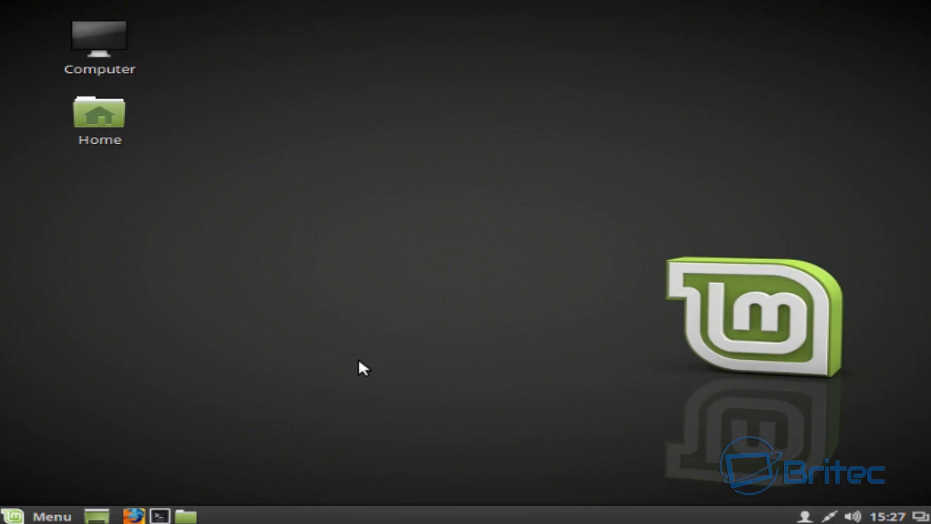
click(40, 516)
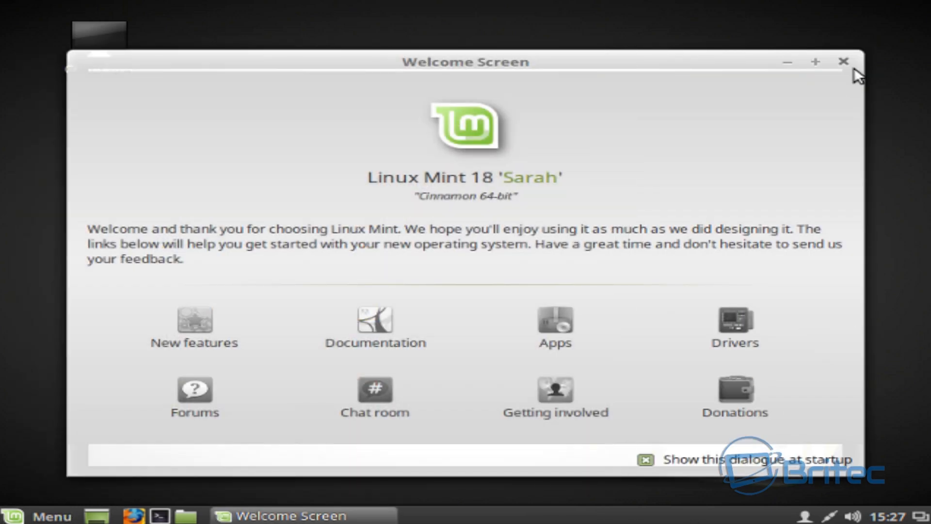
click(843, 61)
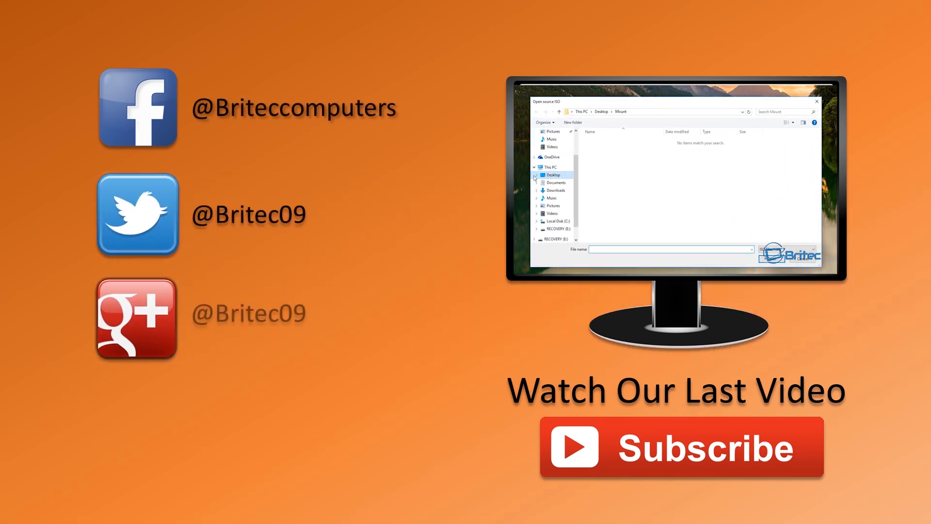
click(536, 175)
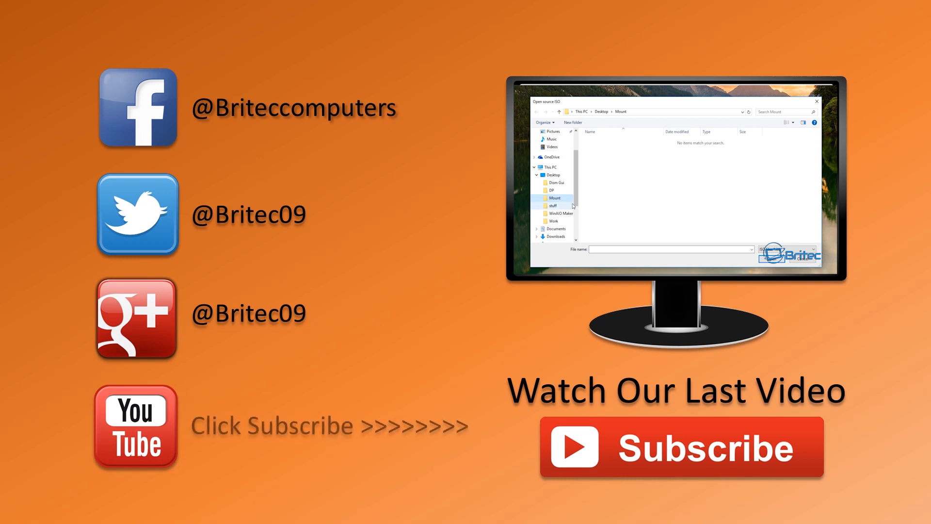
scroll(down, 3)
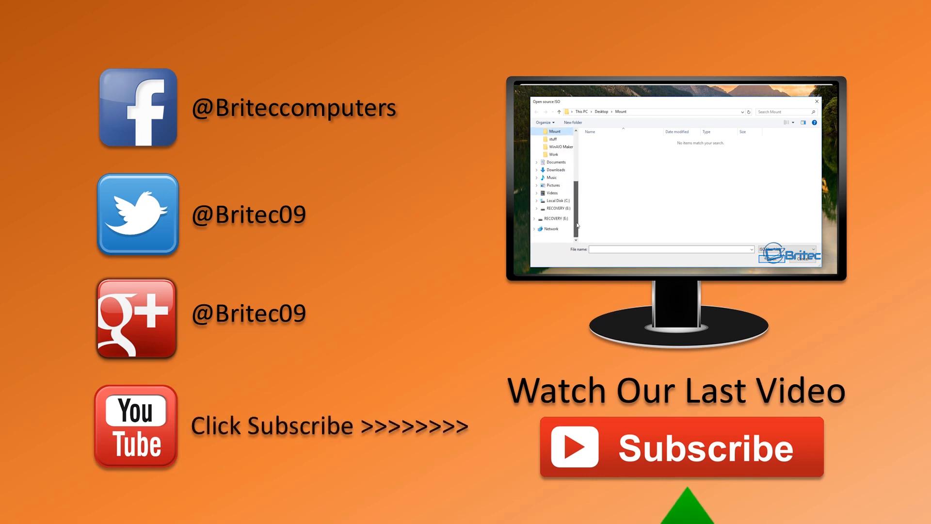